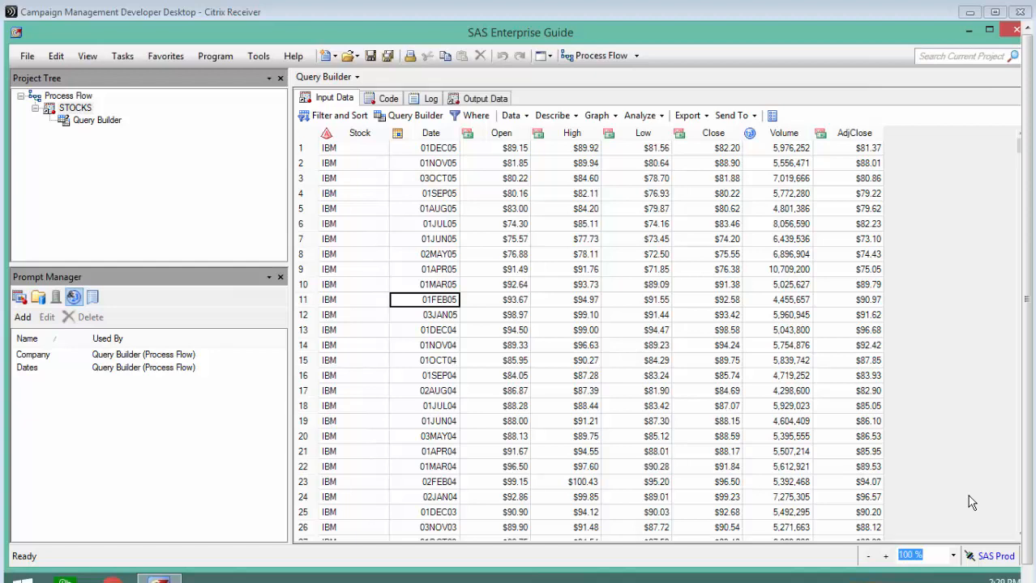
mouse_move(766, 368)
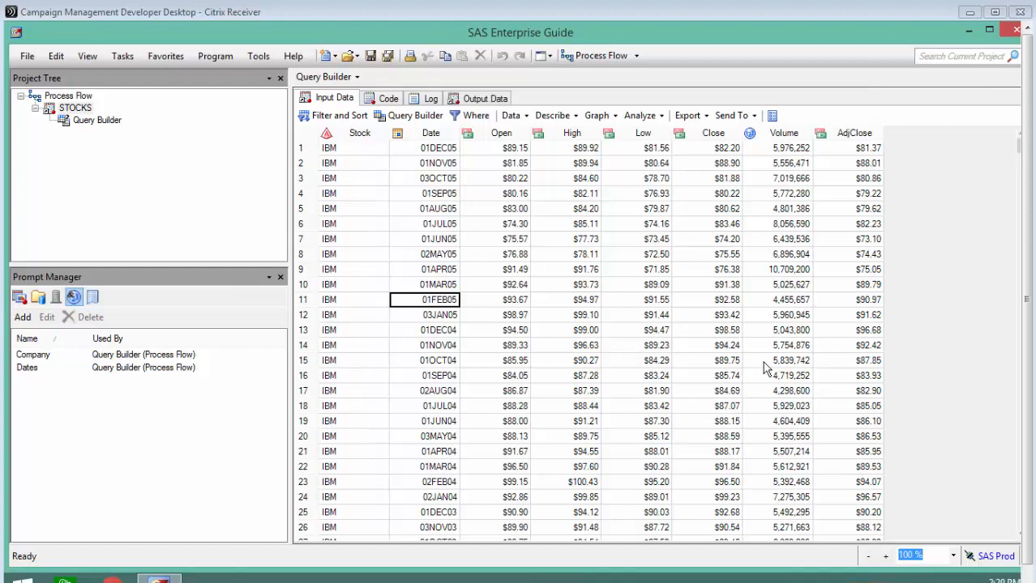
mouse_move(468, 201)
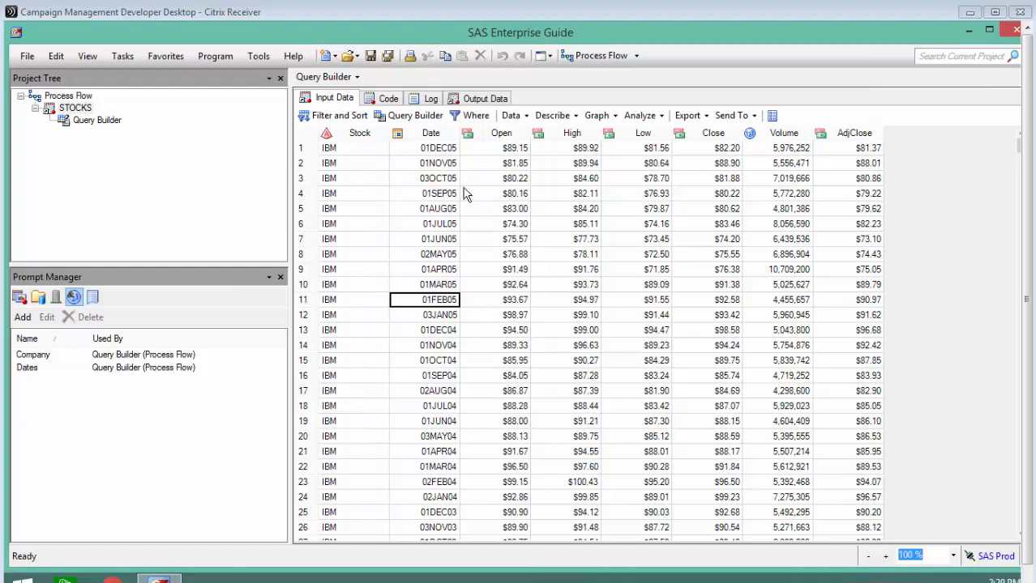
mouse_move(448, 159)
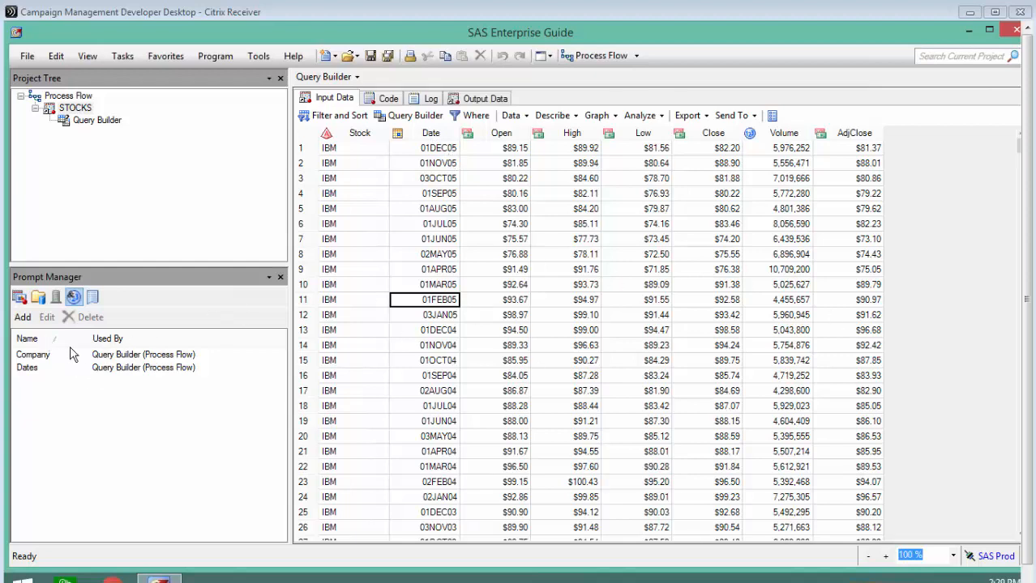
mouse_move(63, 313)
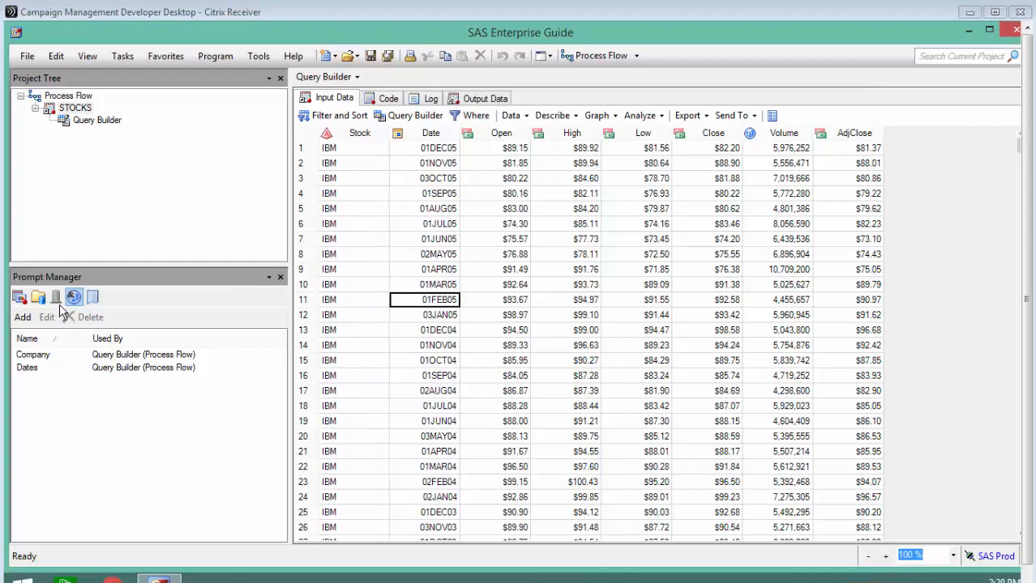
mouse_move(39, 353)
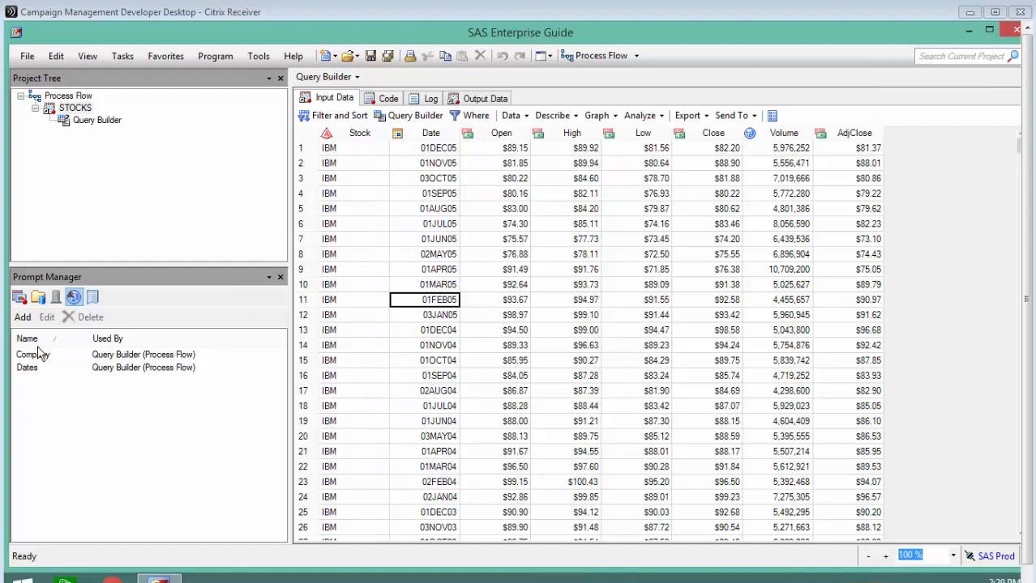
mouse_move(57, 304)
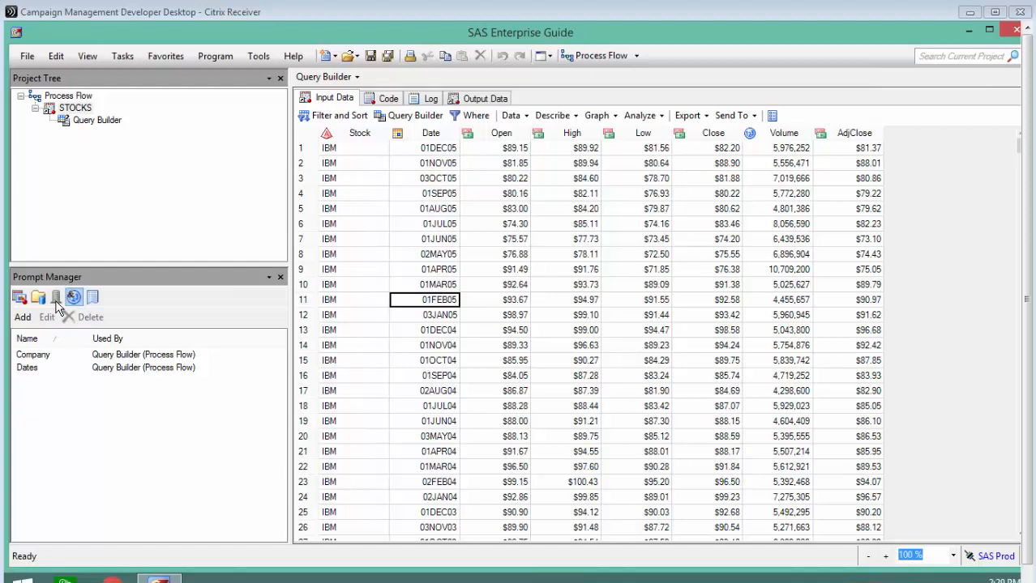
Browse the server libraries and select the STOCKS table
left_click(55, 298)
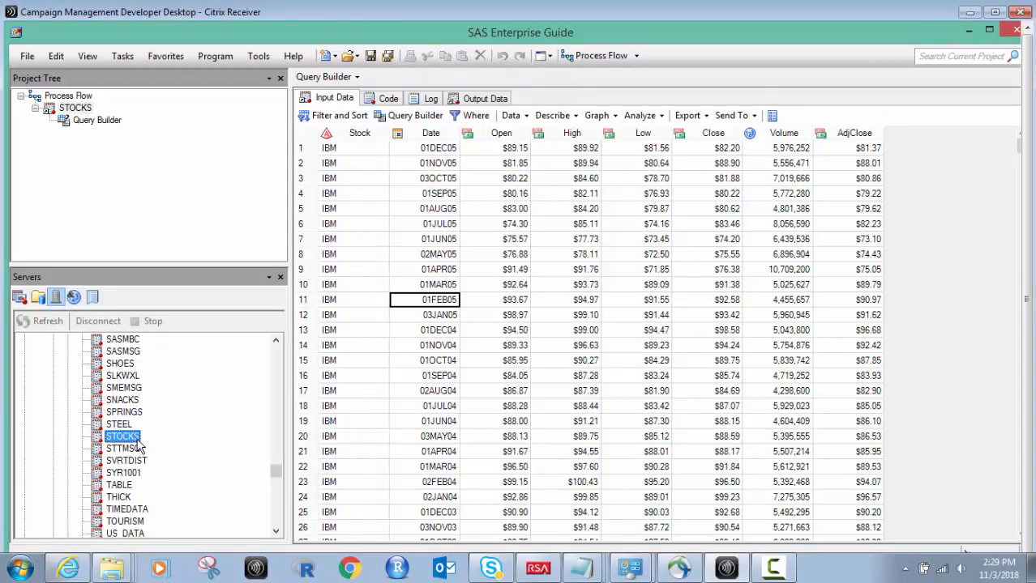
mouse_move(839, 132)
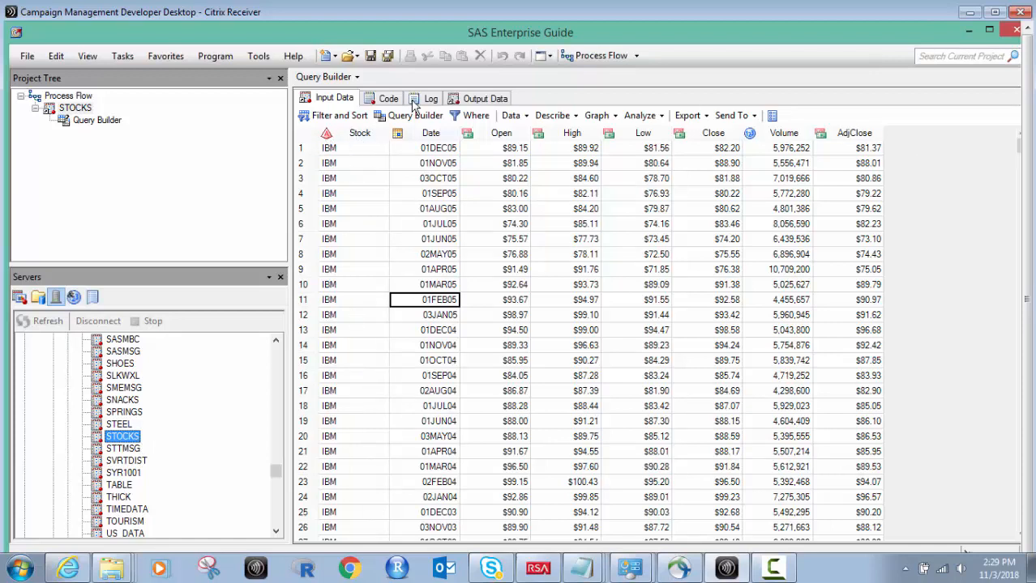
mouse_move(737, 178)
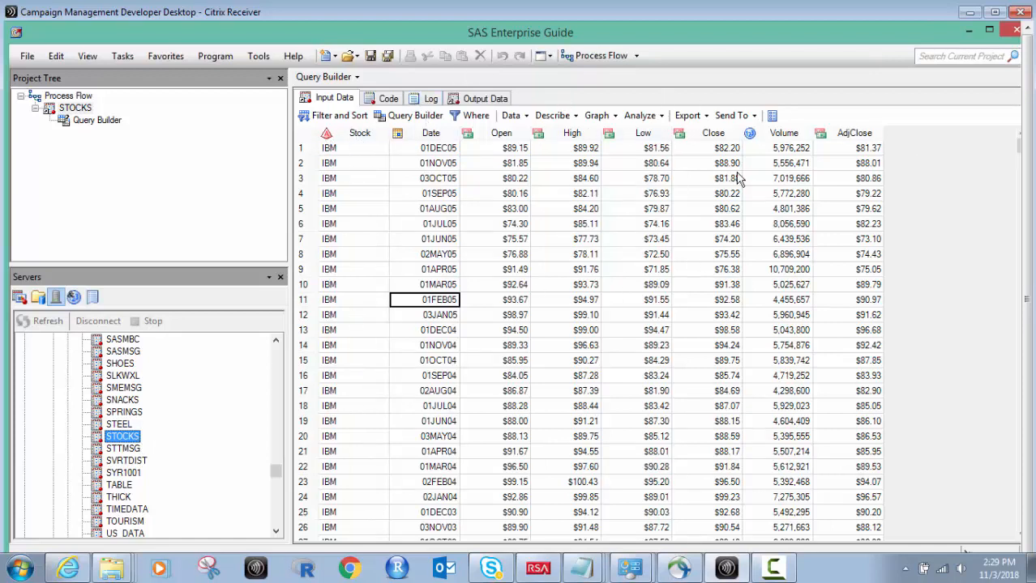
mouse_move(855, 299)
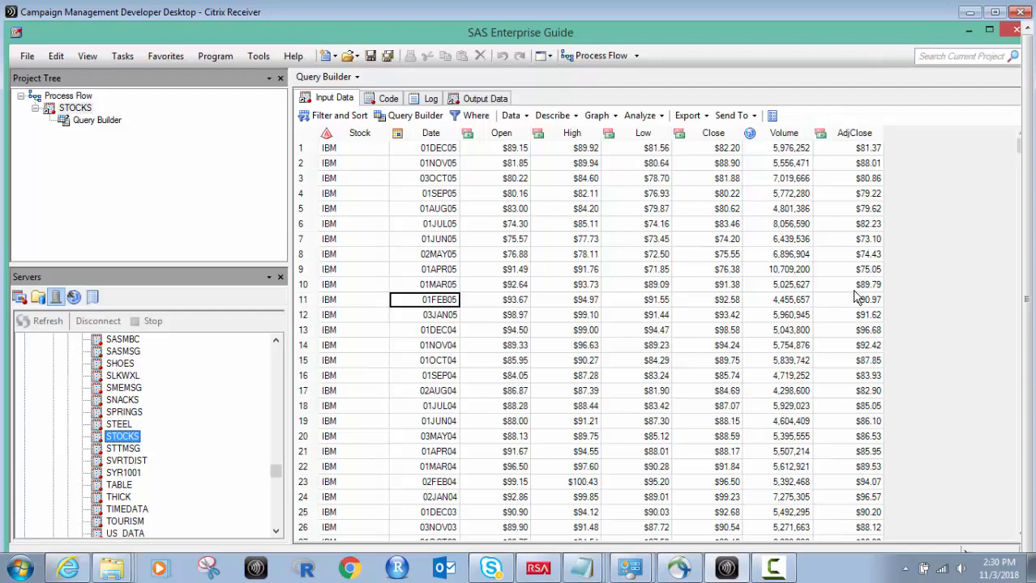
mouse_move(964, 179)
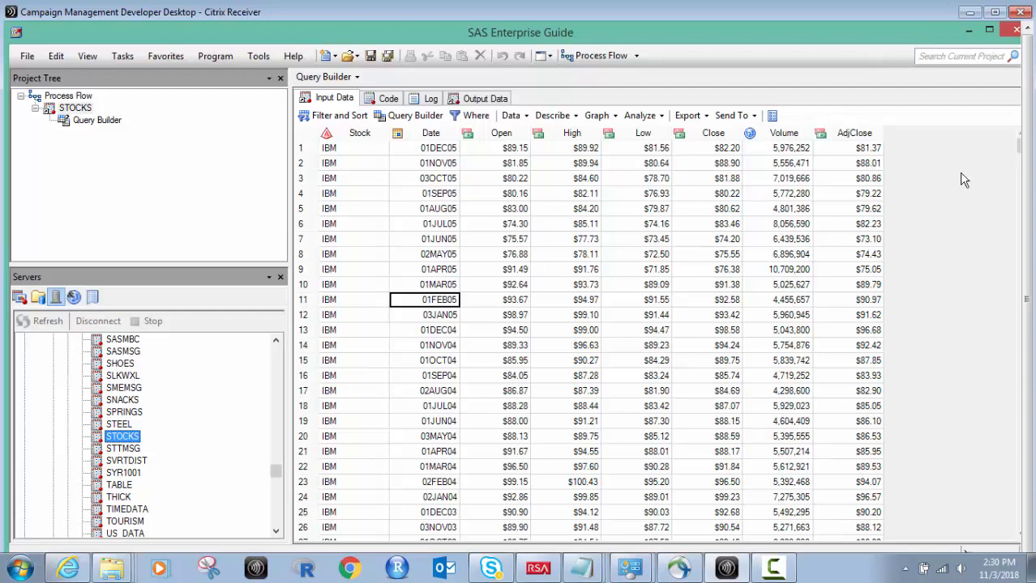
mouse_move(352, 145)
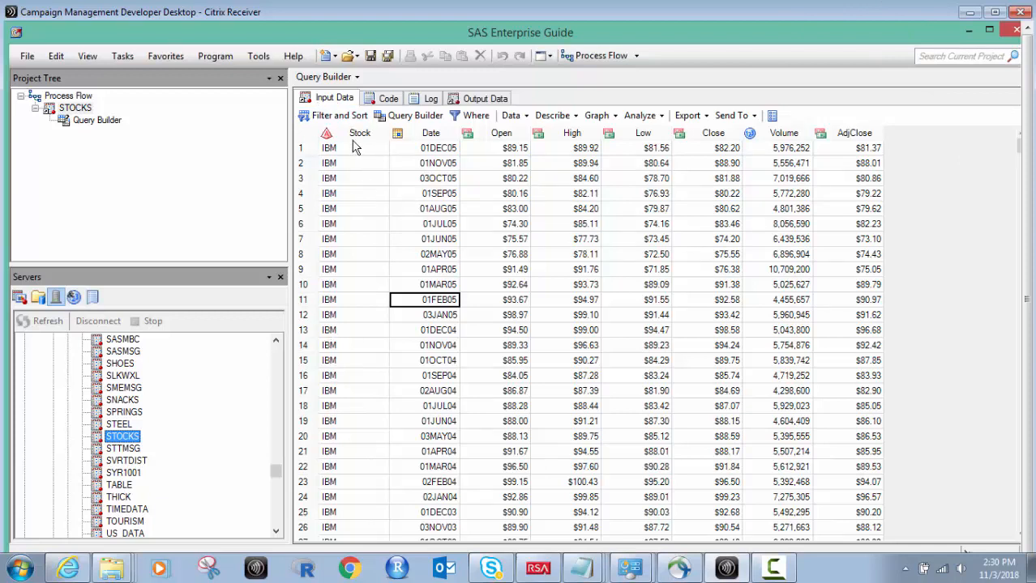
mouse_move(359, 133)
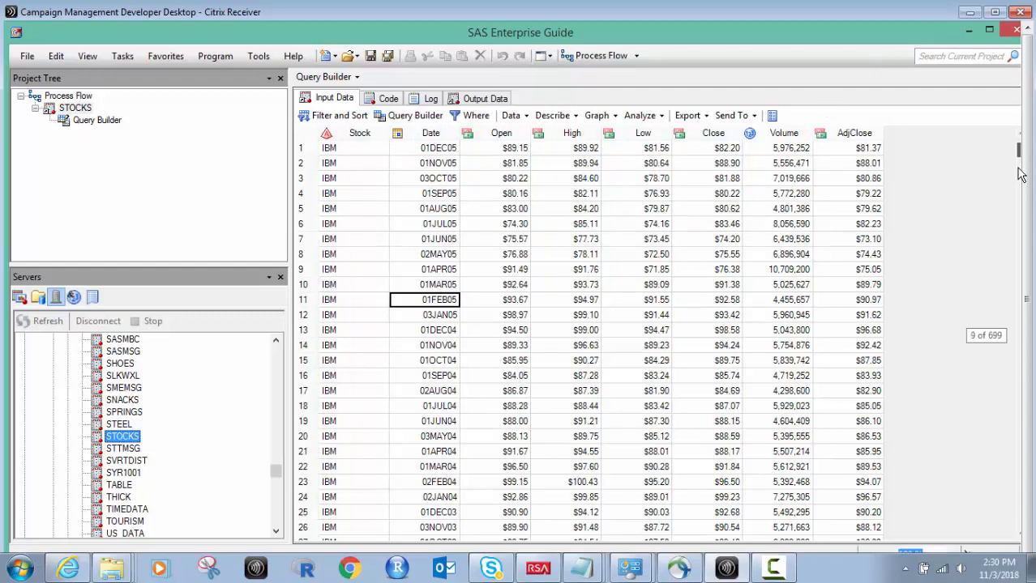
scroll("down", 3)
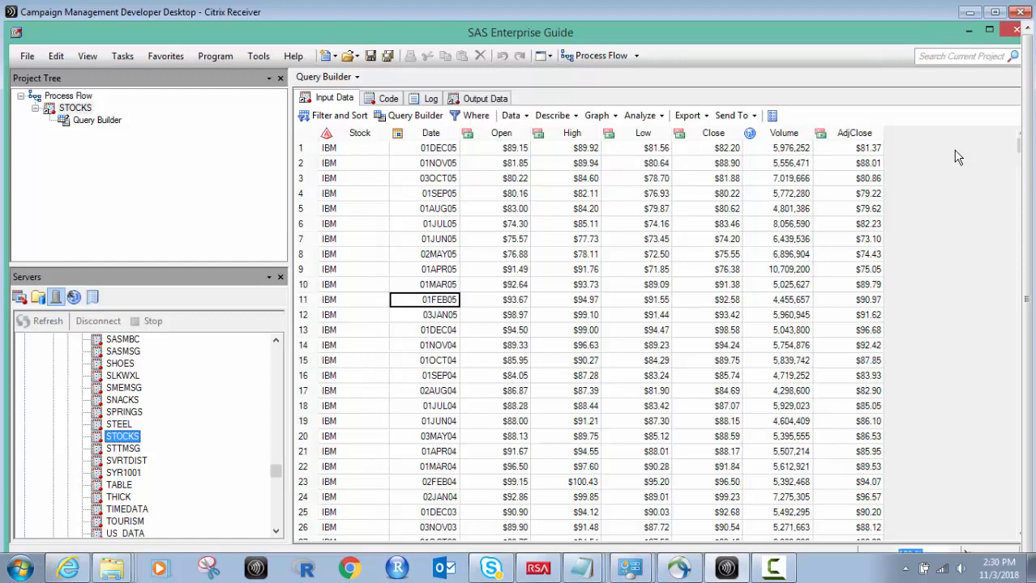
mouse_move(35, 133)
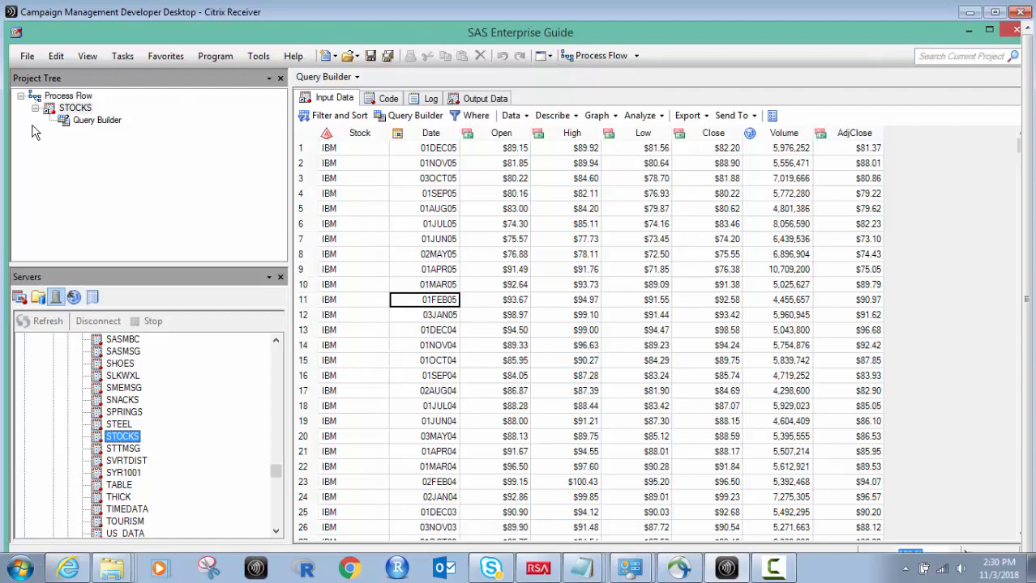
mouse_move(99, 126)
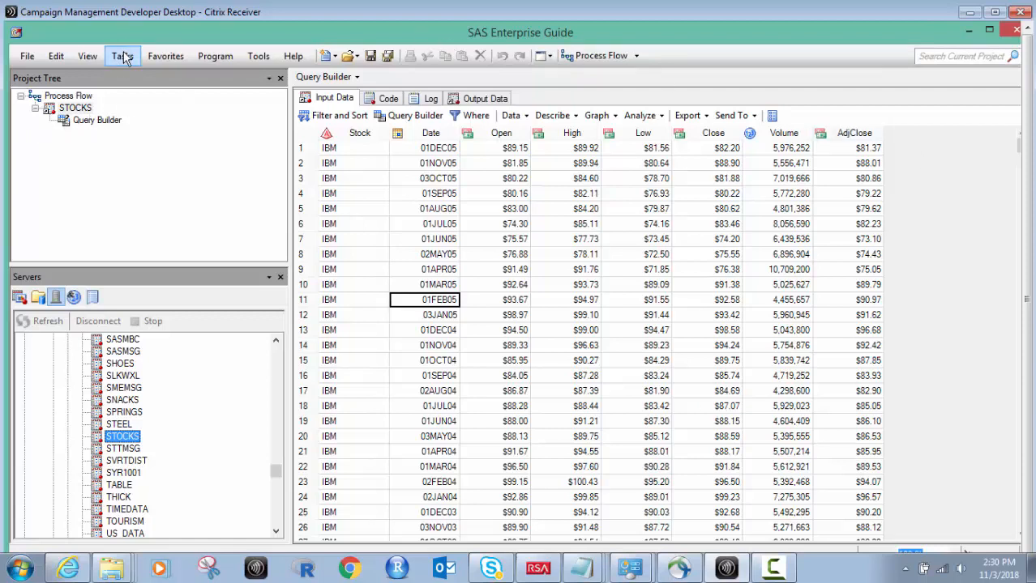
left_click(122, 55)
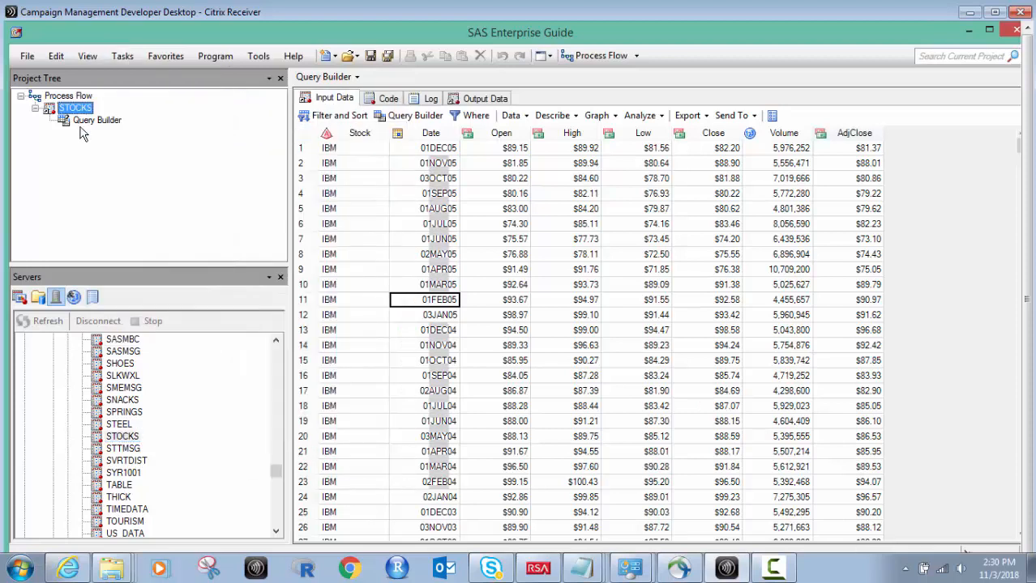
mouse_move(90, 127)
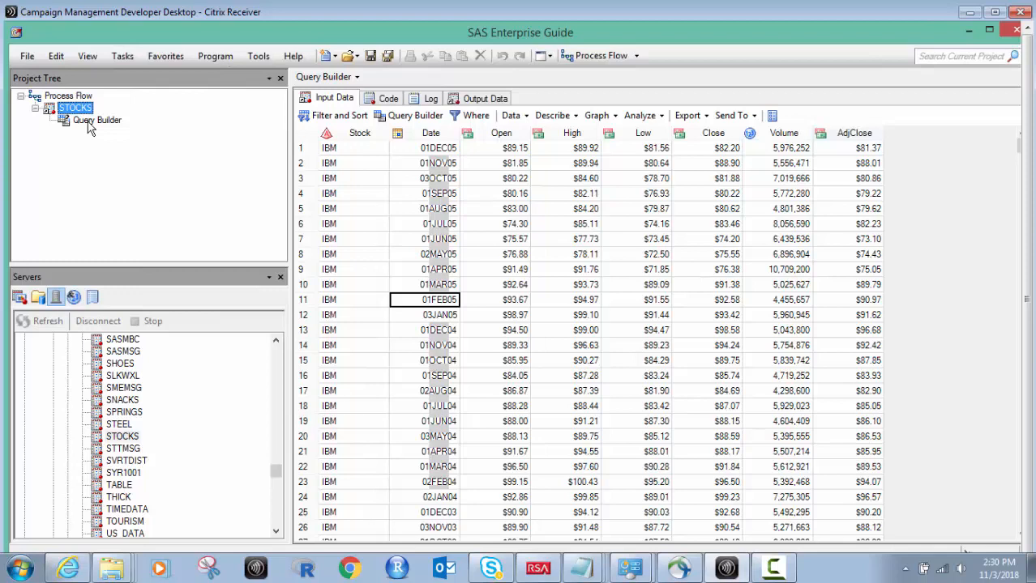
mouse_move(110, 212)
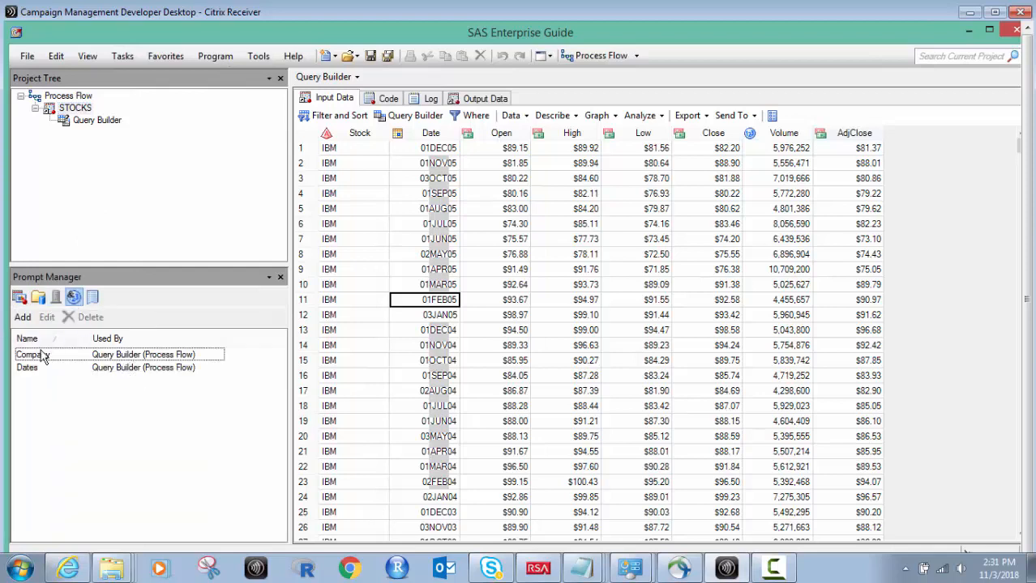
Review the Company prompt's type and number-of-values settings, then close its editor
left_click(46, 317)
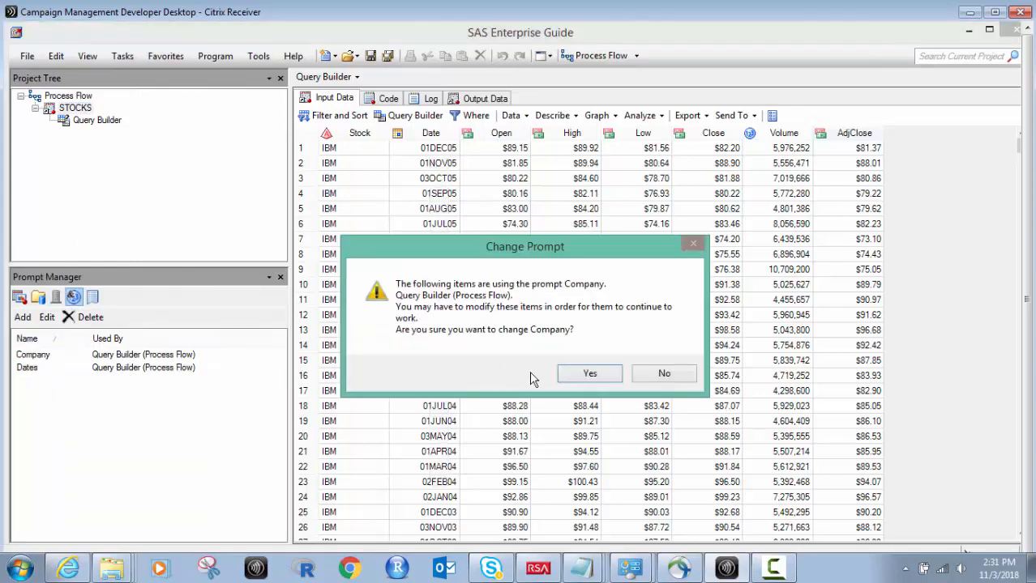
left_click(589, 374)
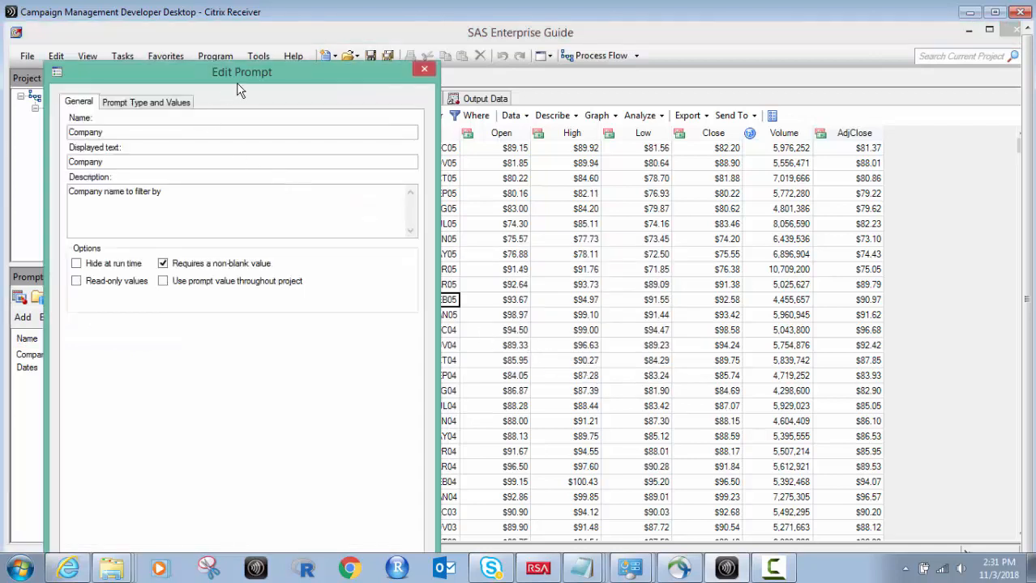
left_click_drag(241, 71, 369, 33)
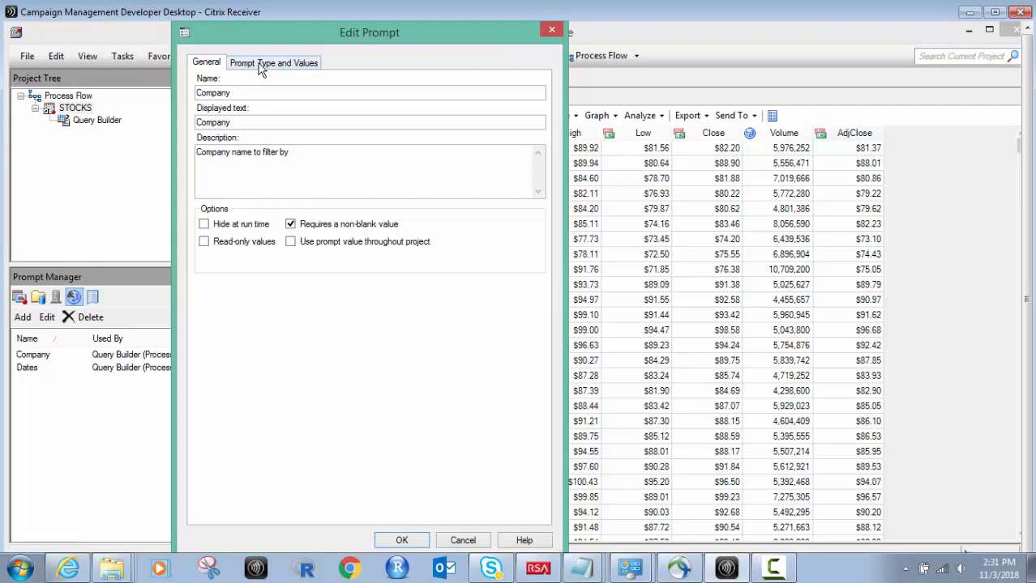
left_click(274, 61)
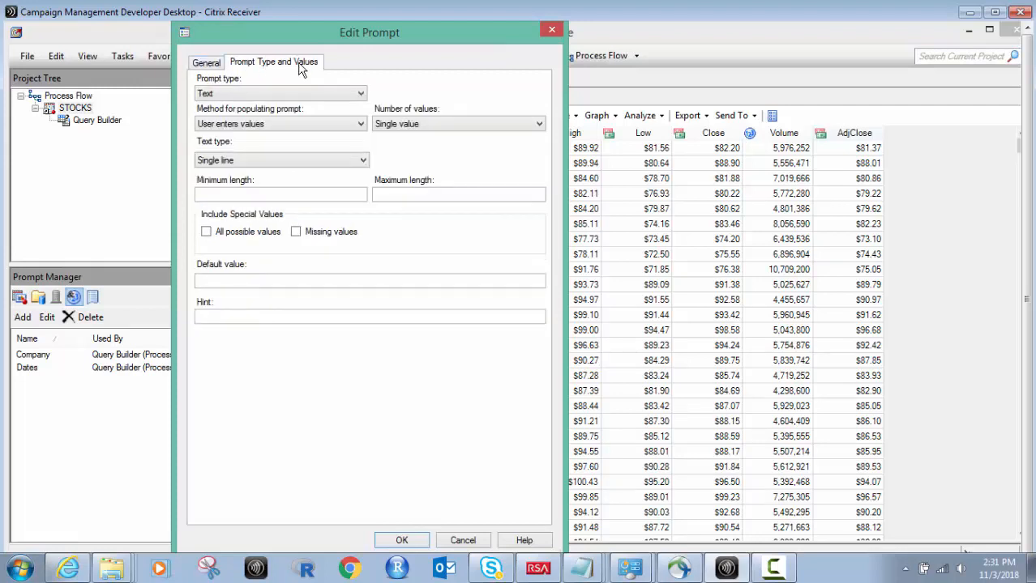
mouse_move(344, 72)
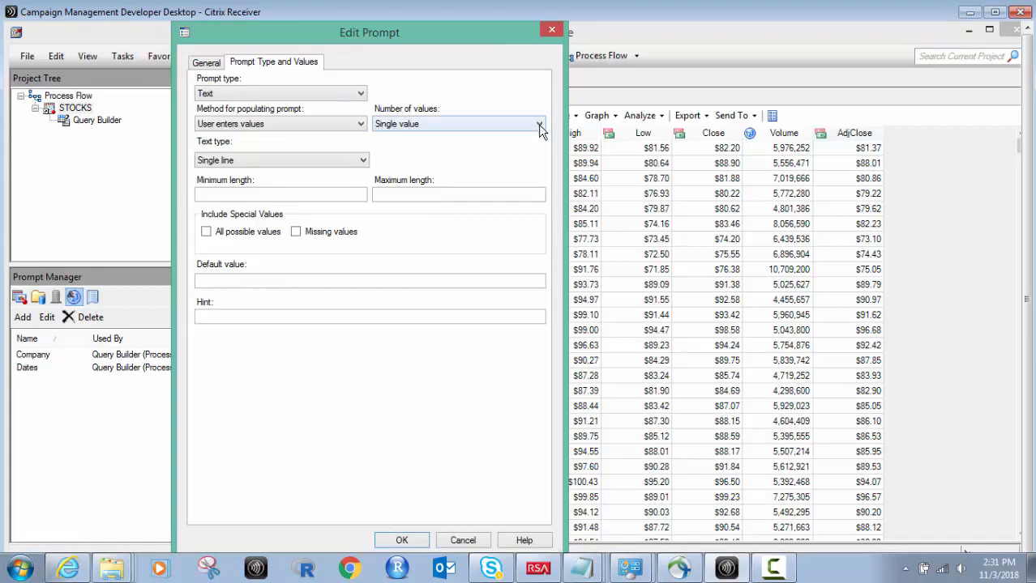
left_click(539, 123)
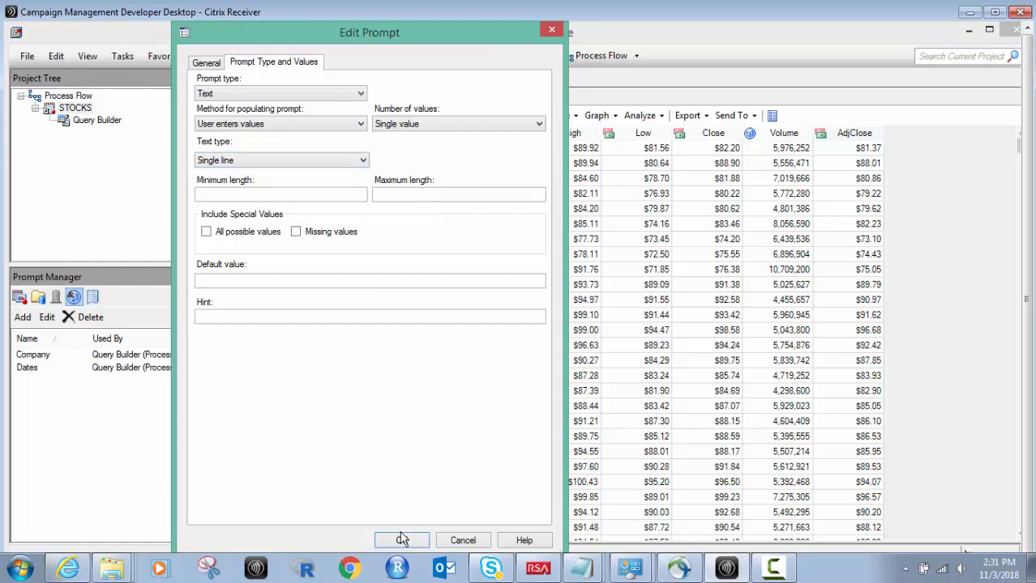
left_click(401, 541)
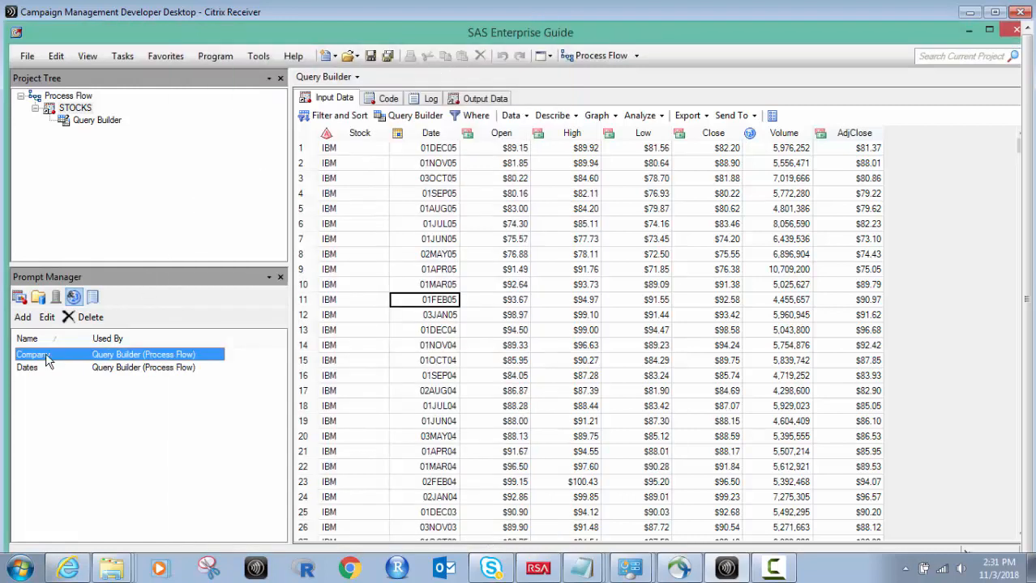
Enter 'Date range filter.' as the Dates prompt's description
left_click(28, 367)
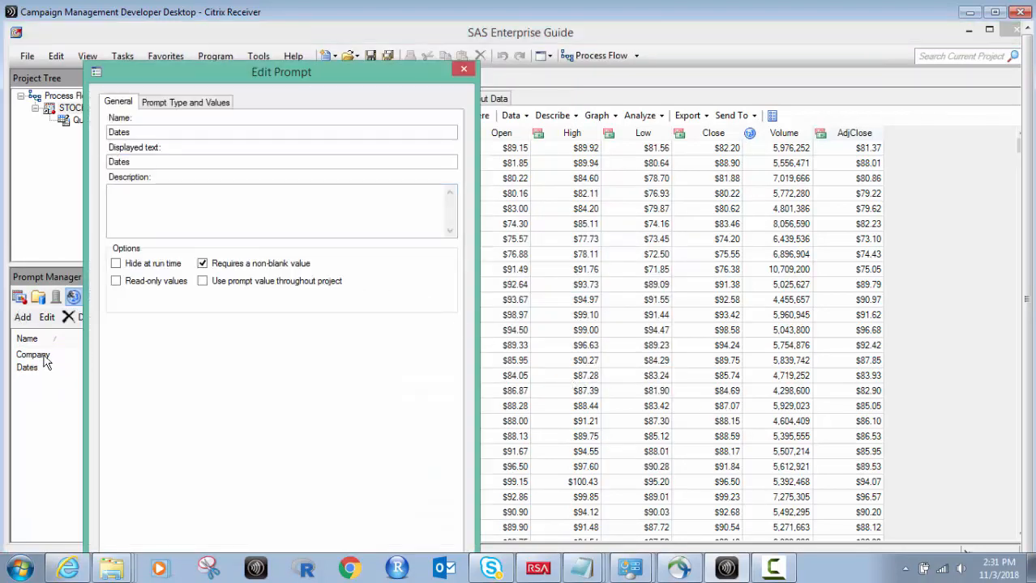
mouse_move(29, 324)
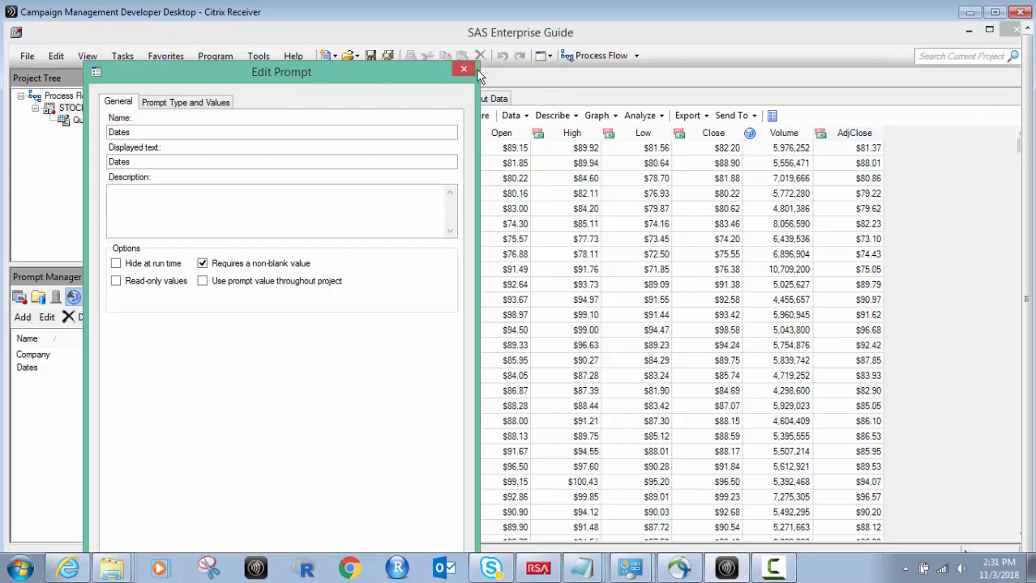
left_click(463, 68)
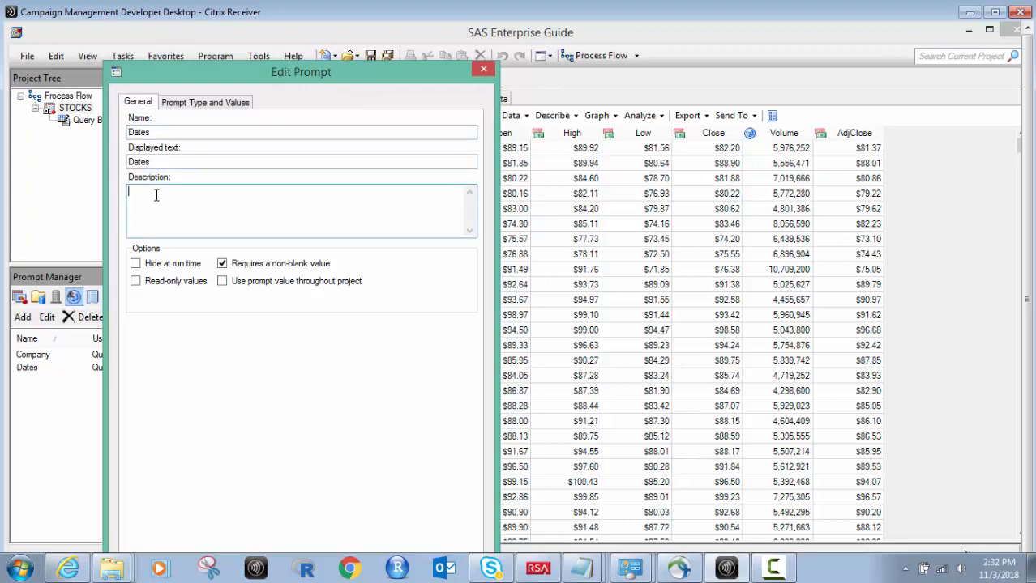
type("Date r")
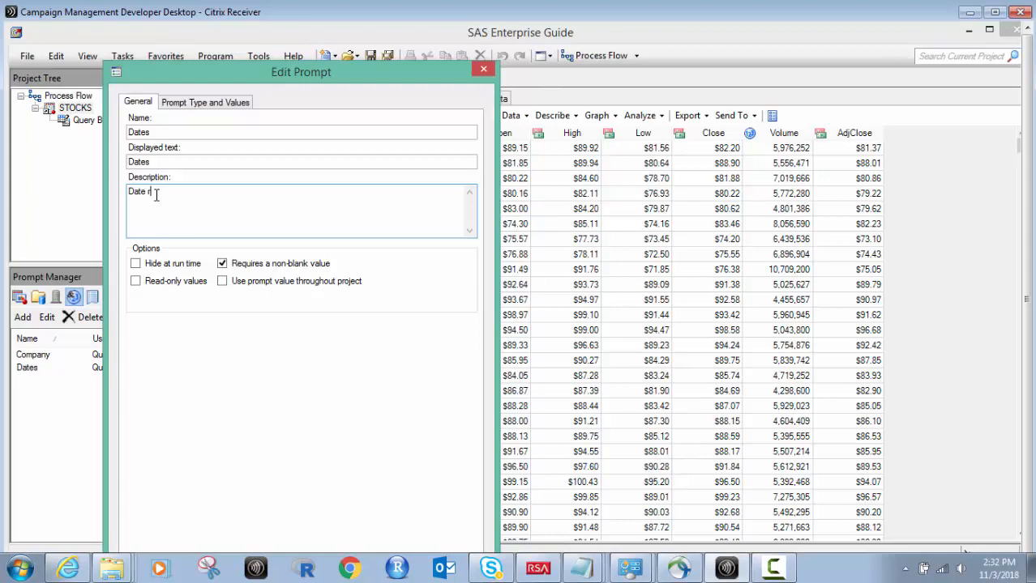
type("range fil")
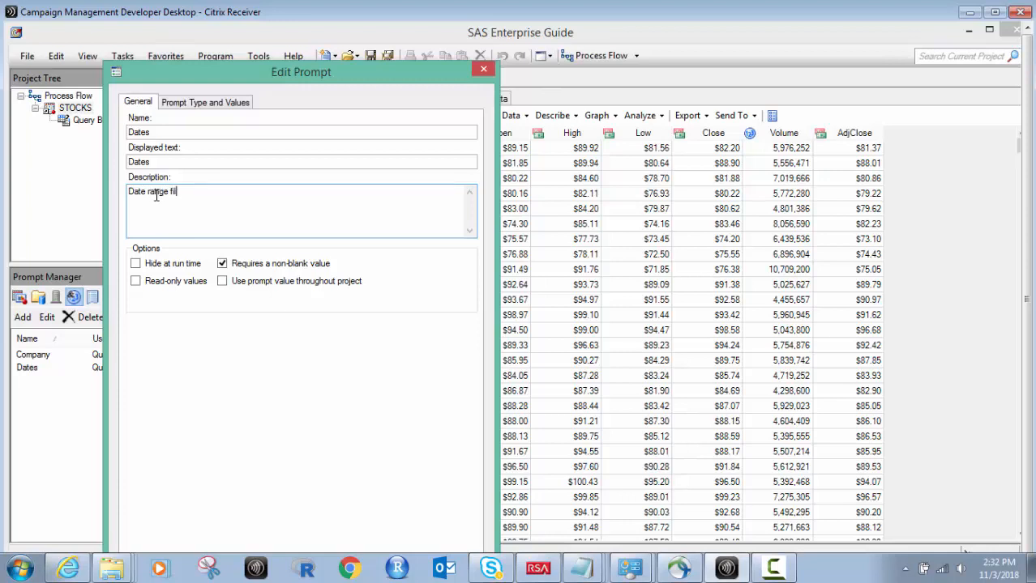
type("ter.")
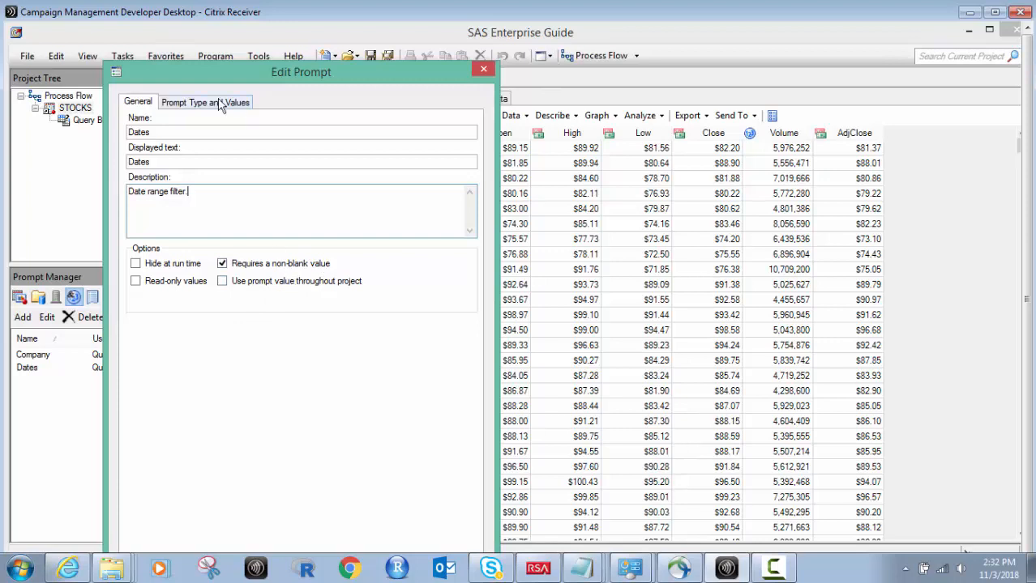
Keep the Dates prompt's default range type Custom, save the prompt, and reselect STOCKS
left_click(205, 102)
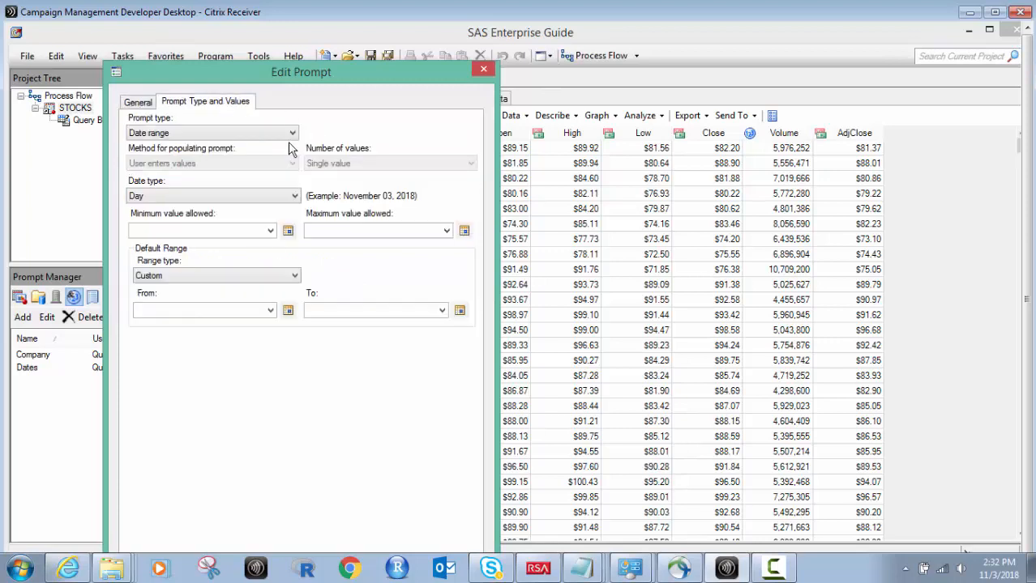
left_click(292, 132)
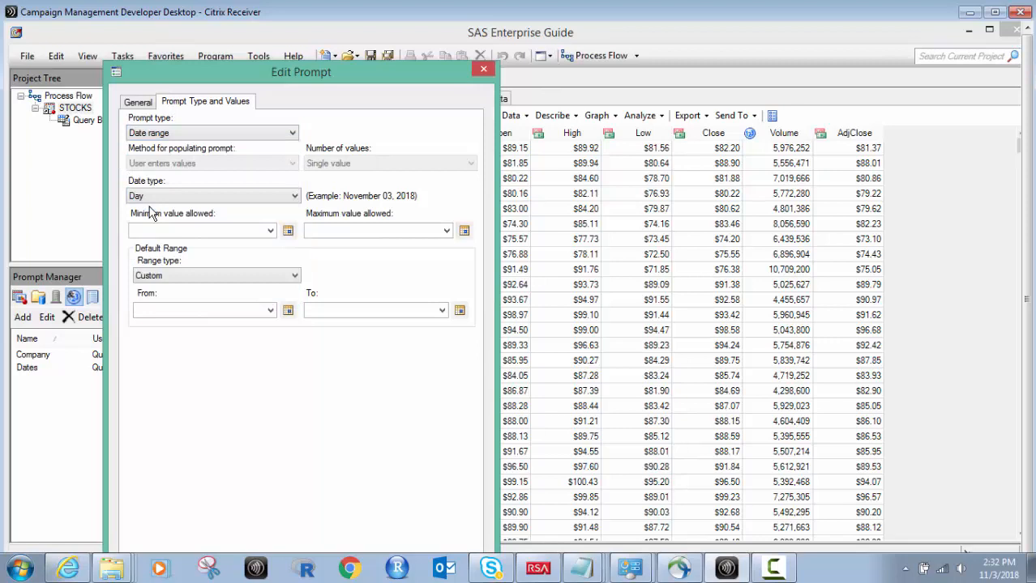
mouse_move(117, 212)
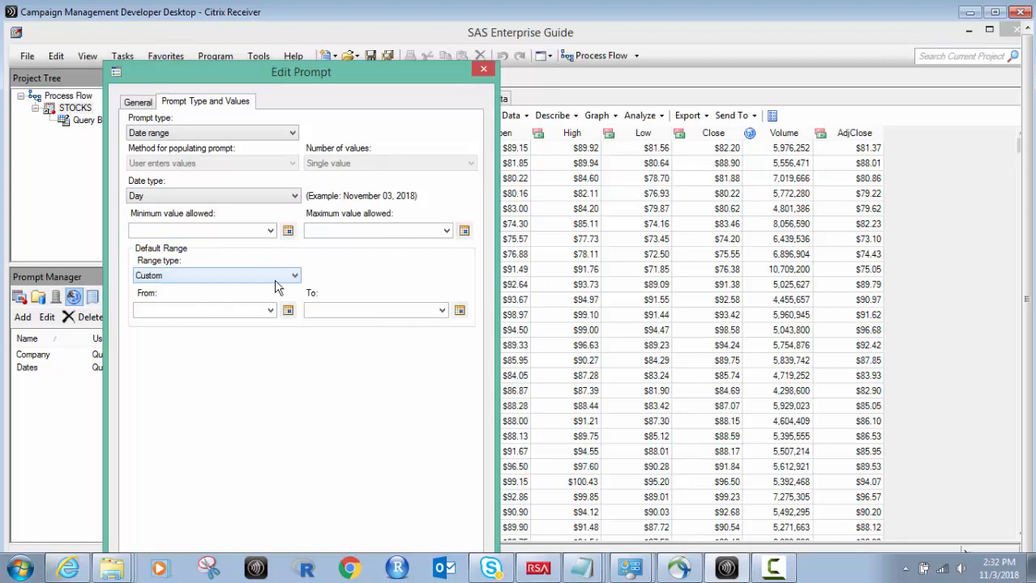
left_click(295, 275)
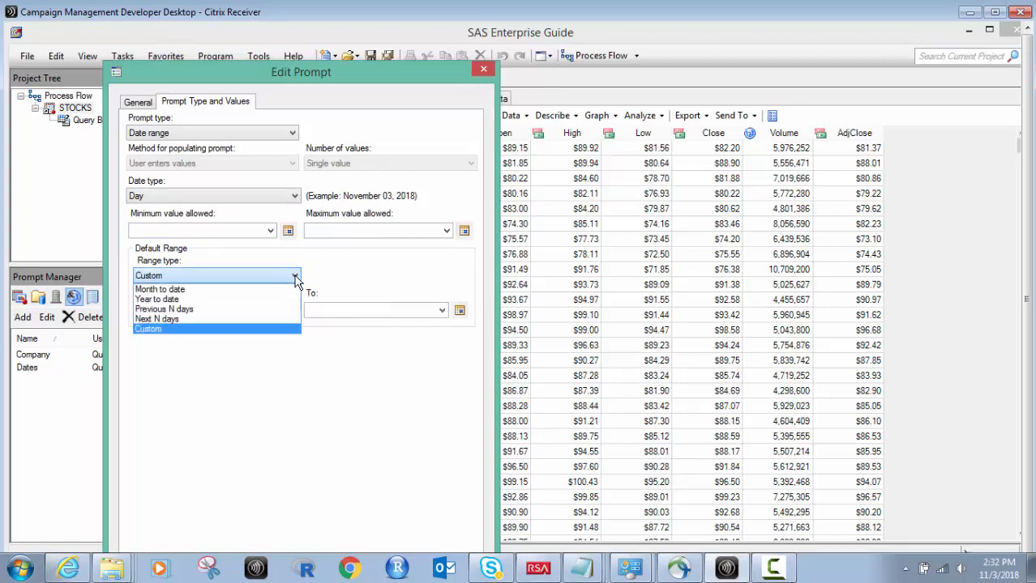
left_click(147, 329)
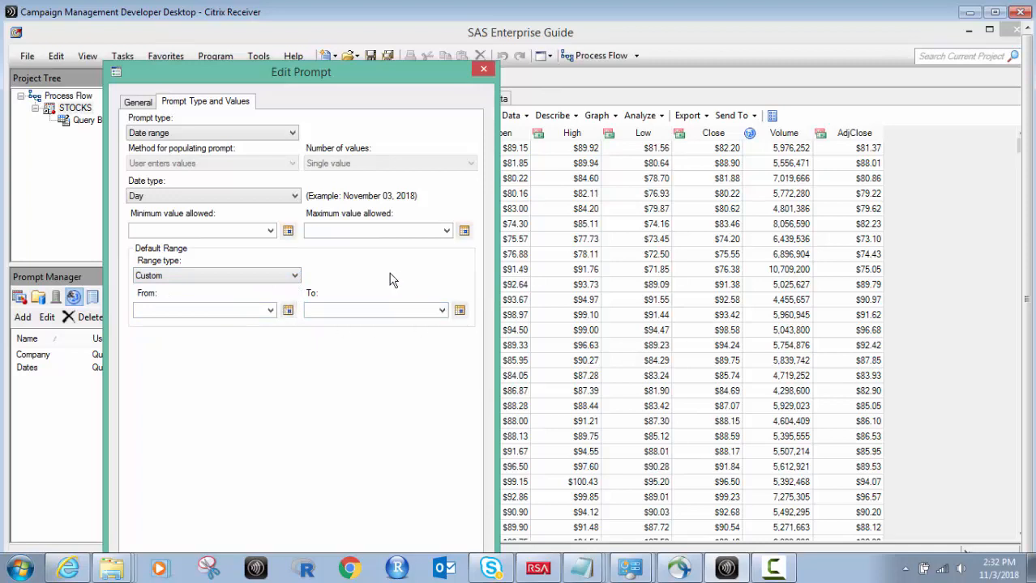
left_click(483, 69)
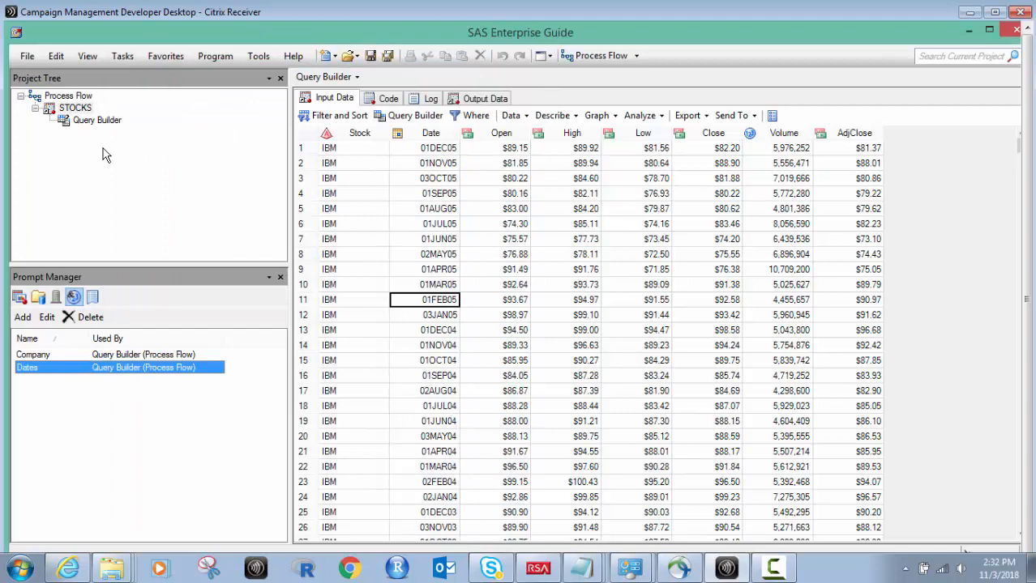
left_click(122, 55)
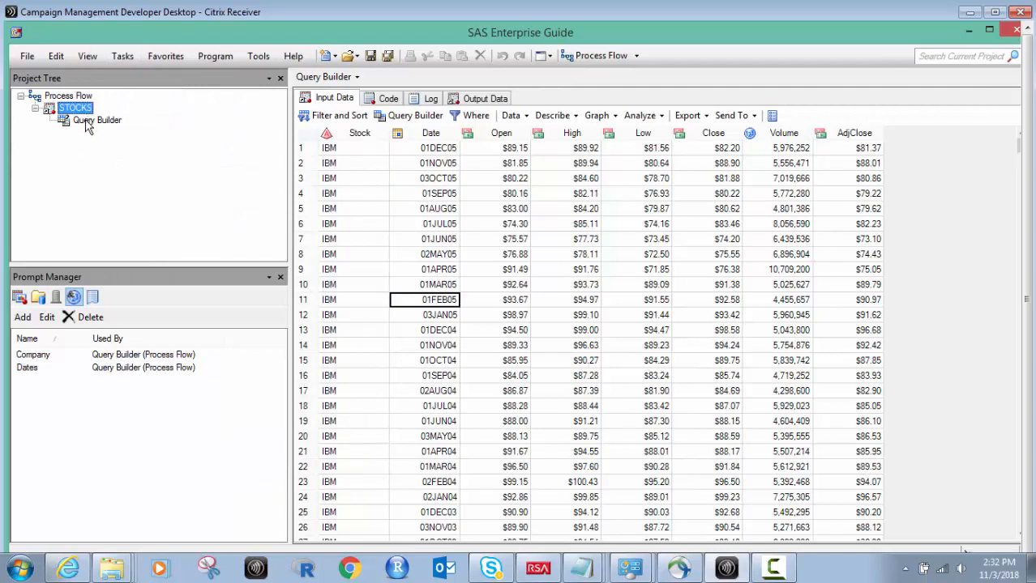
Open the STOCKS Query Builder for modification and redisplay the t1 table's column list
right_click(97, 119)
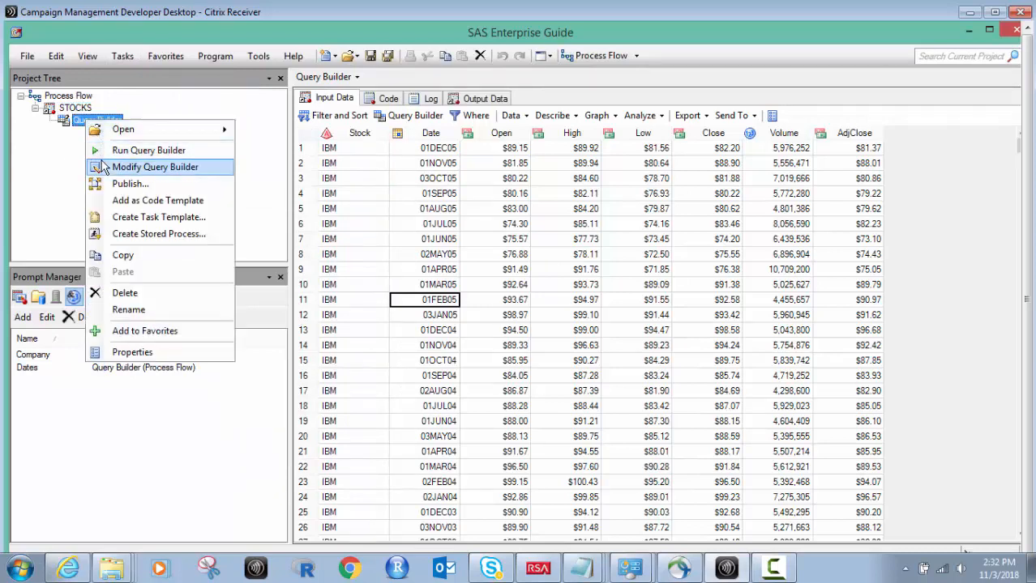
left_click(154, 166)
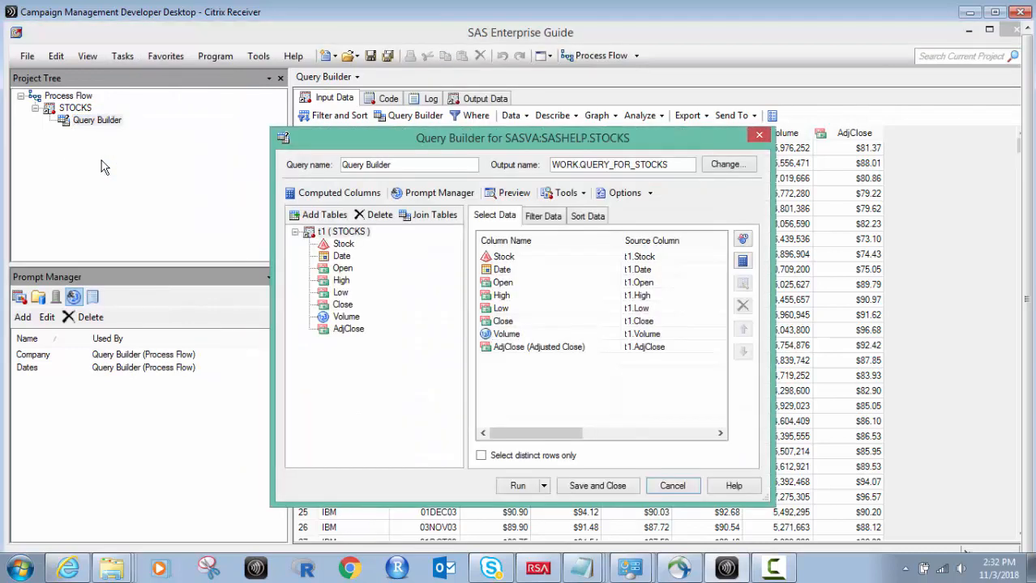
mouse_move(122, 57)
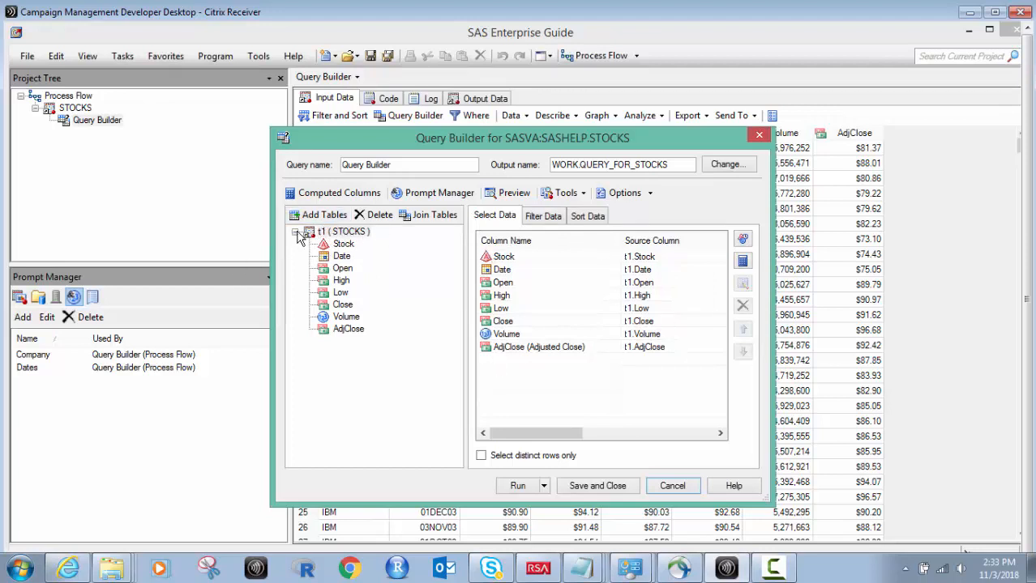
left_click(297, 232)
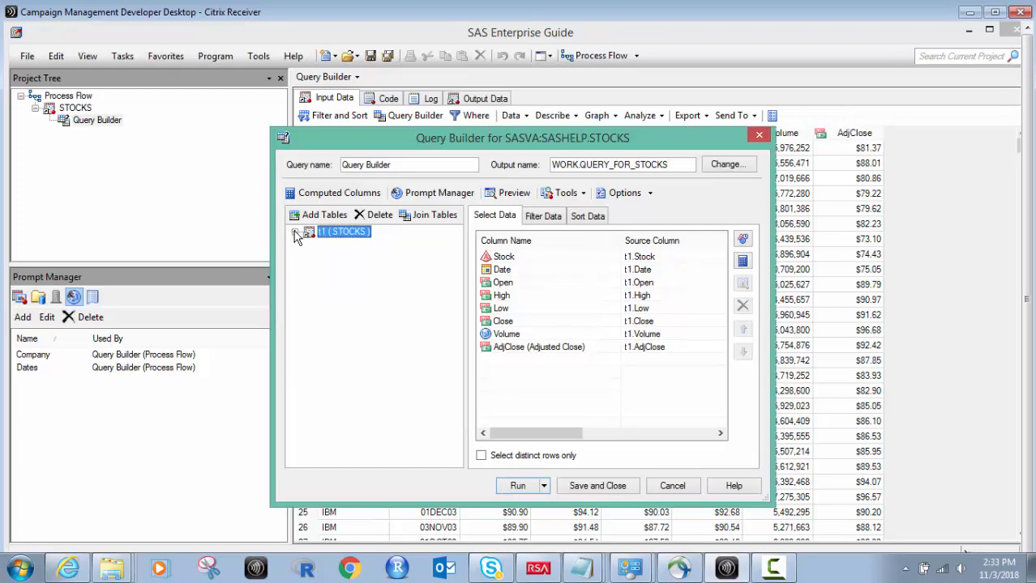
left_click(297, 233)
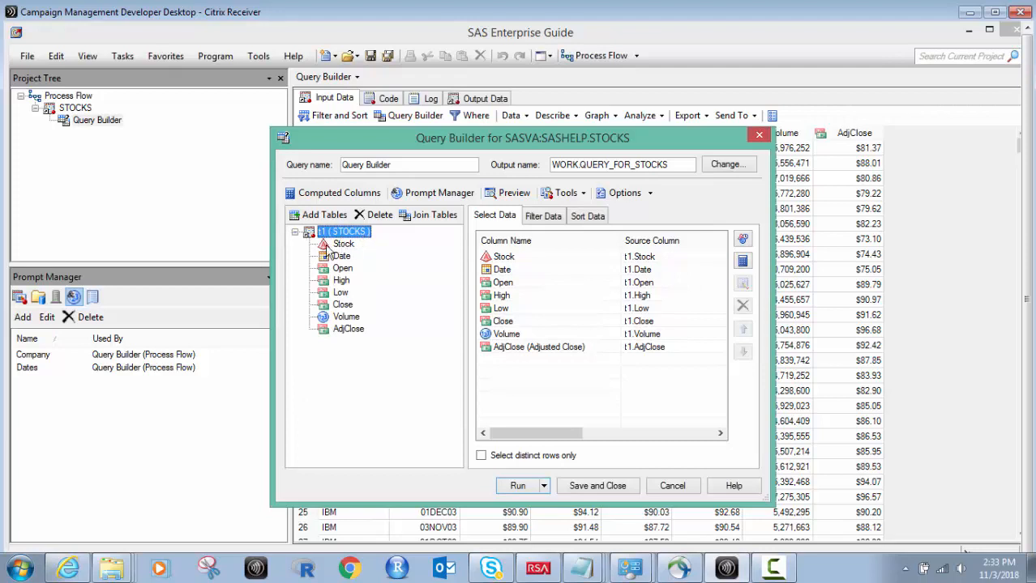
mouse_move(385, 331)
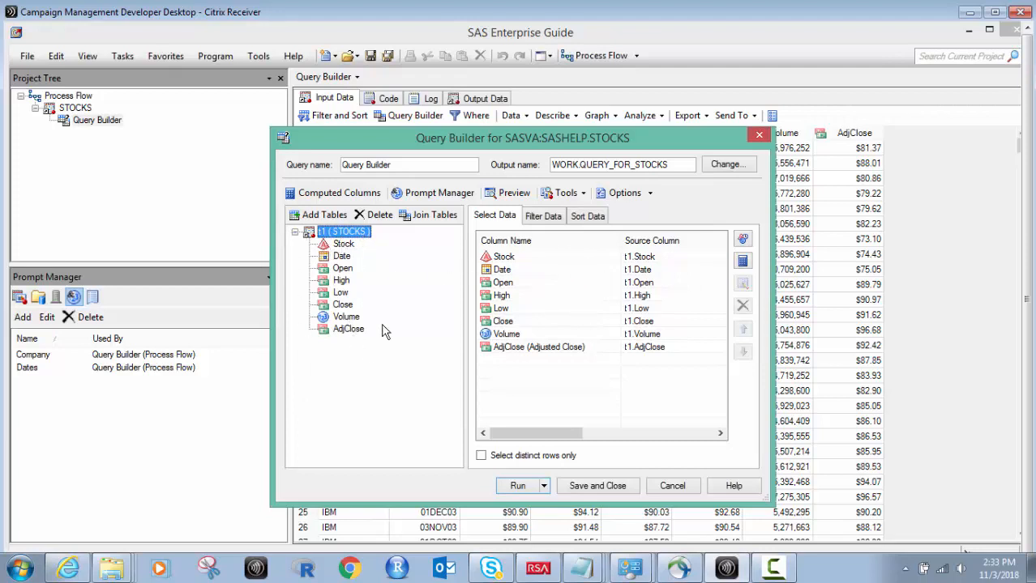
mouse_move(381, 267)
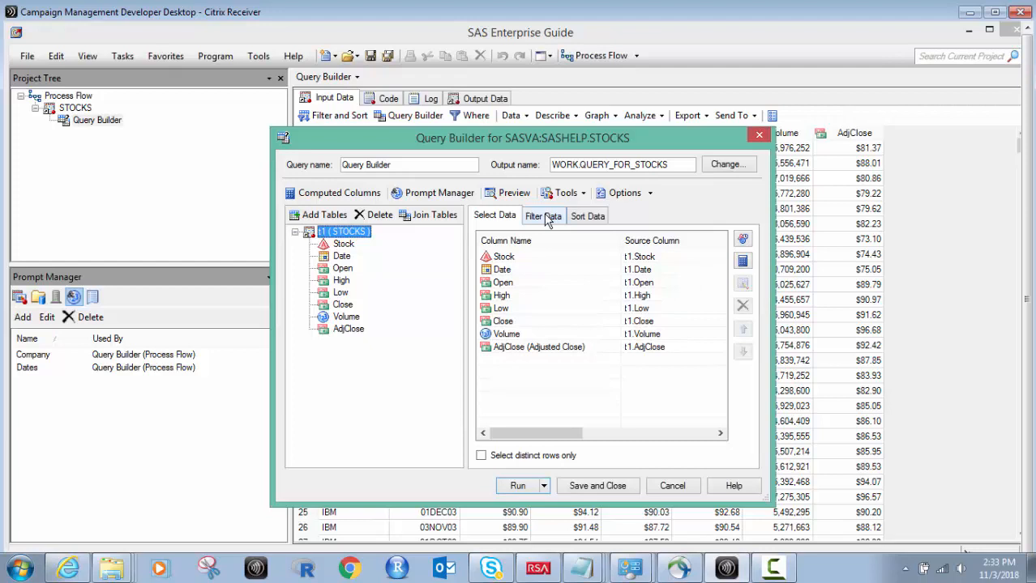
Check the descending Date sort, then show the Company and Dates prompt filters
left_click(543, 216)
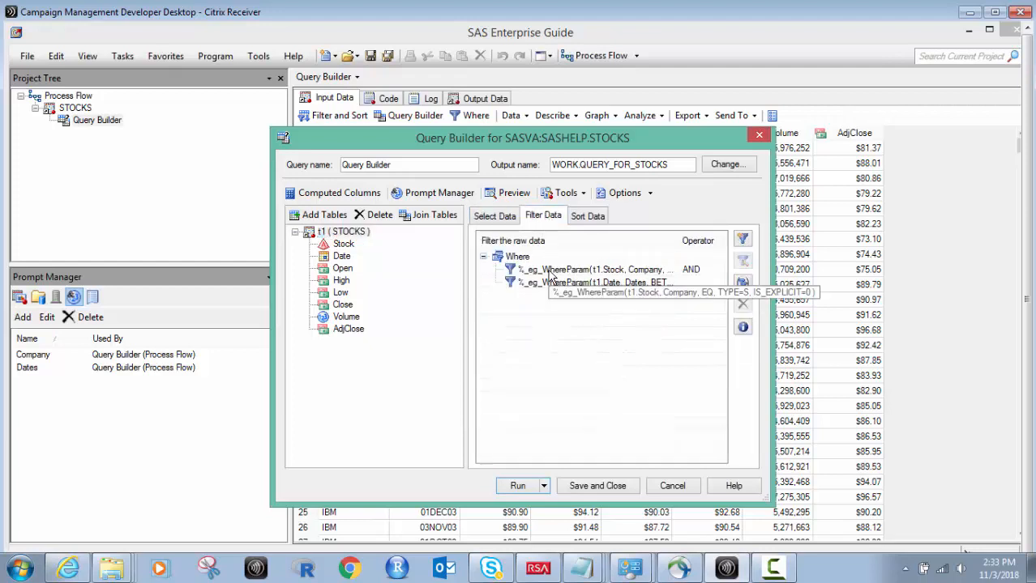
left_click(596, 269)
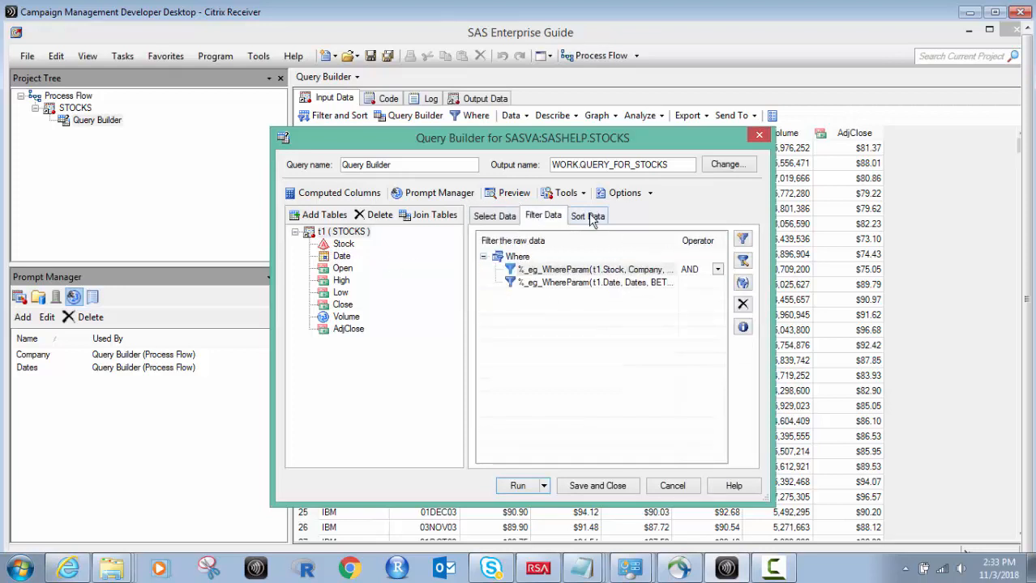
left_click(587, 216)
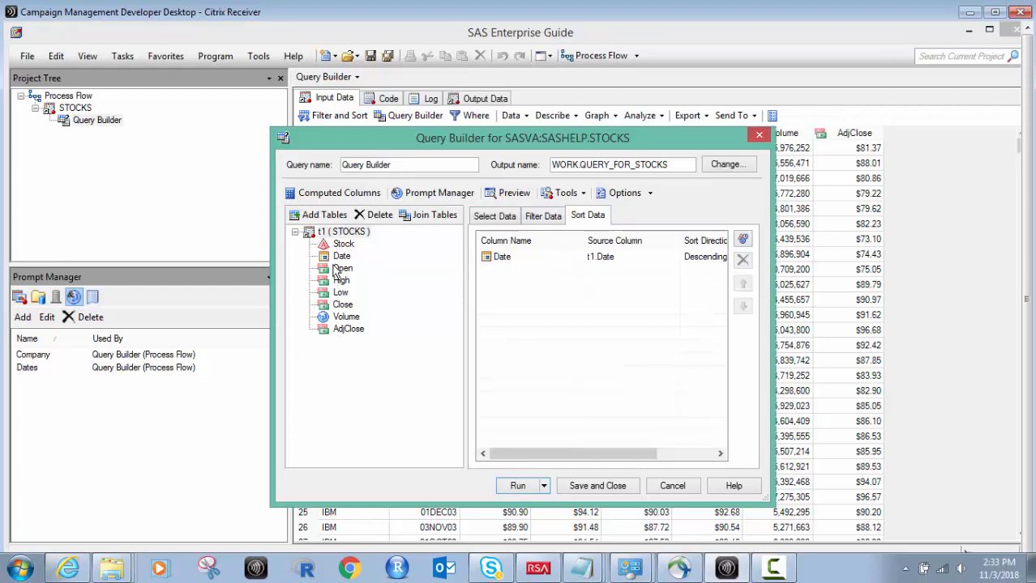
left_click_drag(343, 268, 543, 269)
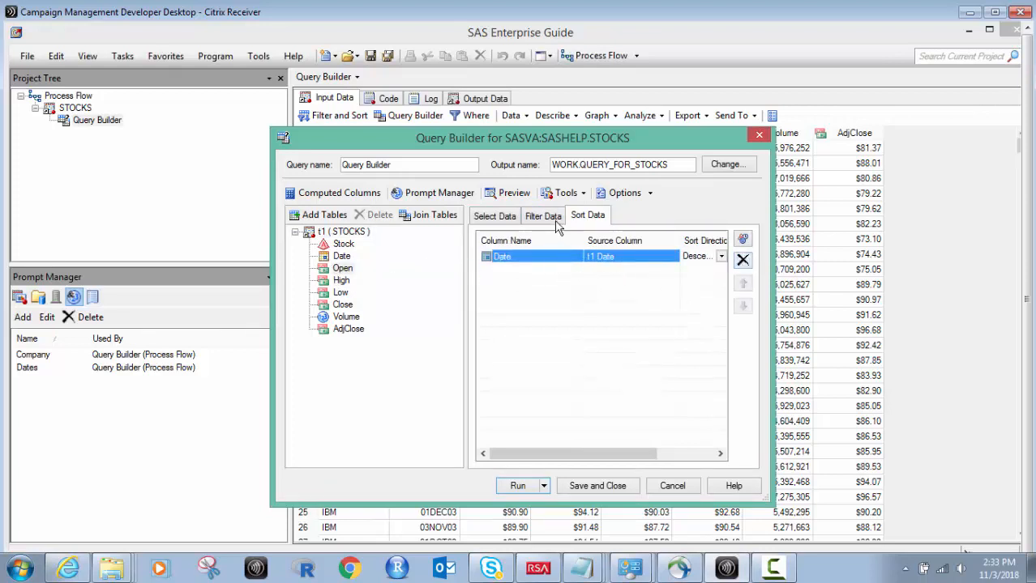
left_click(543, 215)
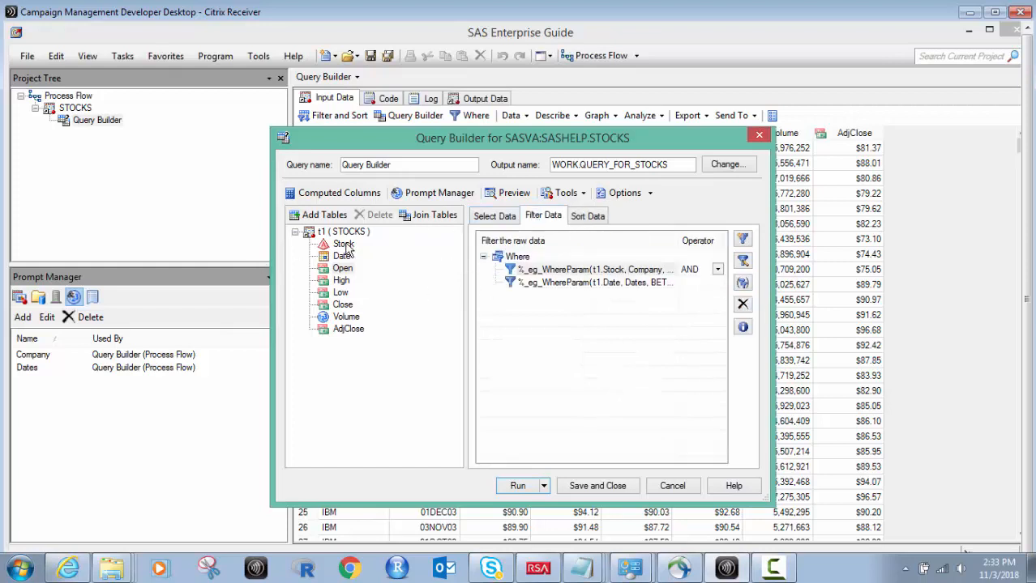
mouse_move(551, 269)
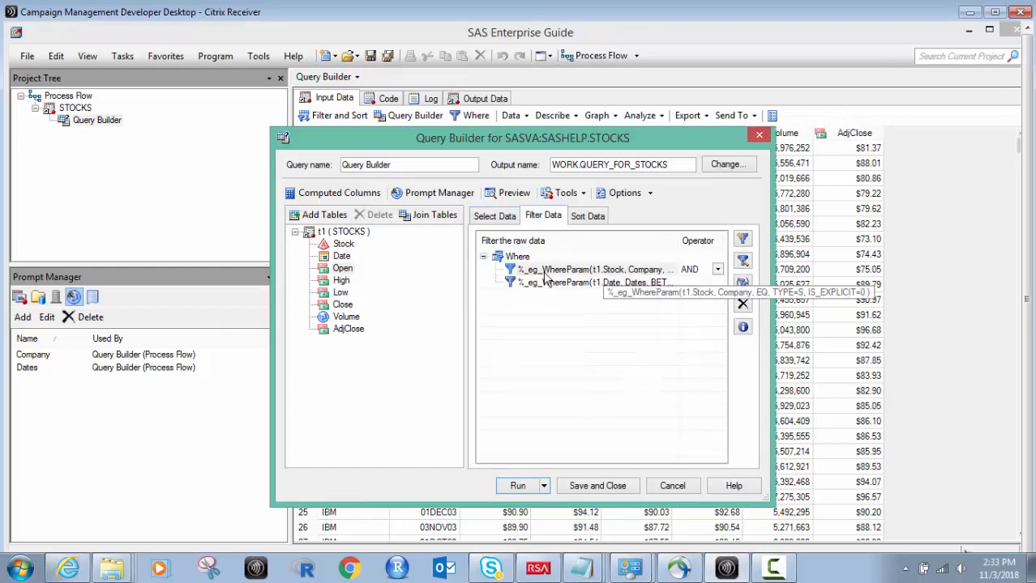
Keep the Stock-equals-Company filter on Equal to, re-enable prompt-value filtering, and finish
double_click(591, 269)
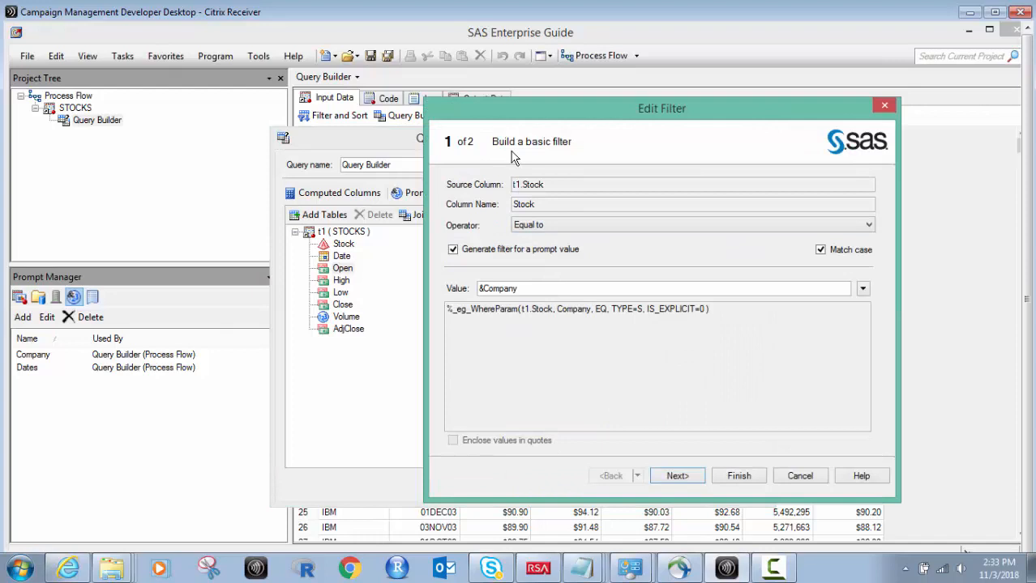
mouse_move(375, 255)
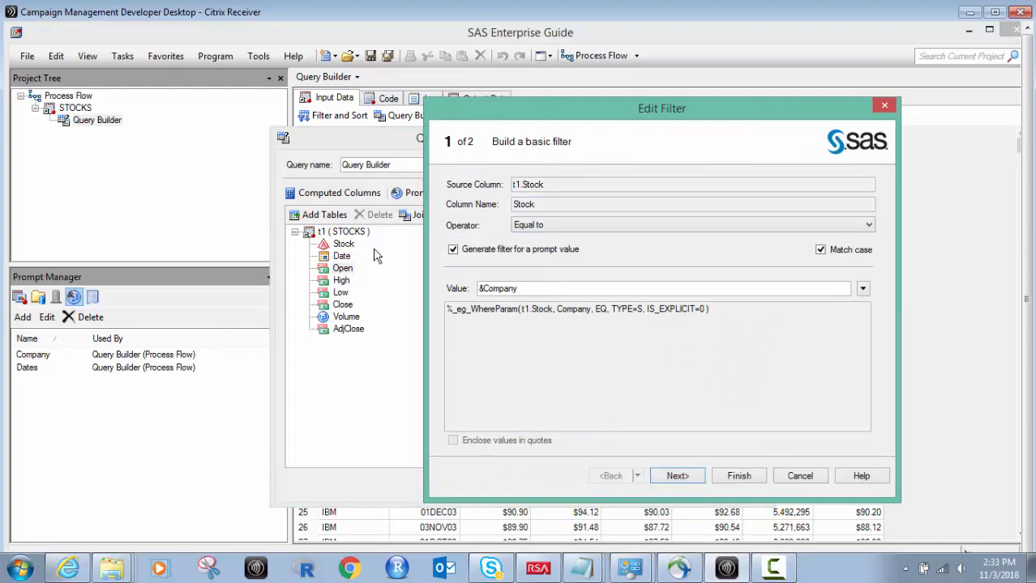
mouse_move(535, 198)
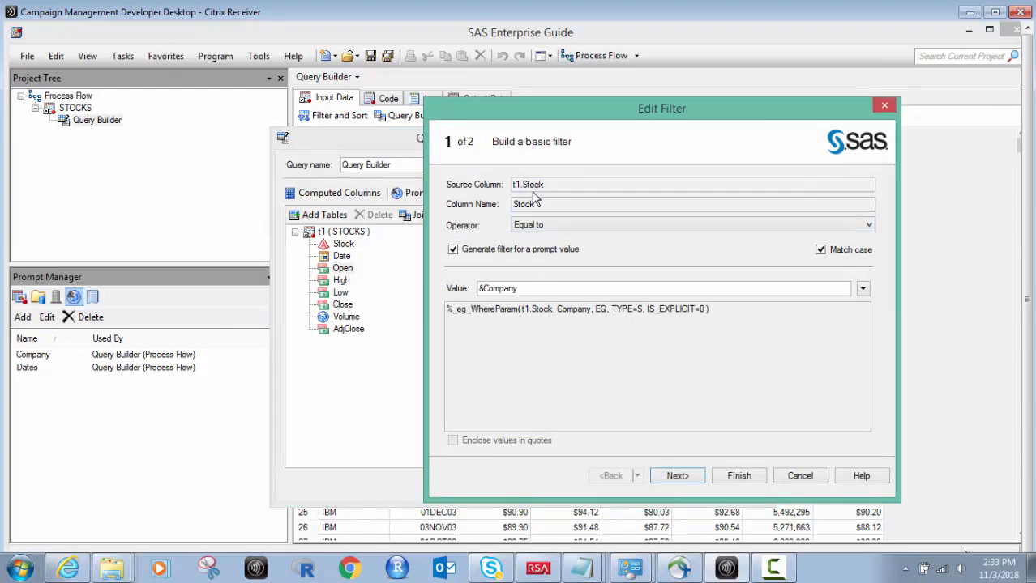
mouse_move(871, 225)
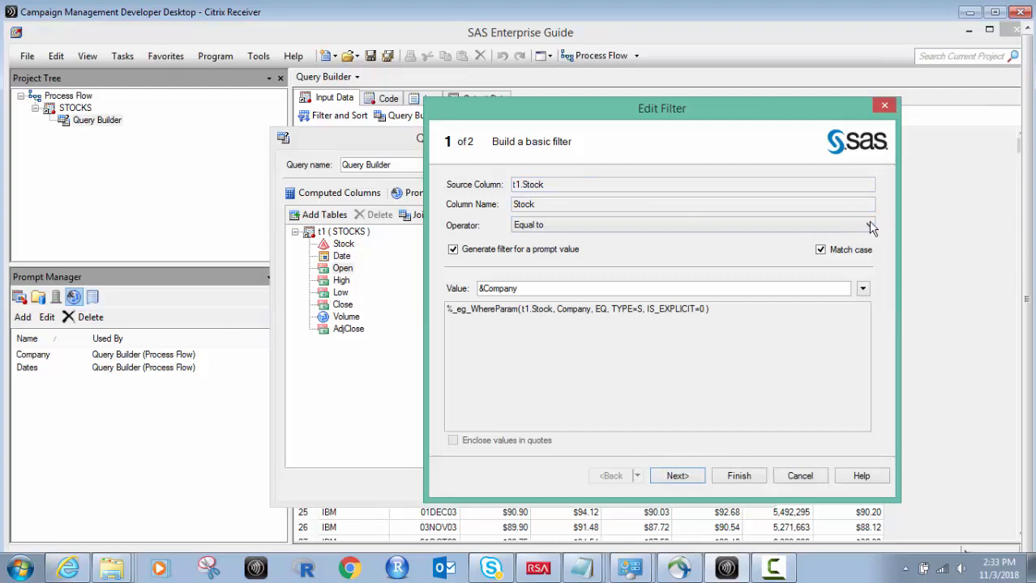
left_click(868, 225)
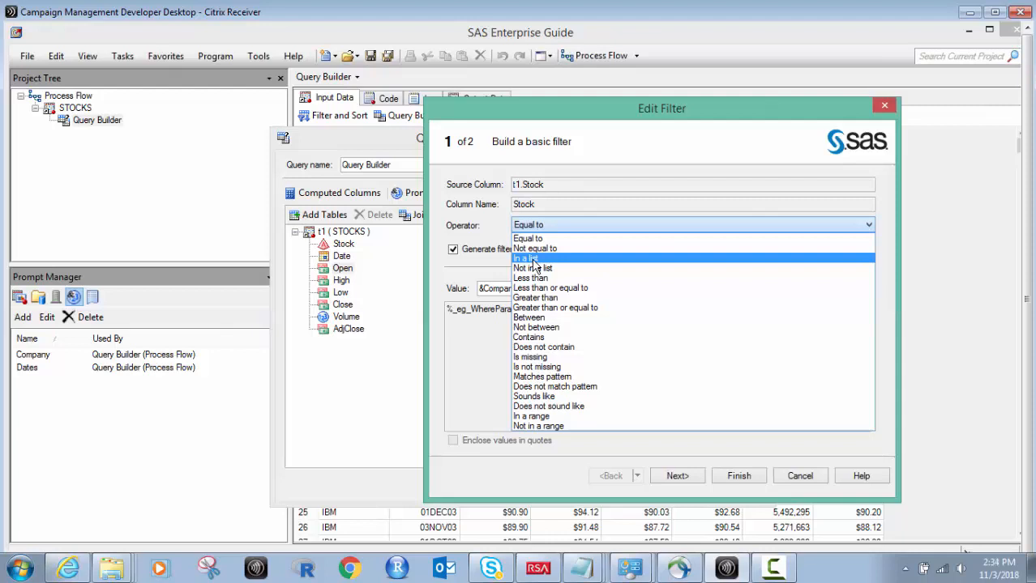
mouse_move(34, 365)
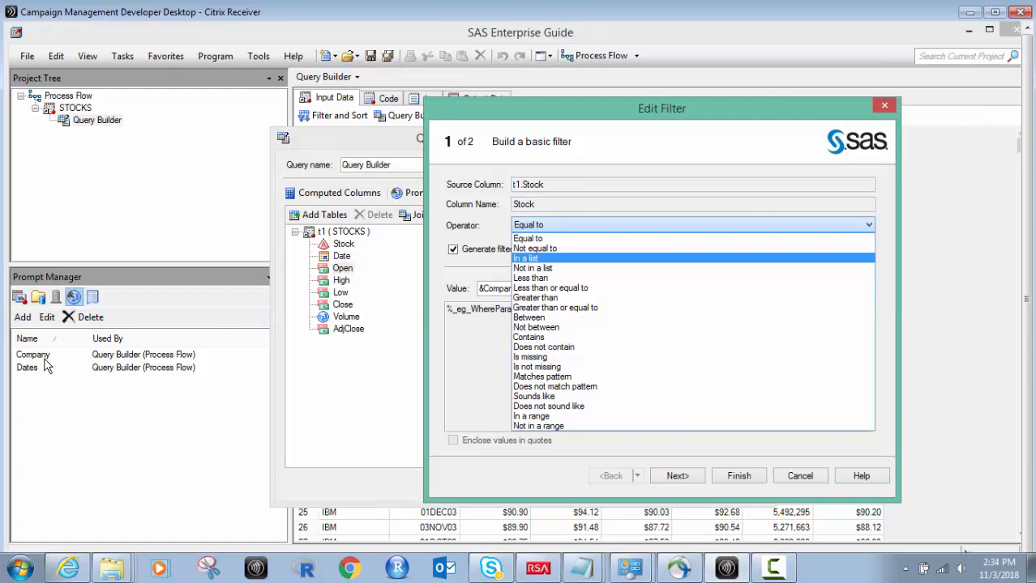
left_click(527, 237)
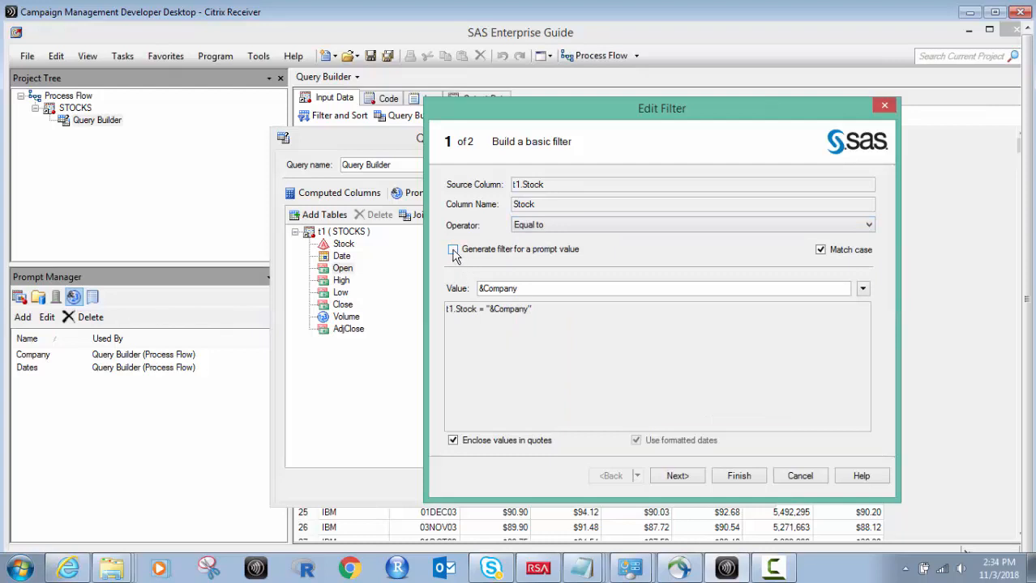
mouse_move(452, 253)
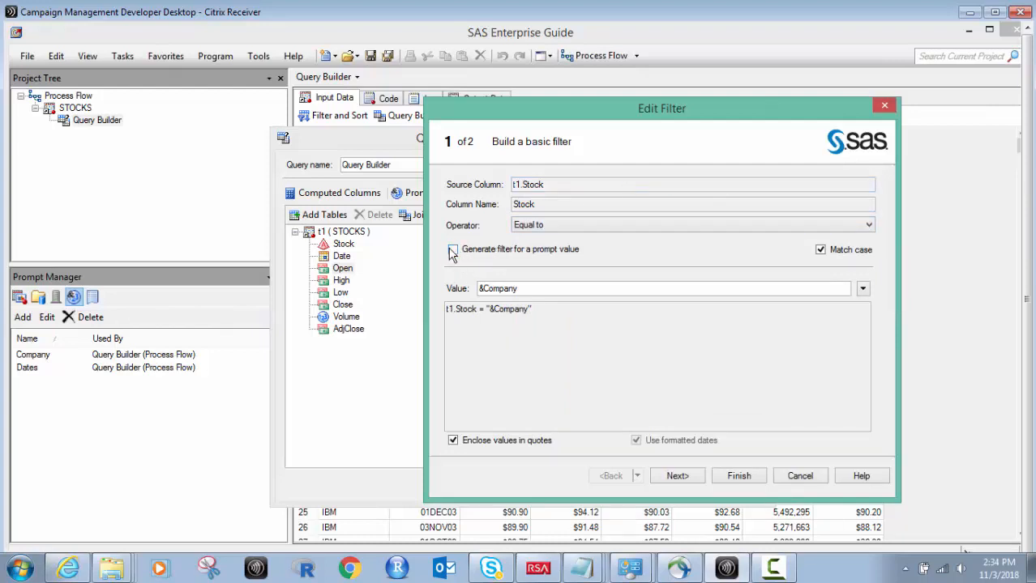
left_click(453, 249)
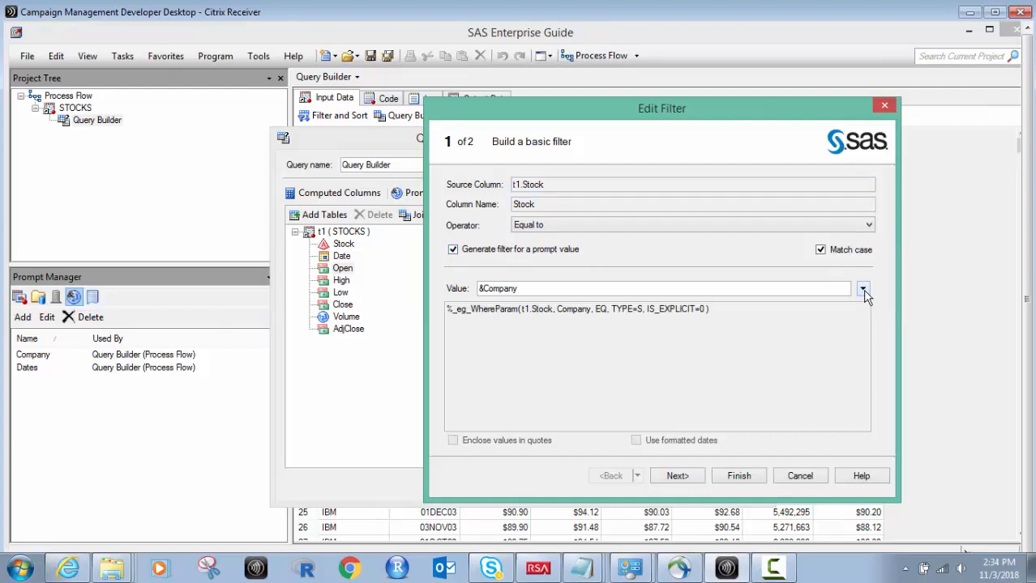
left_click(862, 288)
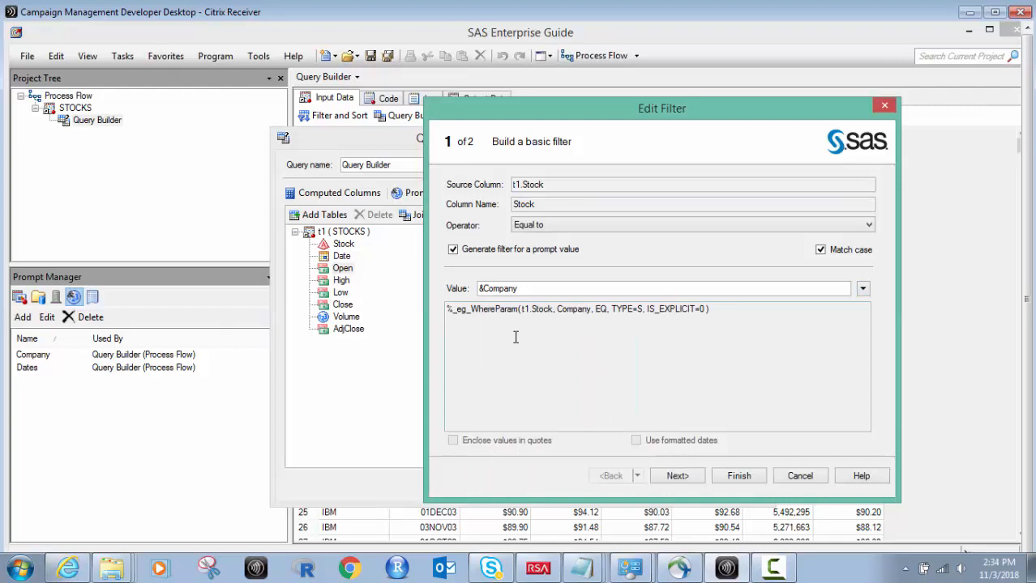
mouse_move(681, 309)
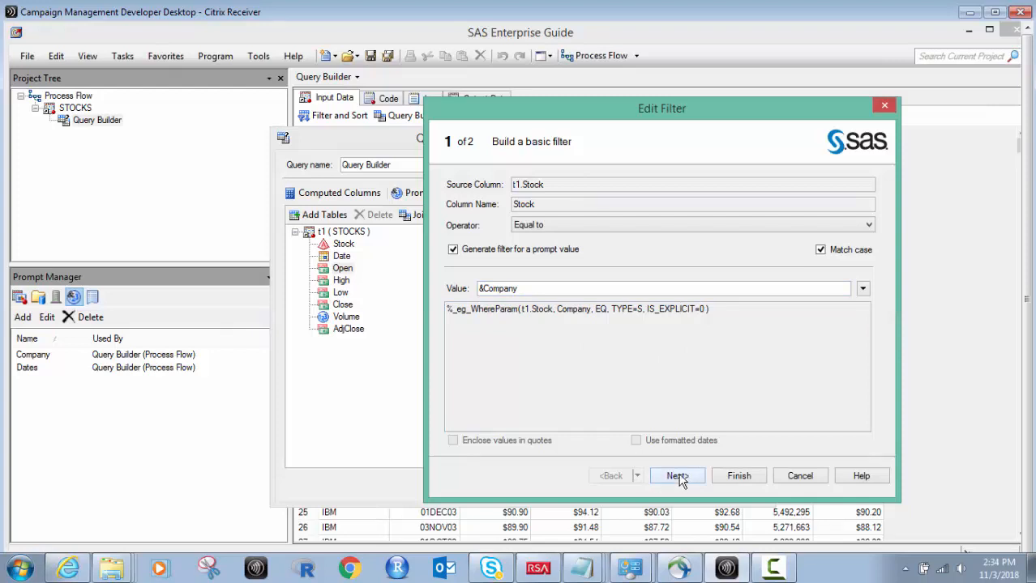
left_click(676, 476)
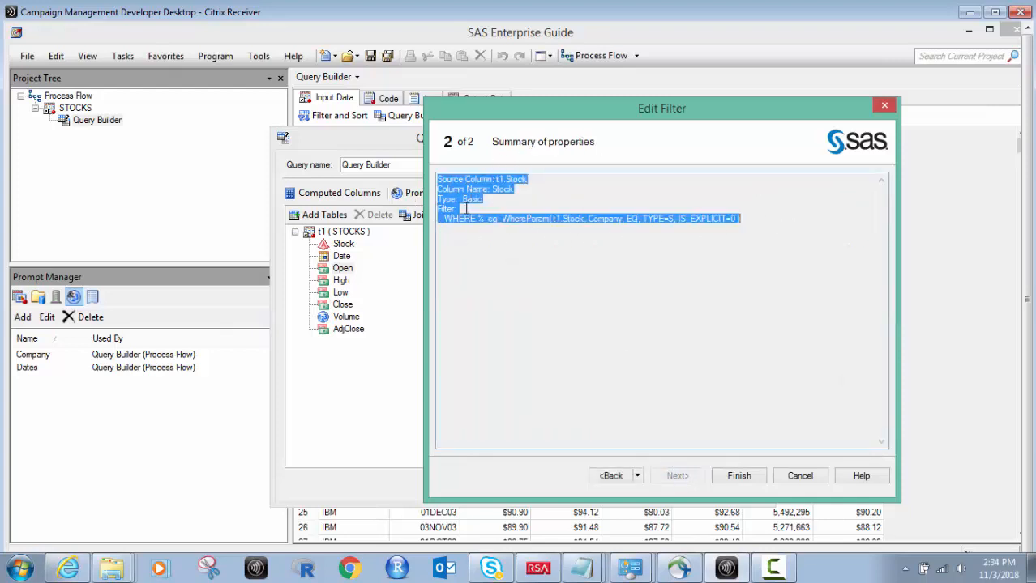
mouse_move(738, 476)
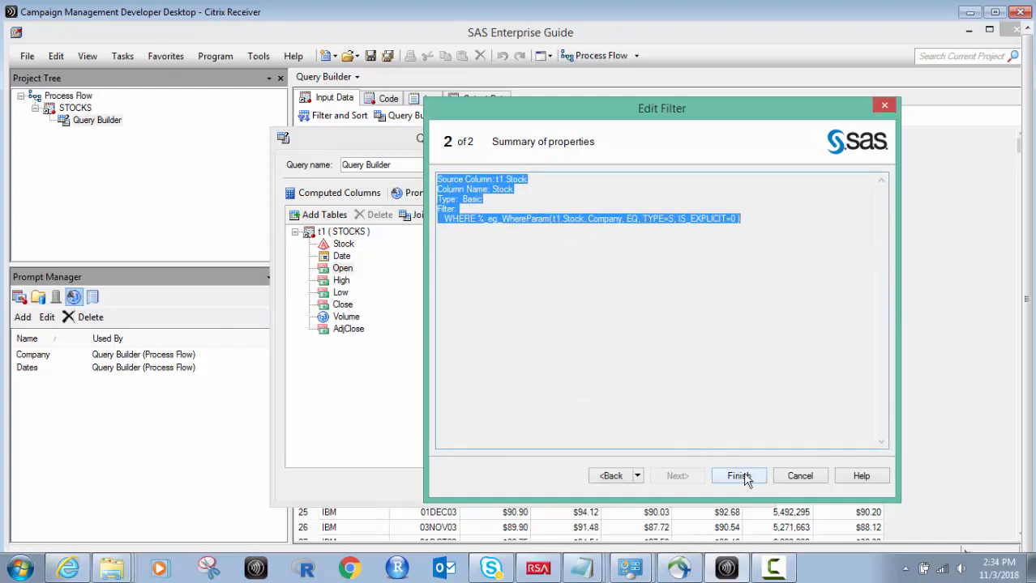
left_click(739, 476)
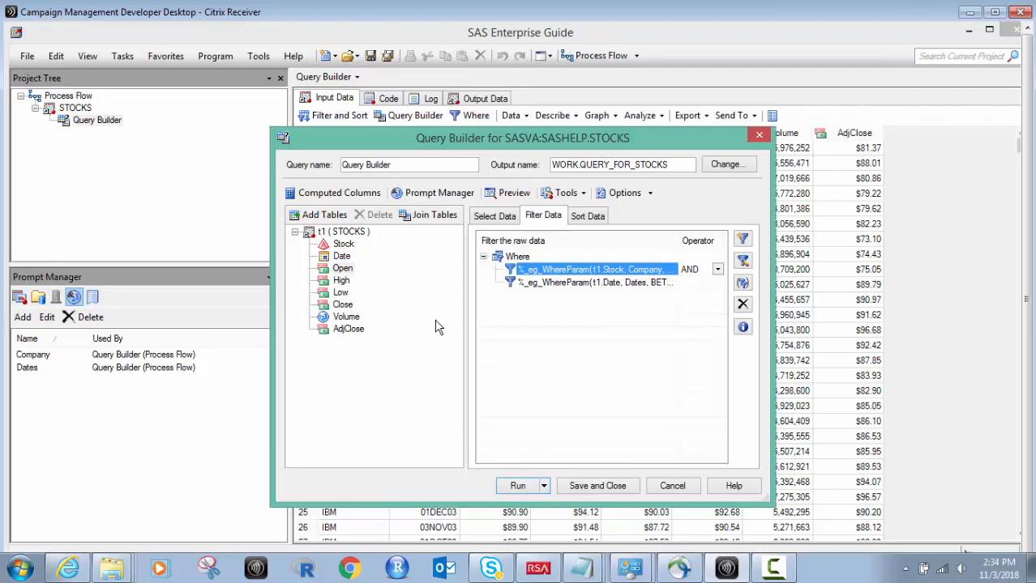
mouse_move(562, 283)
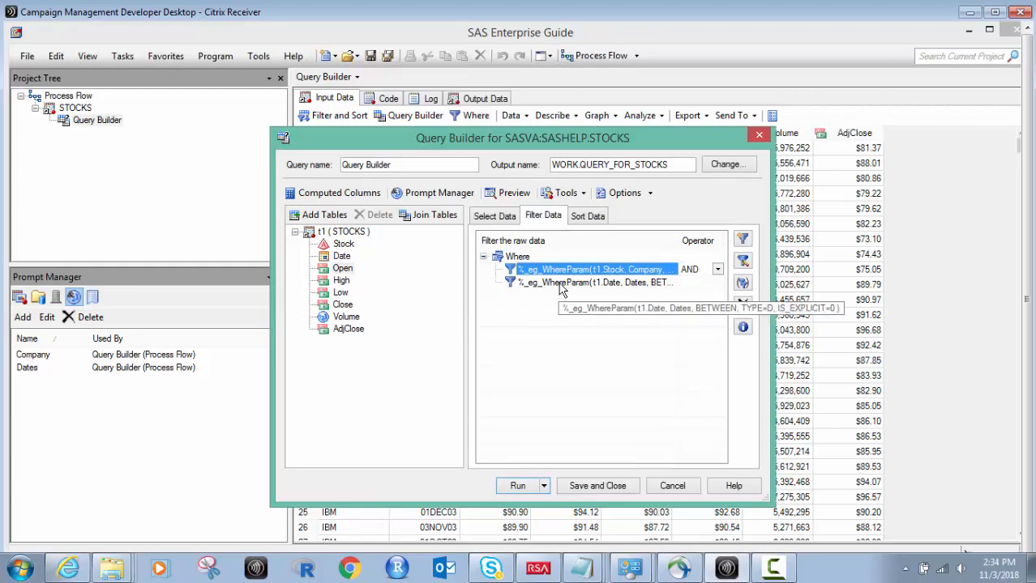
left_click(596, 282)
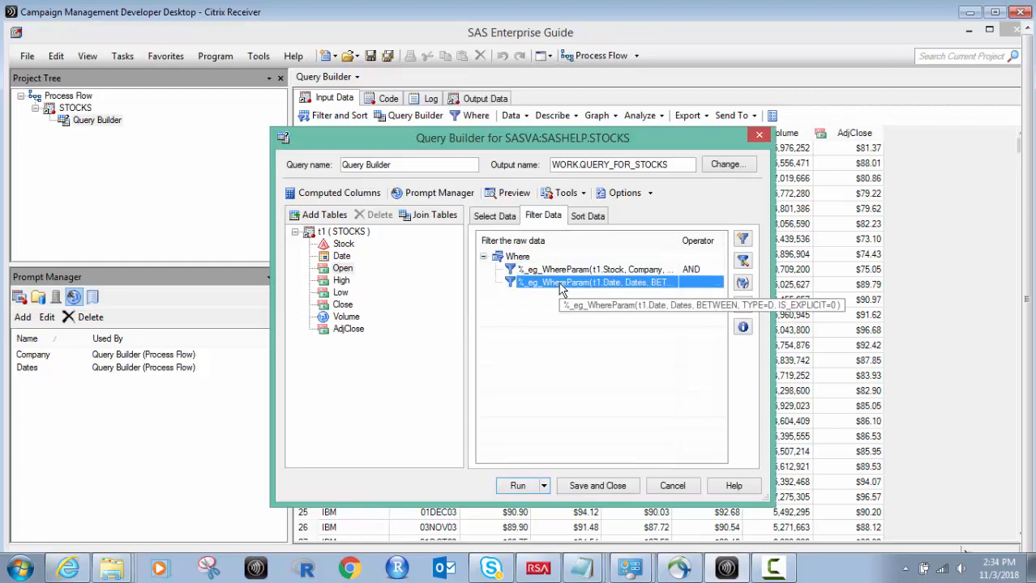
double_click(591, 282)
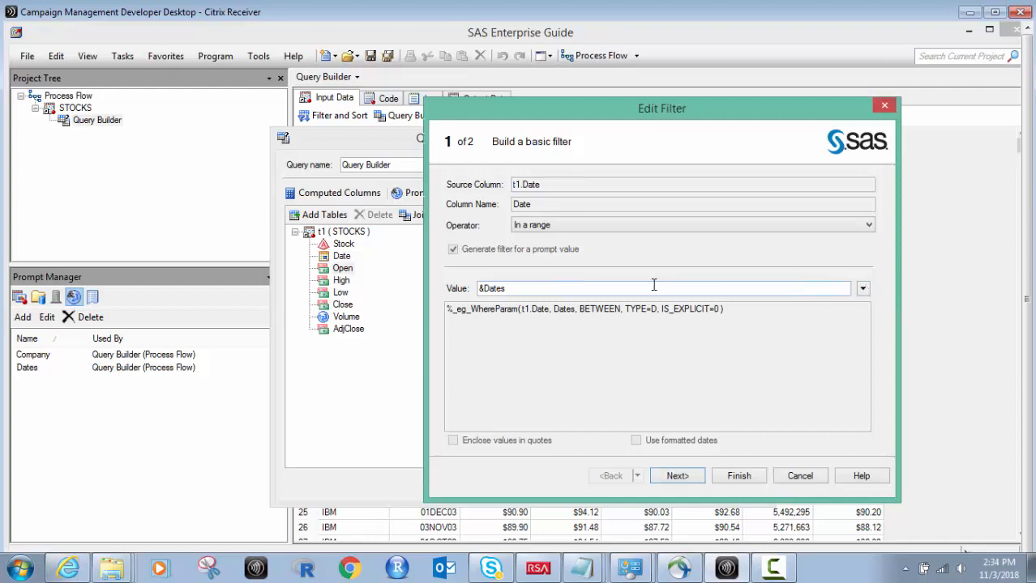
left_click(862, 287)
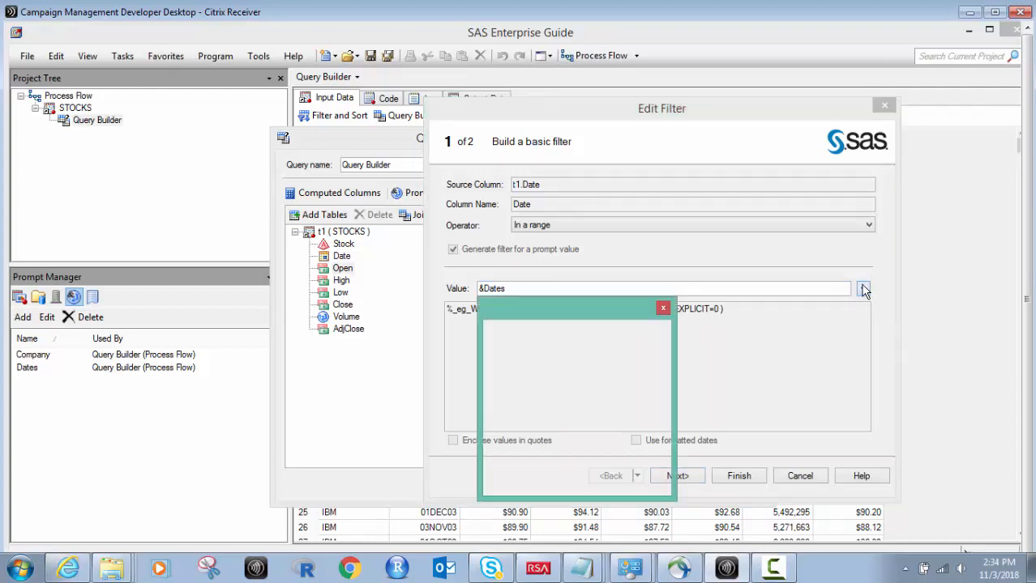
left_click(862, 289)
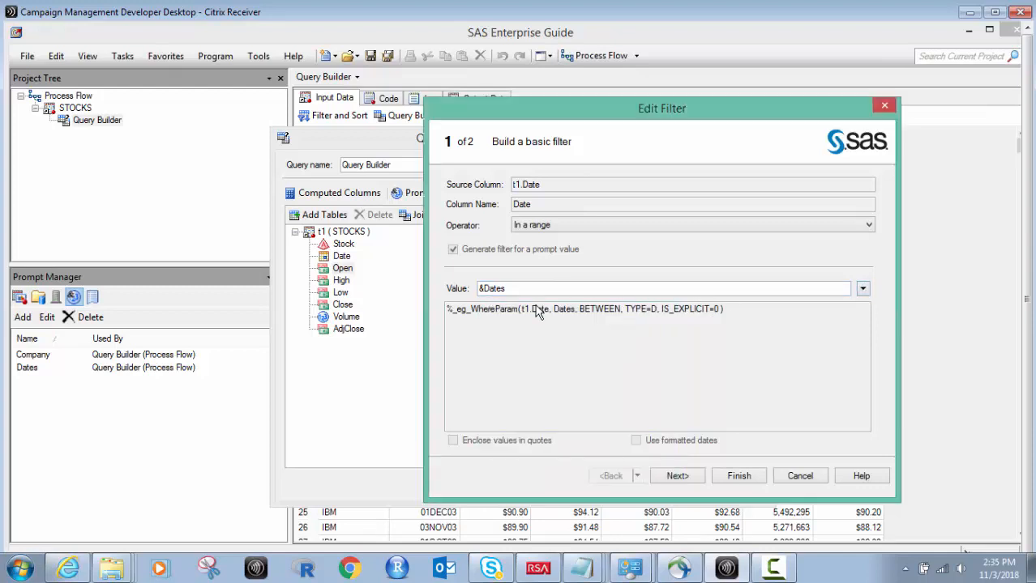
left_click(677, 476)
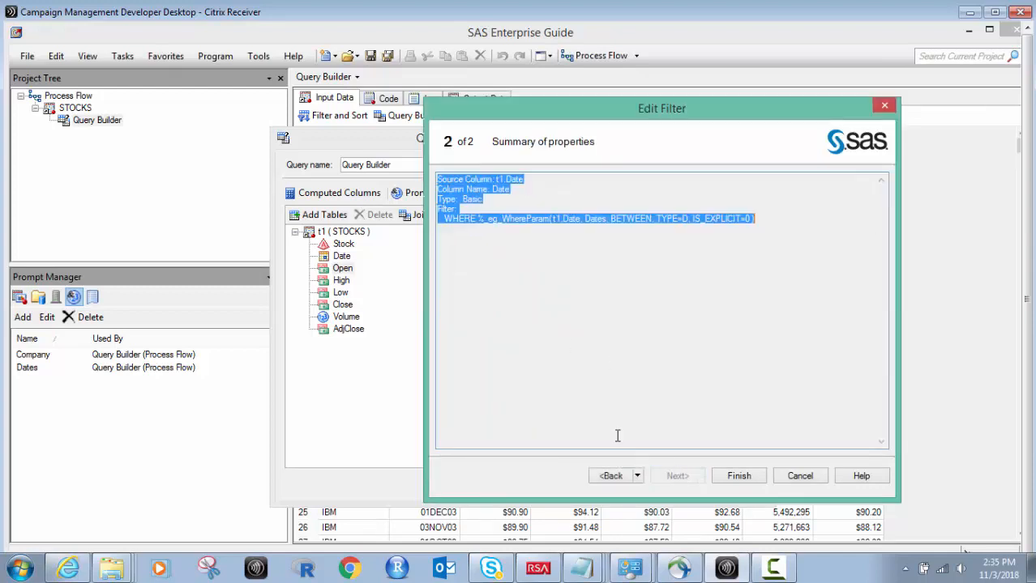
left_click(611, 476)
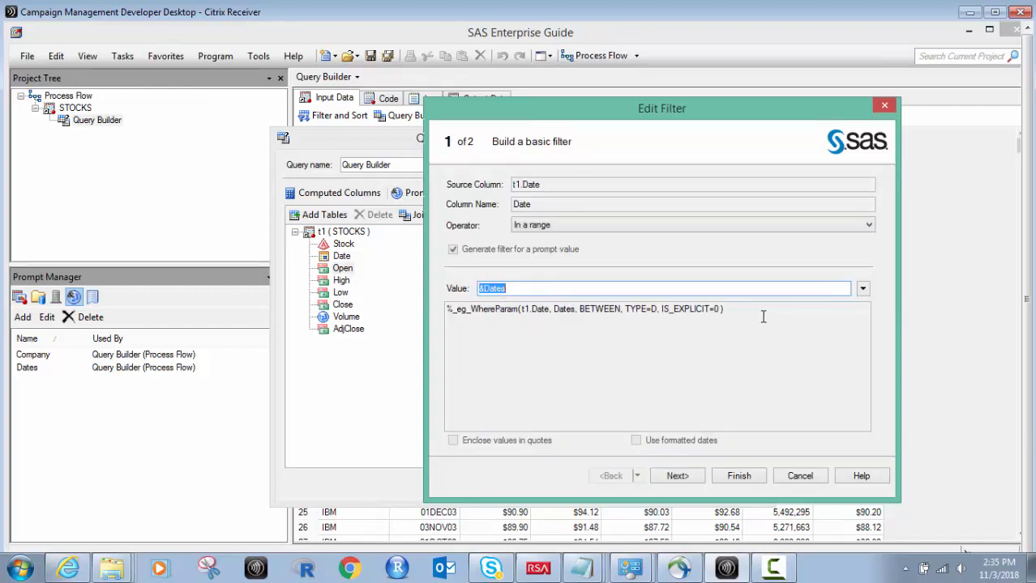
left_click(677, 476)
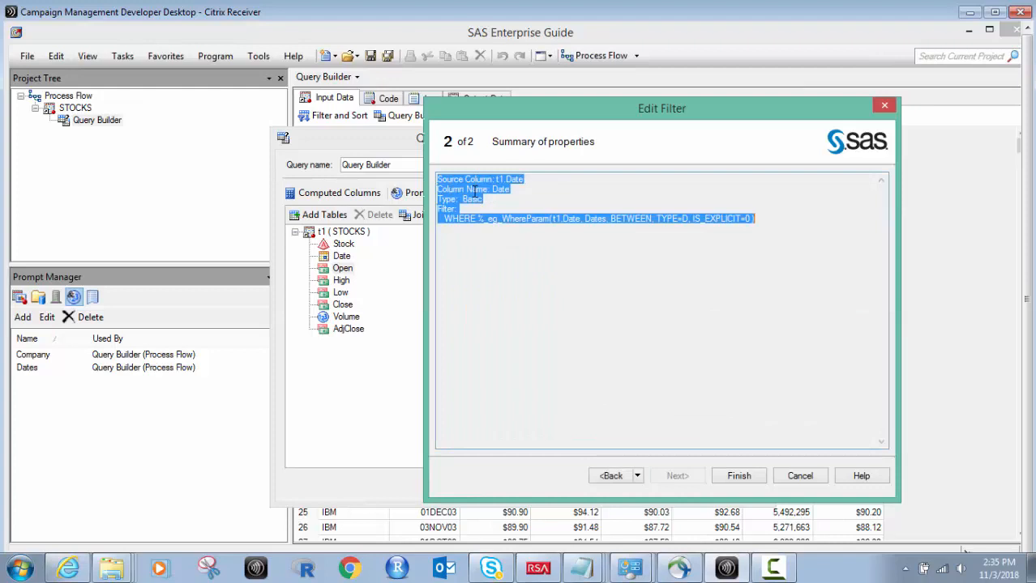
left_click(737, 476)
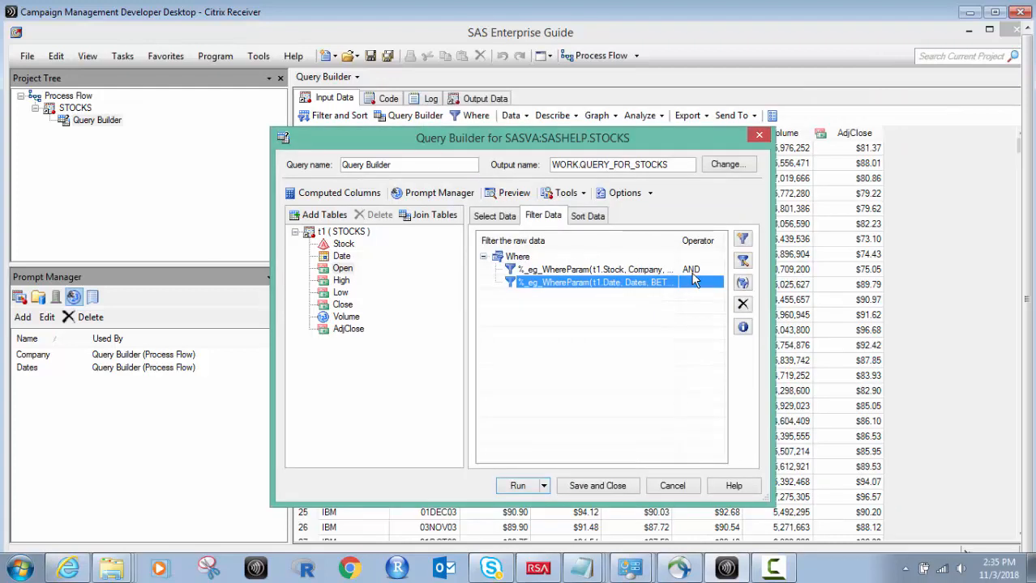
Select the Company filter and keep the Date sort direction Descending
left_click(592, 269)
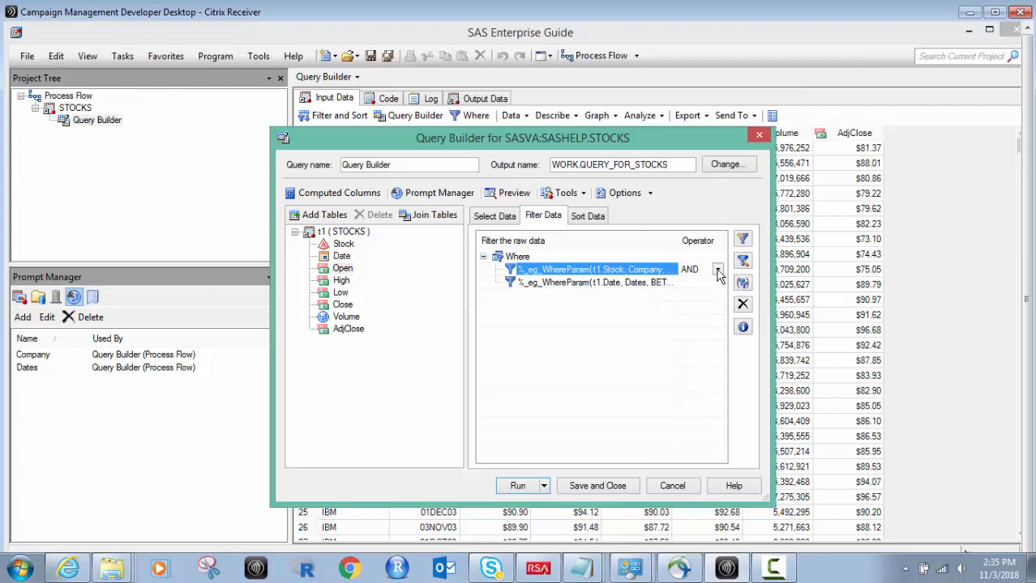
mouse_move(576, 269)
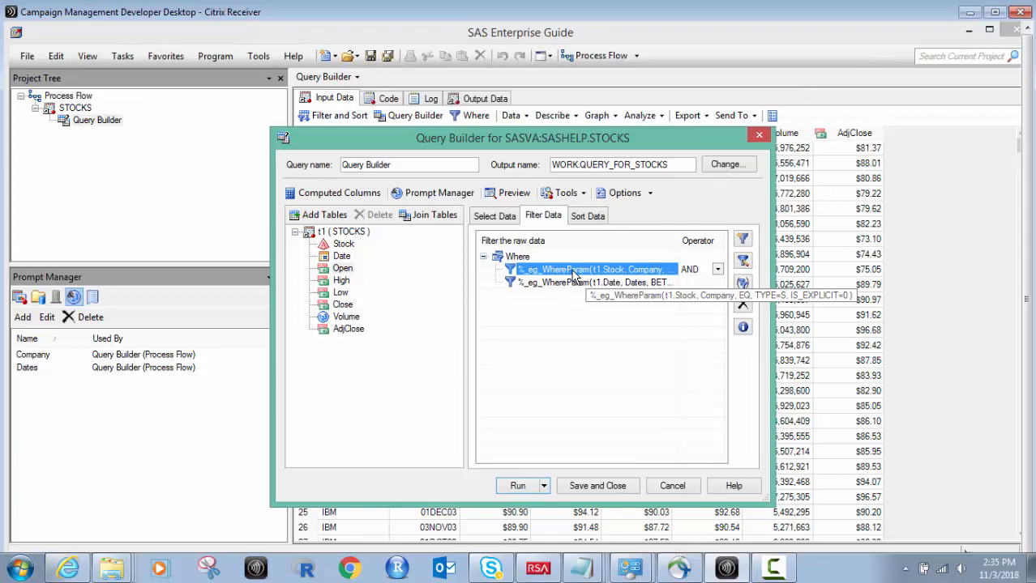
mouse_move(656, 217)
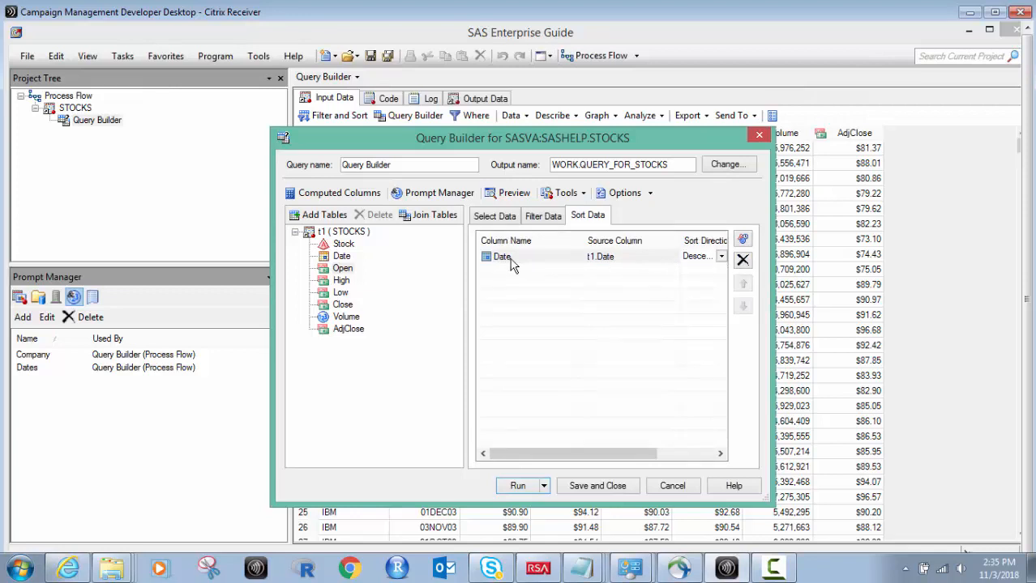
mouse_move(551, 272)
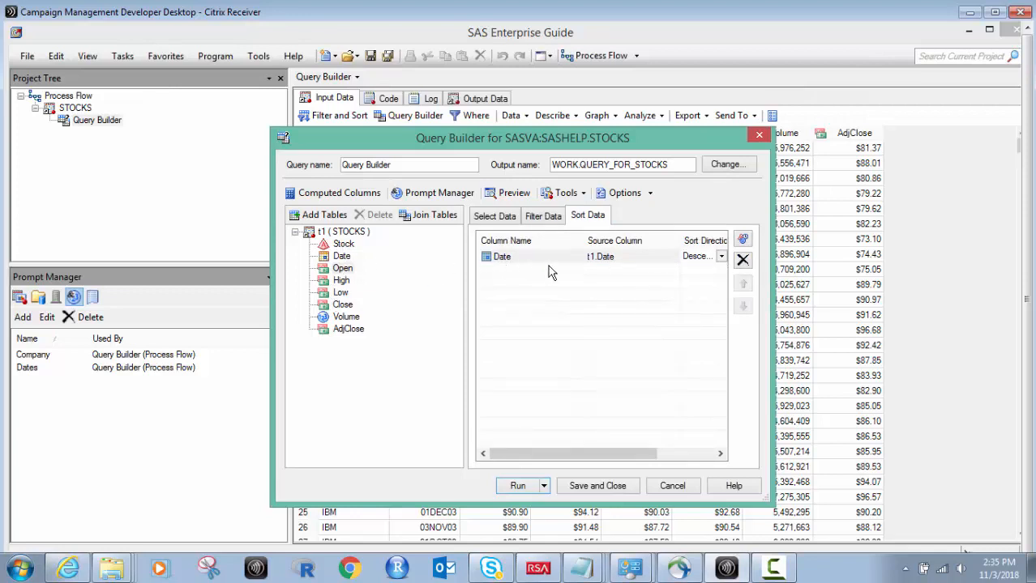
left_click(721, 256)
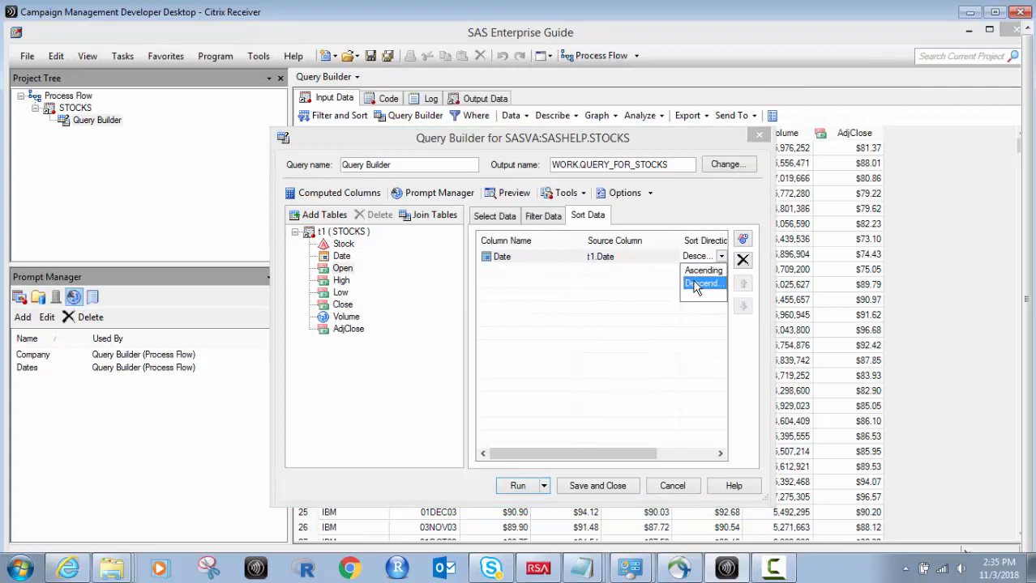
left_click(701, 284)
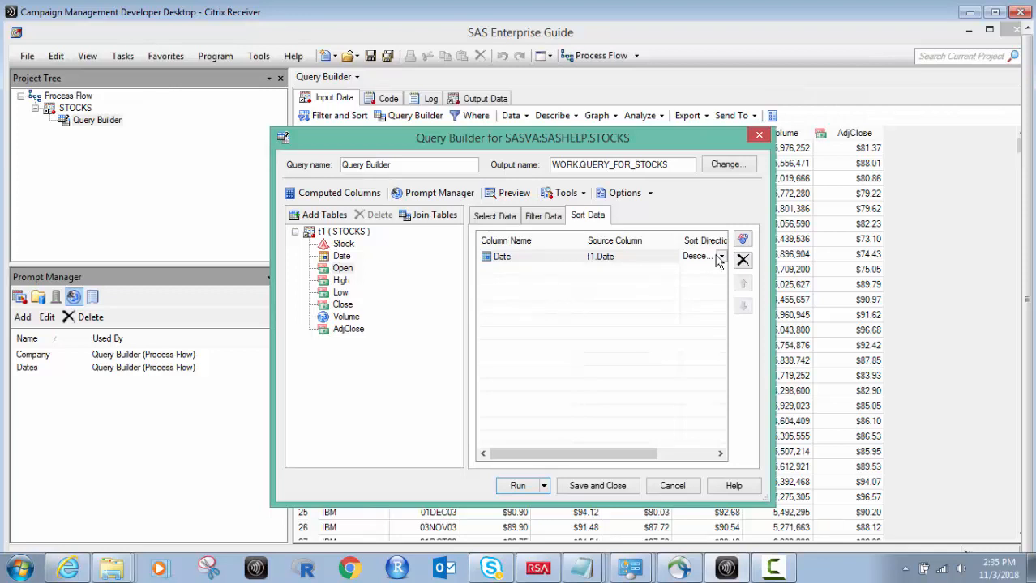
mouse_move(518, 486)
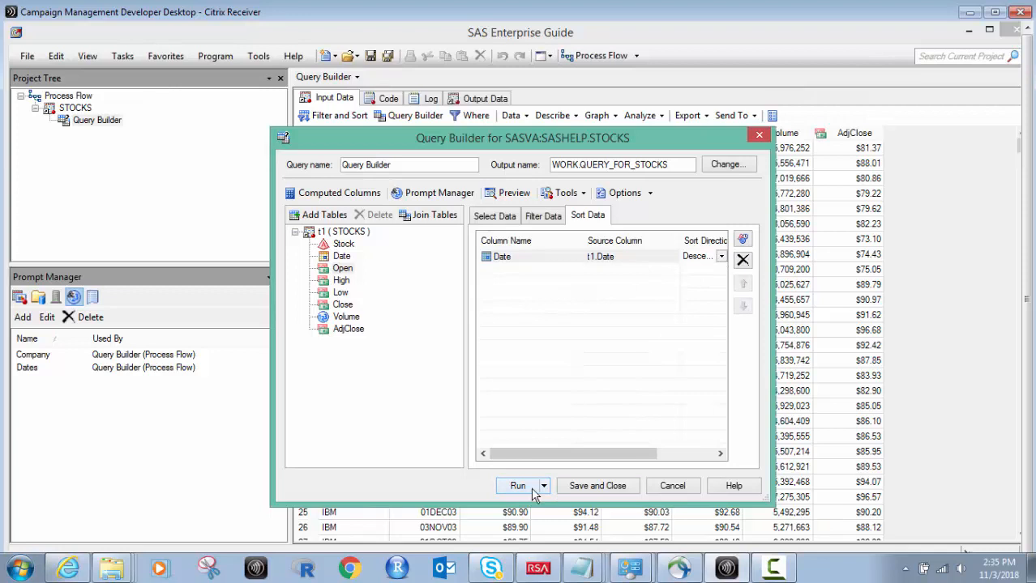
mouse_move(598, 486)
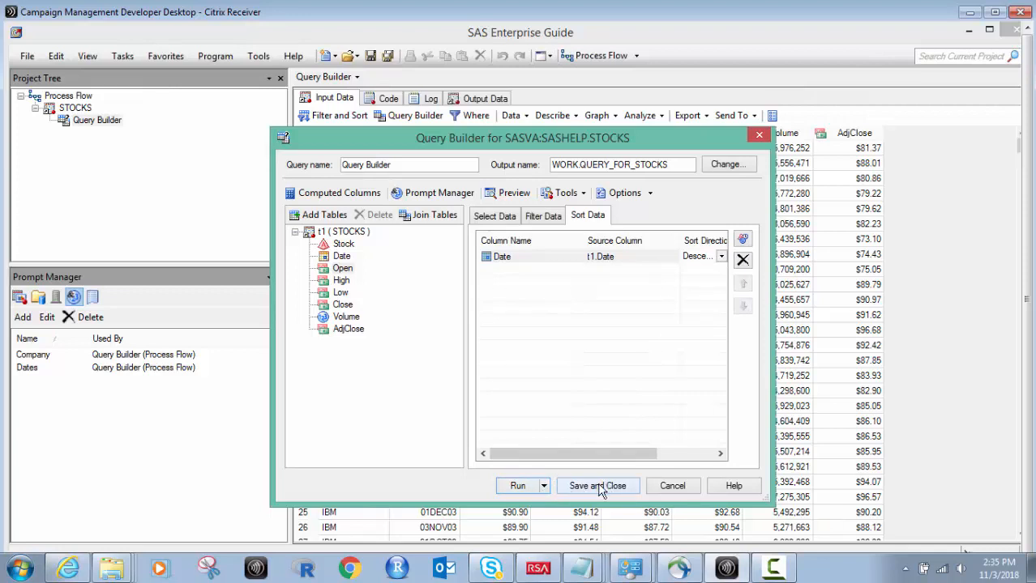
Save the edits as new task Query Builder (2), then choose Delete on it
left_click(598, 485)
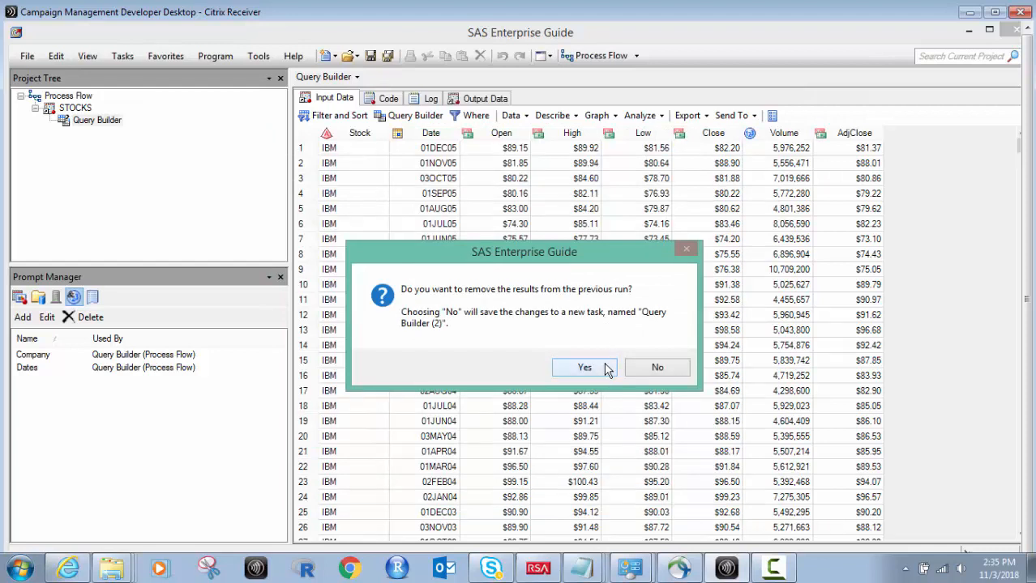
mouse_move(484, 103)
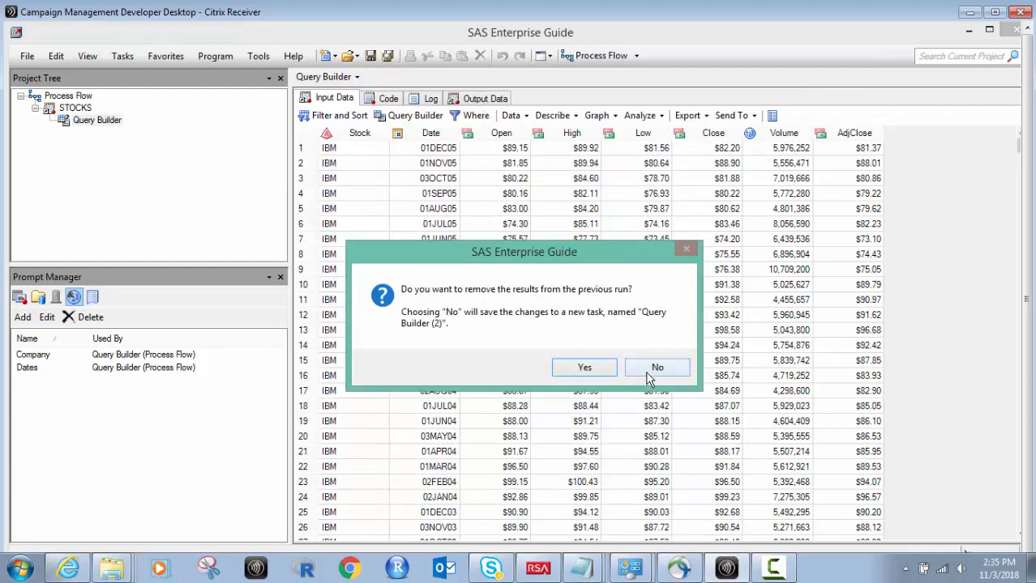
left_click(657, 367)
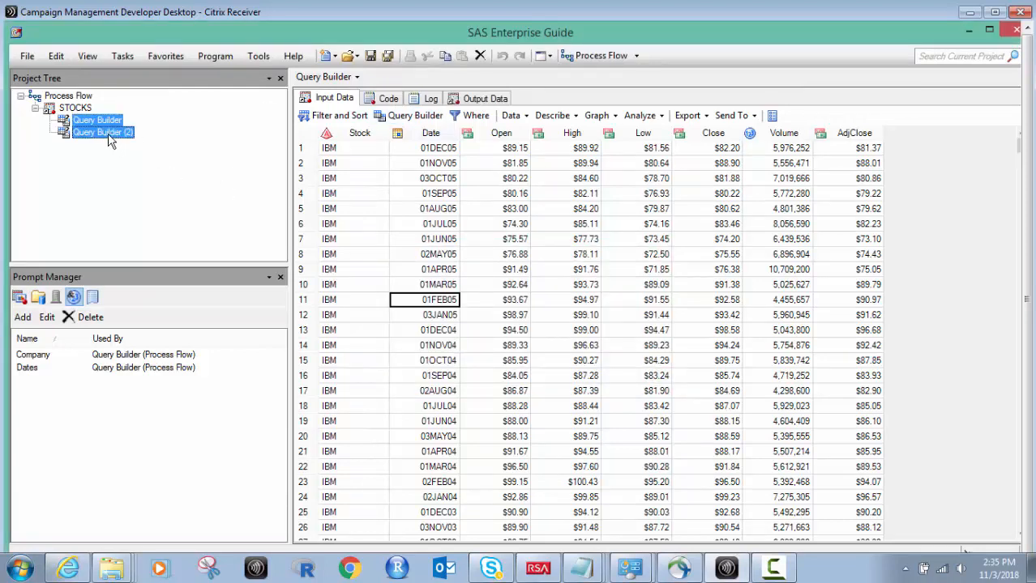
right_click(103, 132)
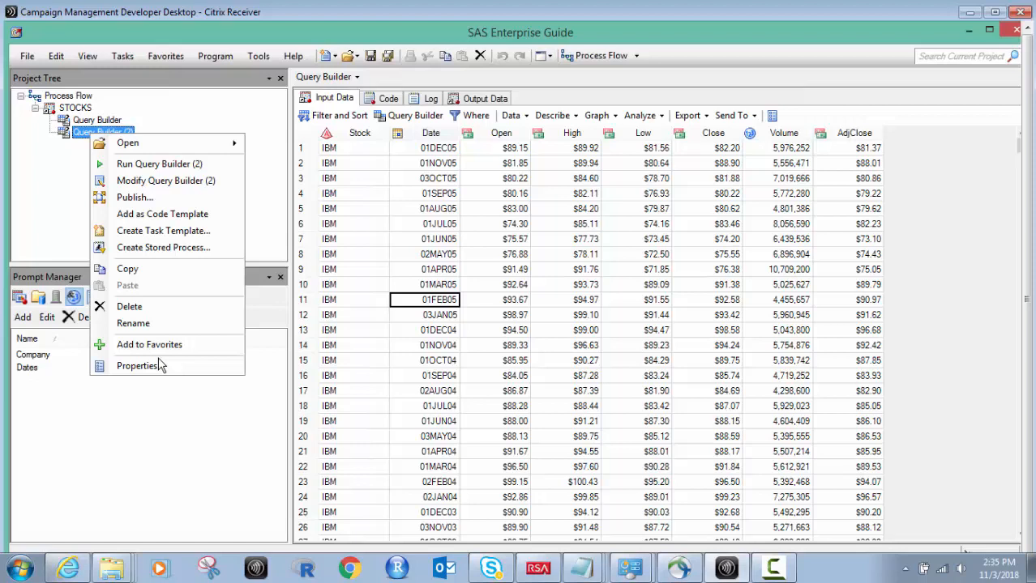
left_click(130, 306)
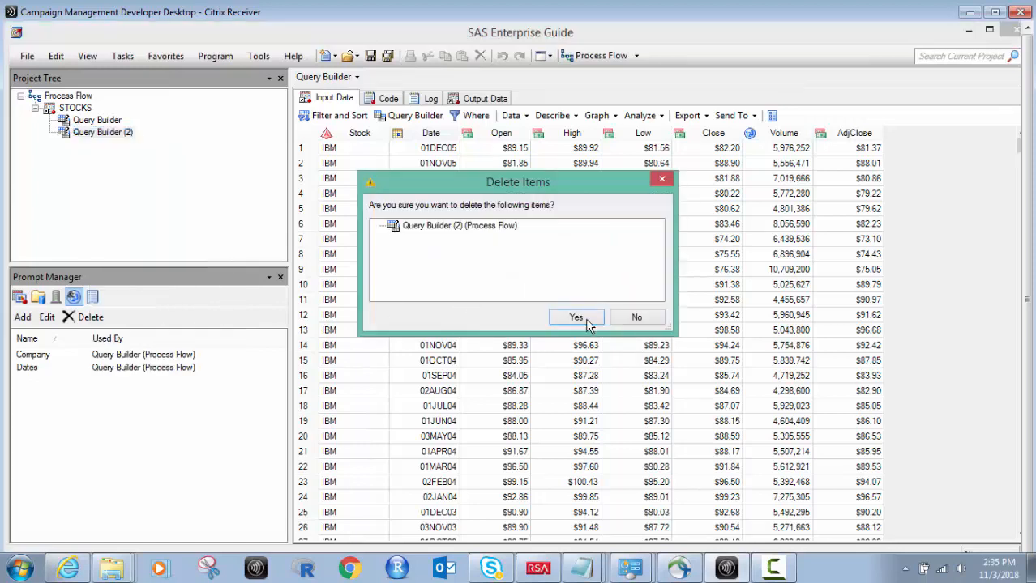
Confirm deleting Query Builder (2), then switch to Process Flow and back
left_click(576, 317)
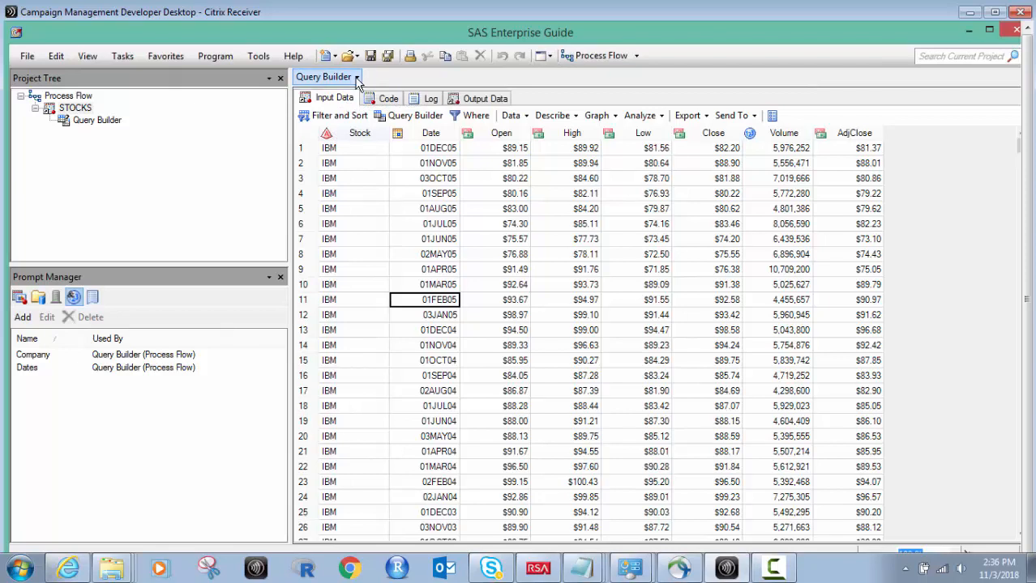
left_click(356, 76)
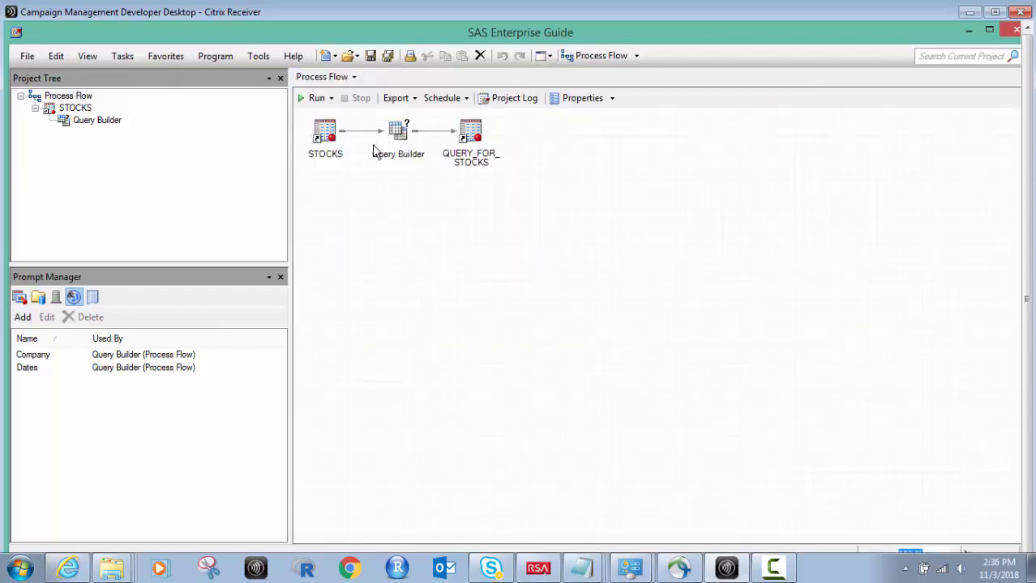
mouse_move(396, 133)
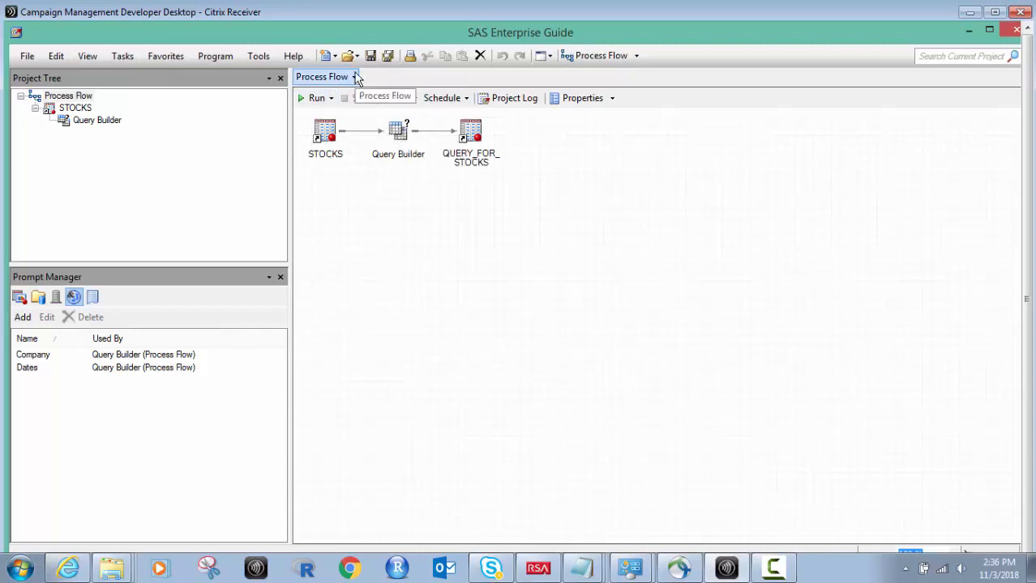
left_click(354, 76)
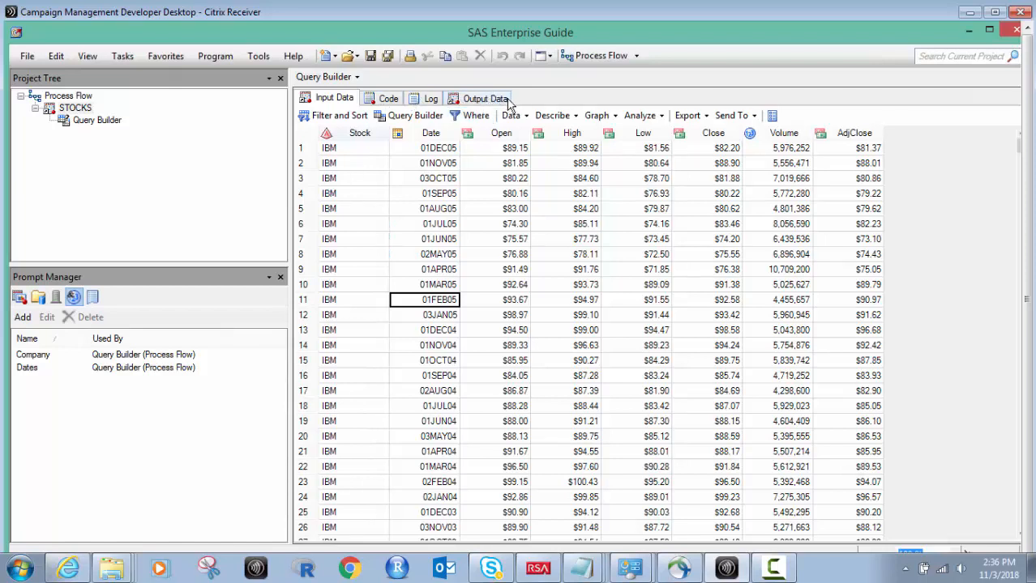
mouse_move(839, 272)
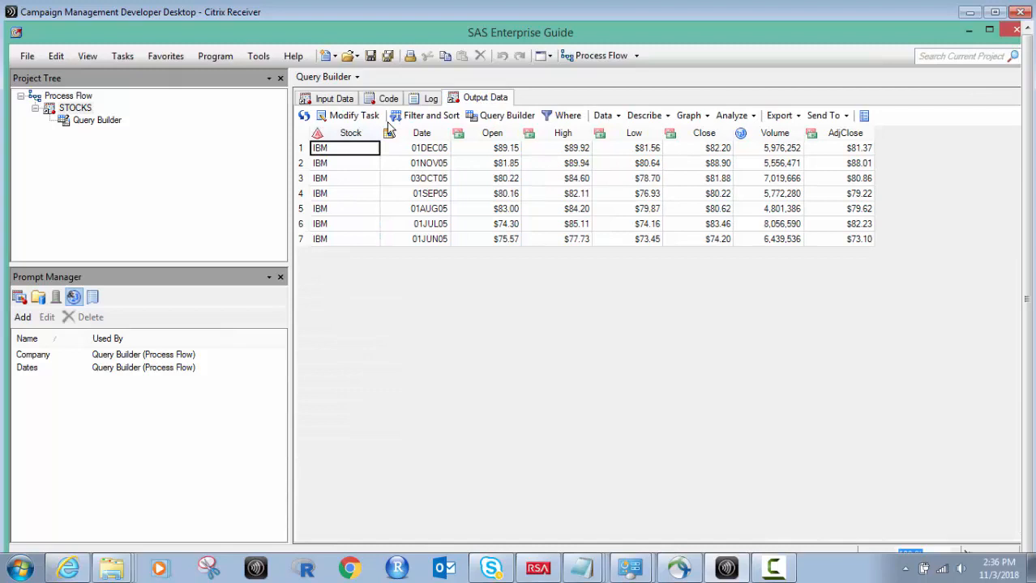
mouse_move(371, 165)
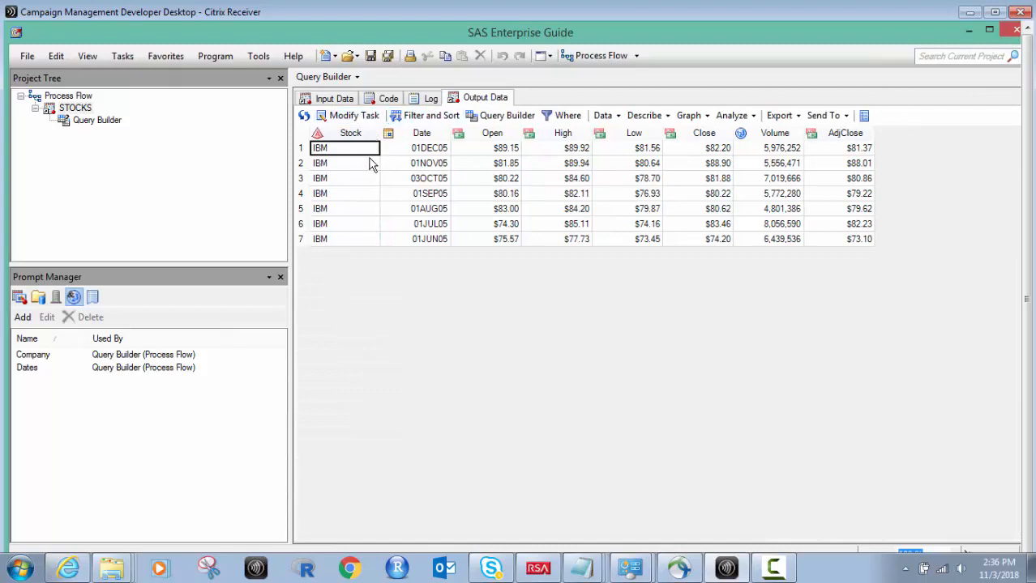
mouse_move(474, 227)
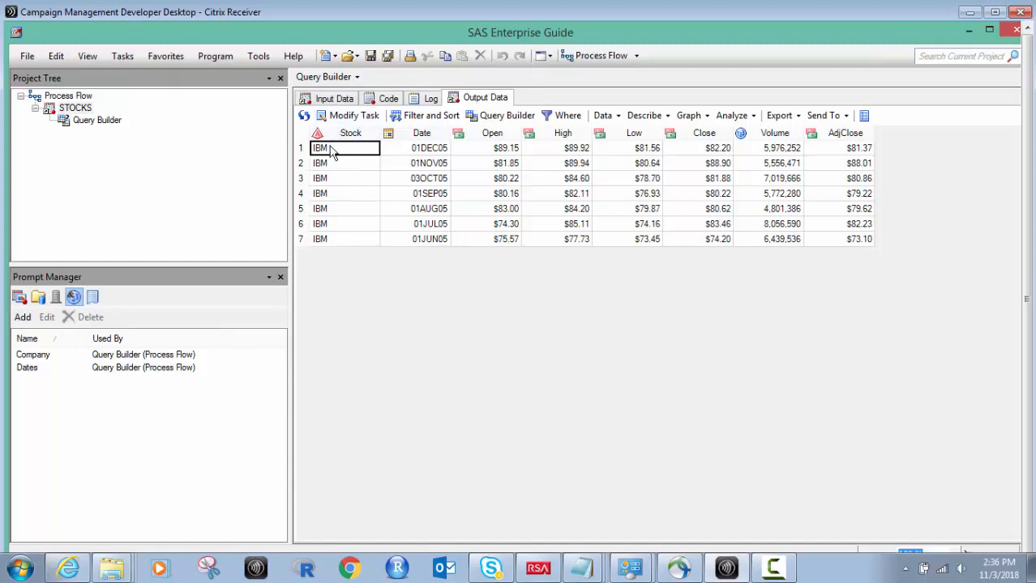
mouse_move(344, 150)
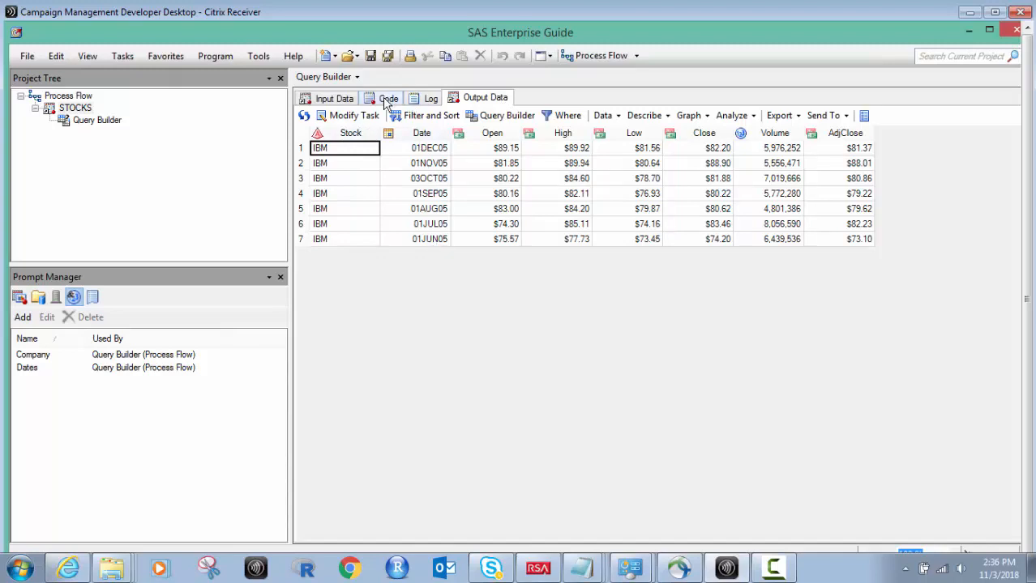
Display the query's generated PROC SQL code
left_click(388, 98)
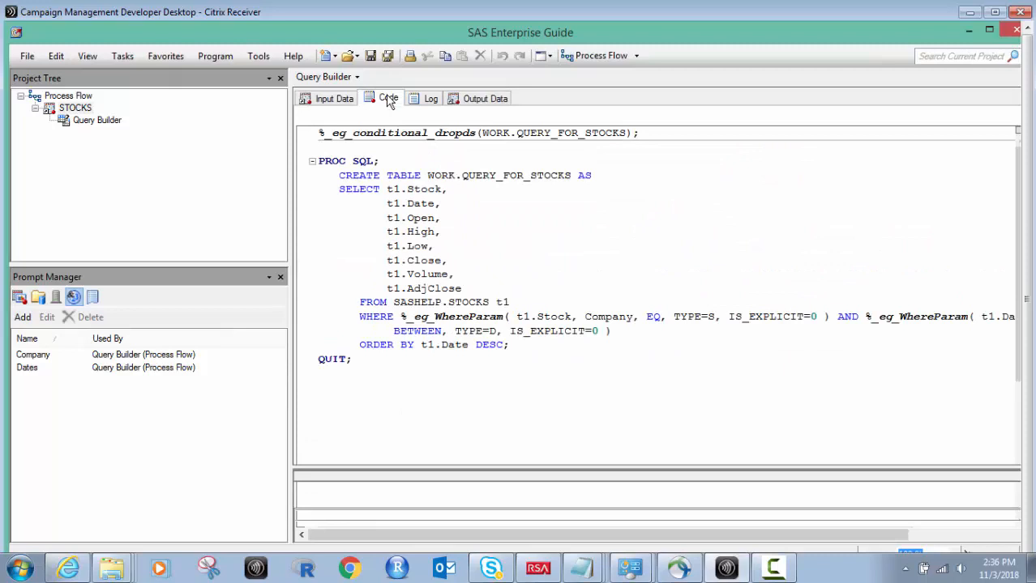
Scroll the code left, then show the run log with Company IBM and June–December 2005 dates
left_click(388, 98)
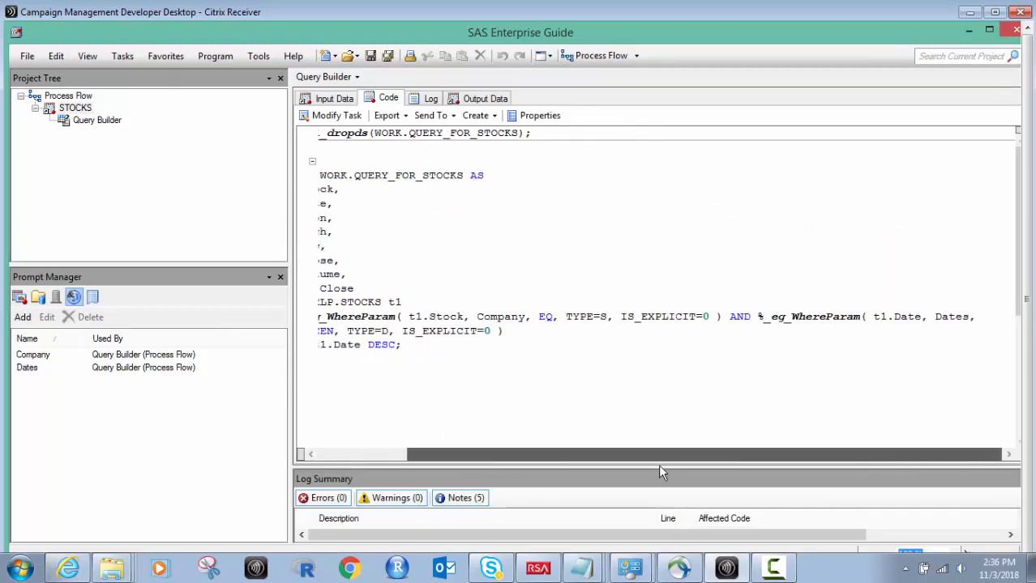
scroll("left", 3)
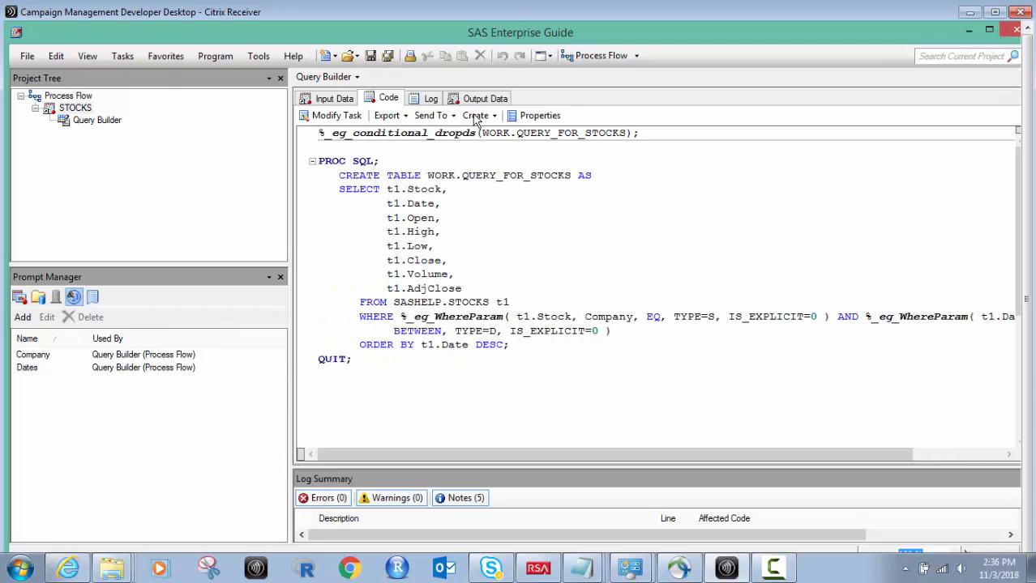
left_click(431, 98)
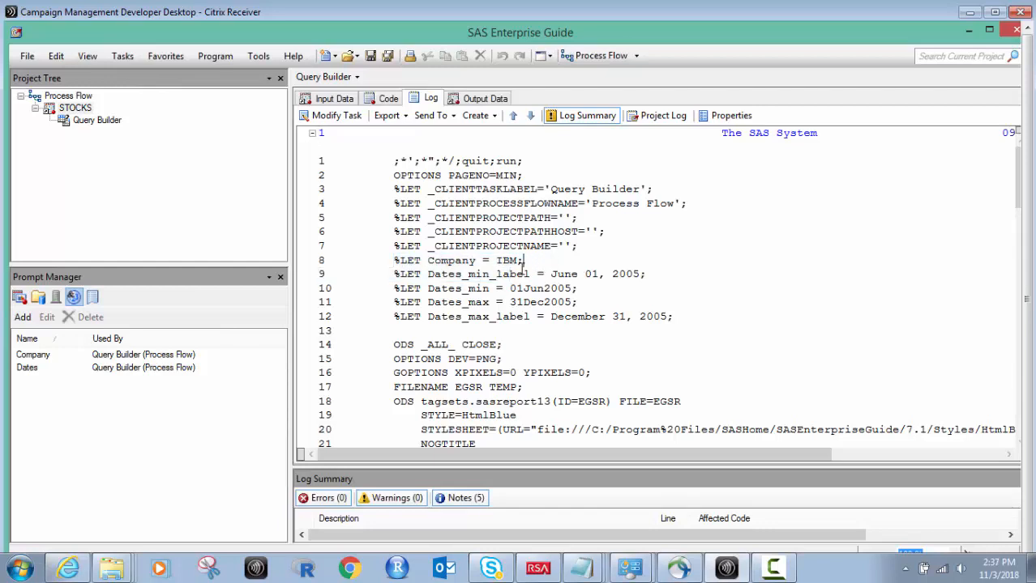
Highlight the Dates_min 01Jun2005 and Dates_max 31Dec2005 values in the log
double_click(506, 260)
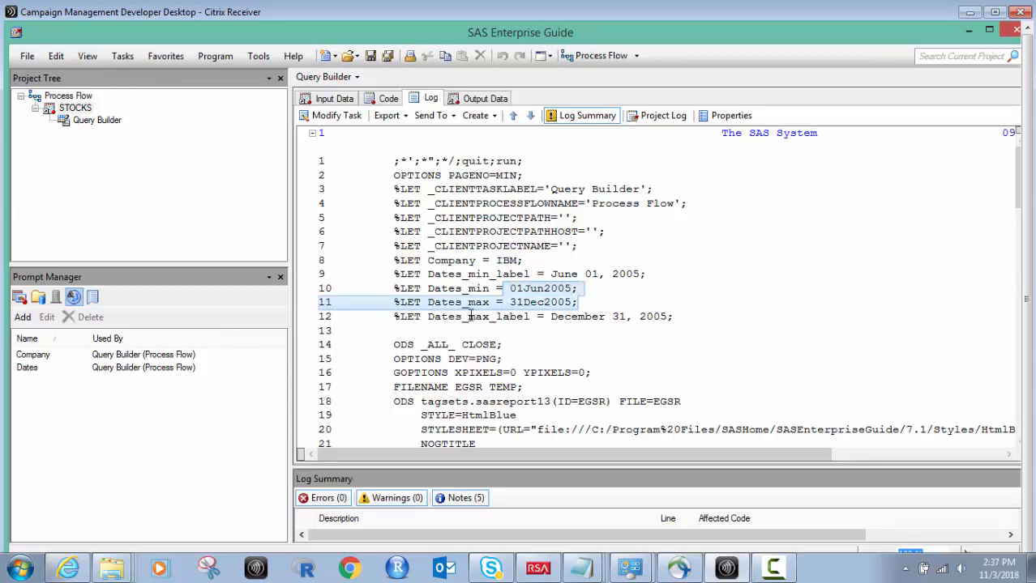
mouse_move(553, 294)
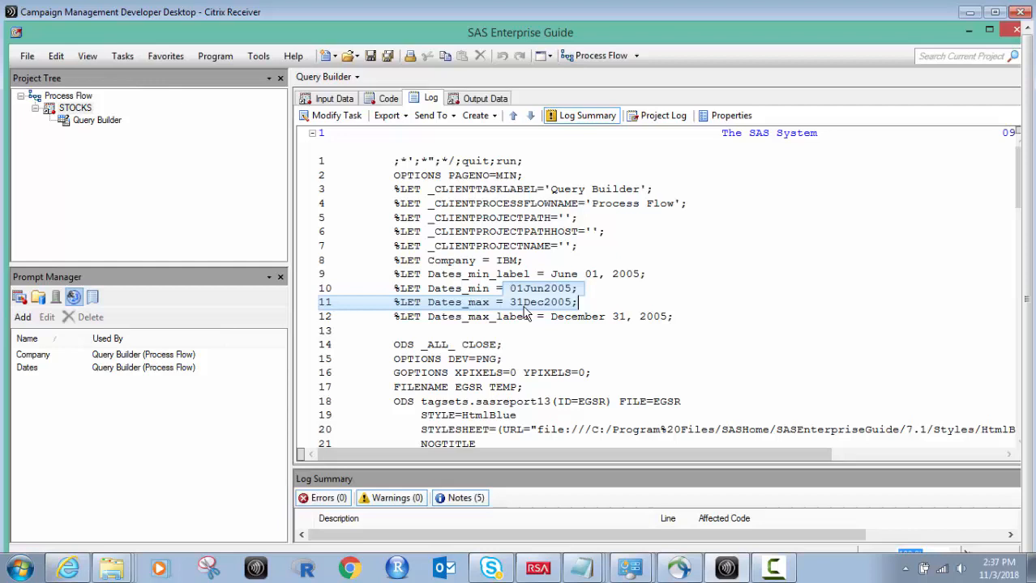
mouse_move(335, 130)
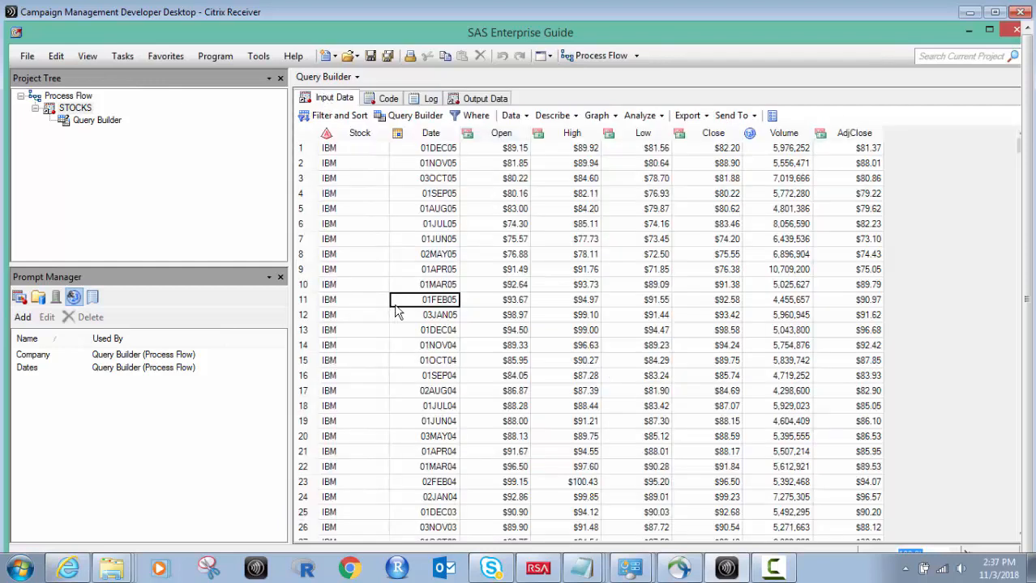
mouse_move(332, 258)
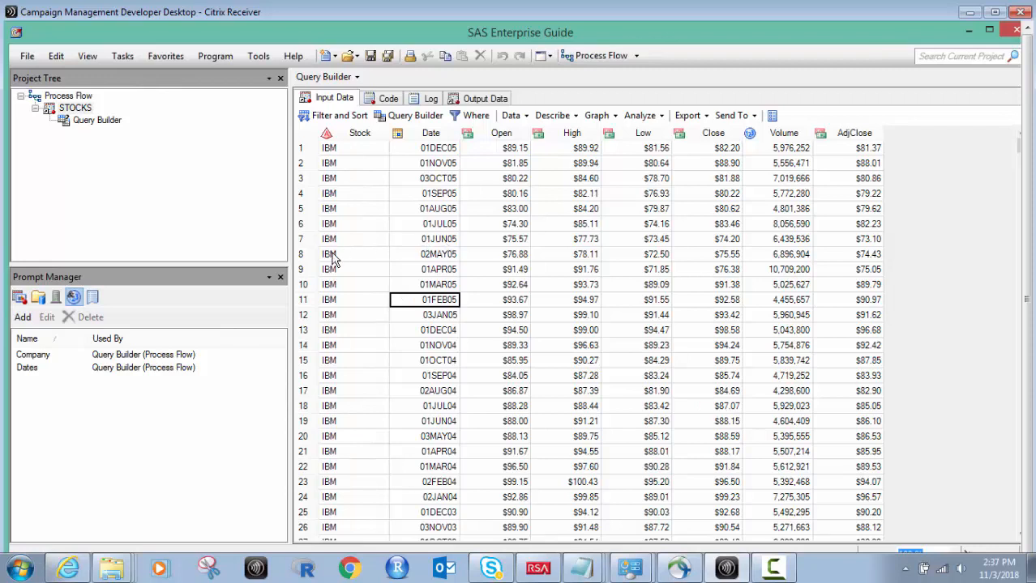
mouse_move(430, 264)
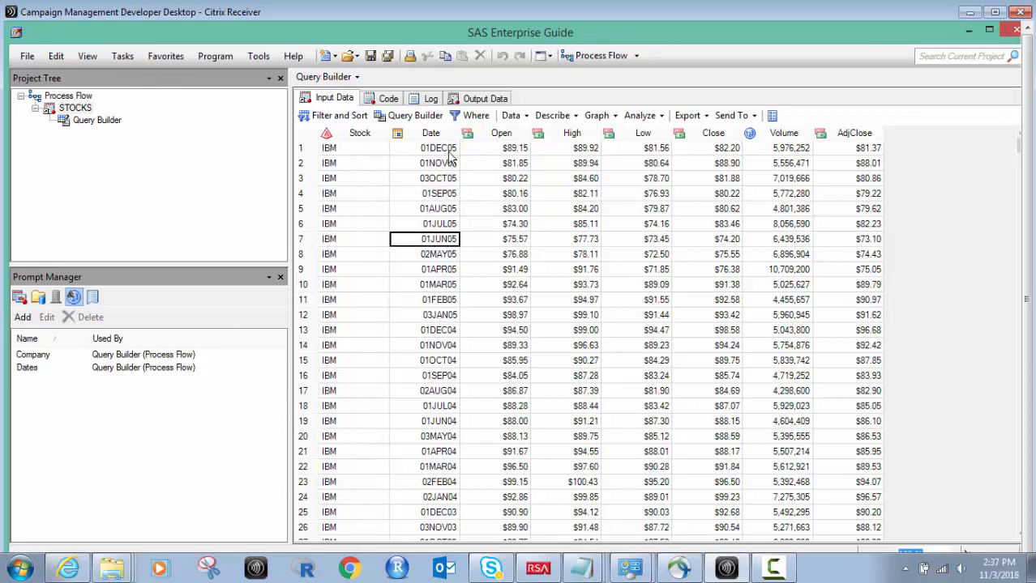
left_click(437, 148)
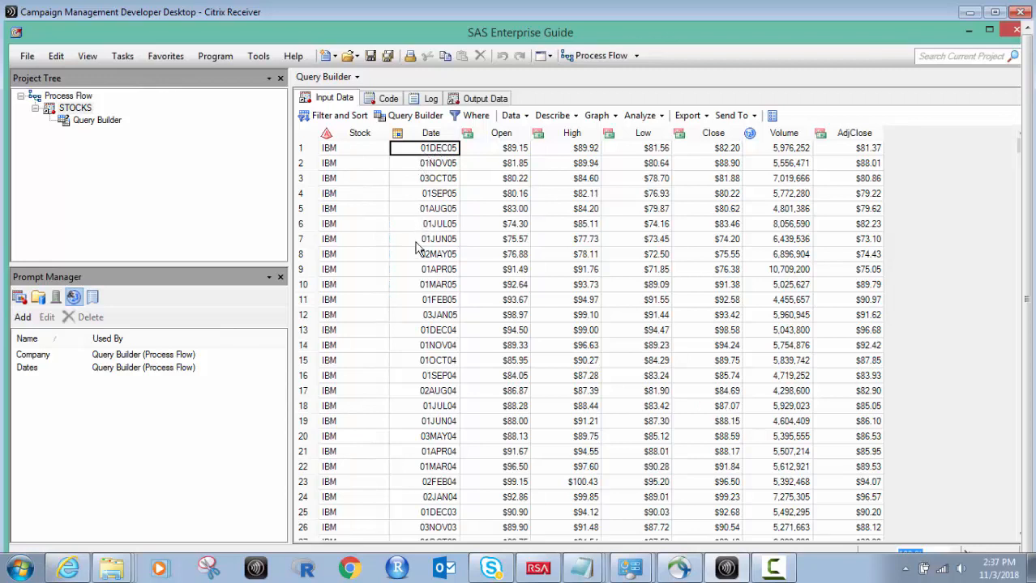
mouse_move(328, 144)
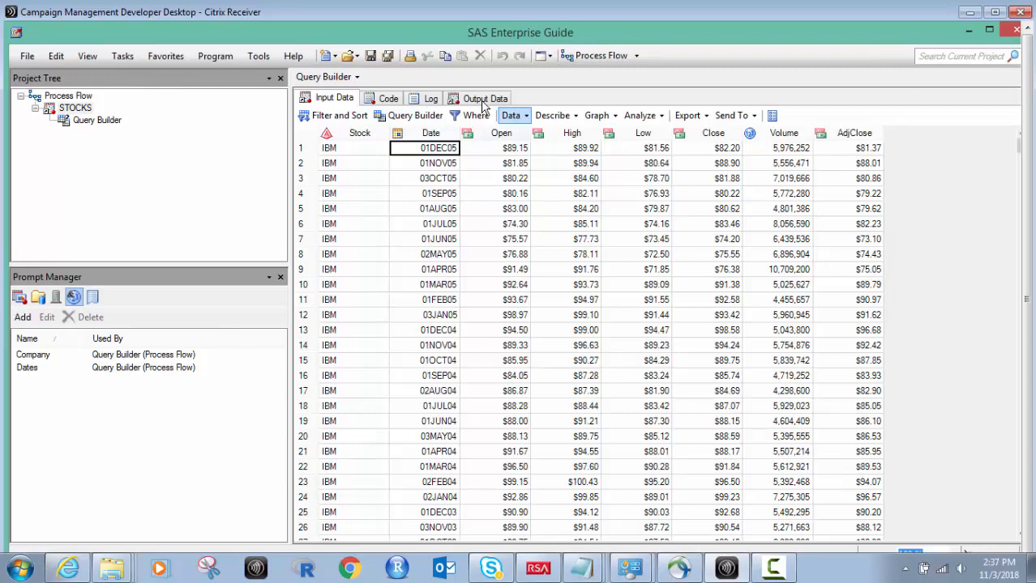
left_click(485, 98)
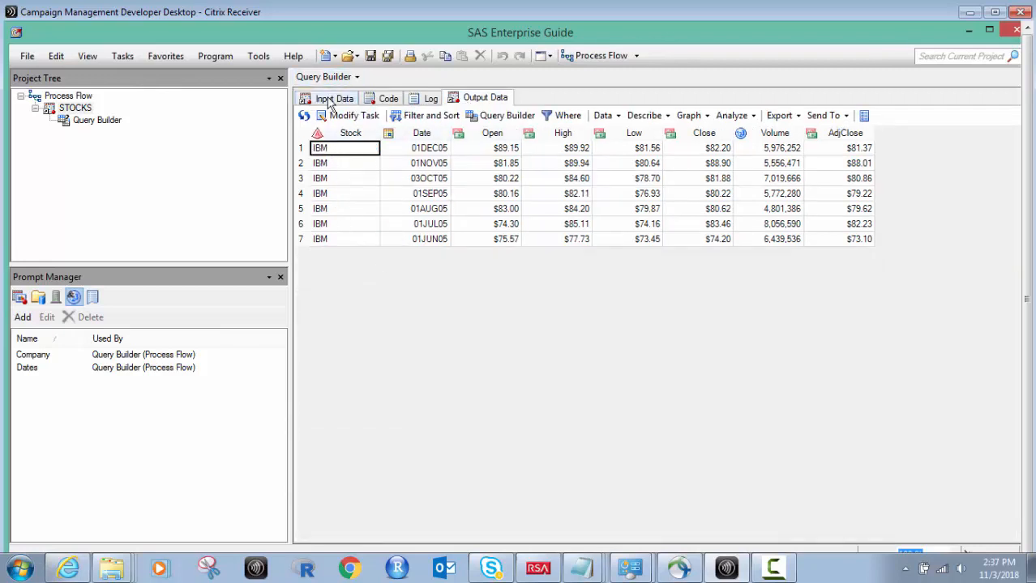
left_click(333, 98)
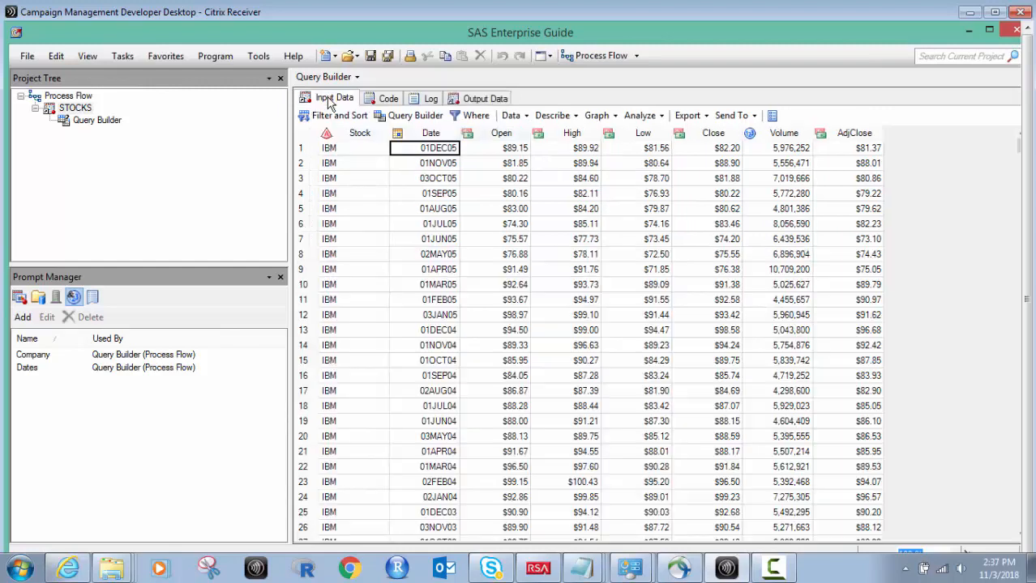
mouse_move(449, 219)
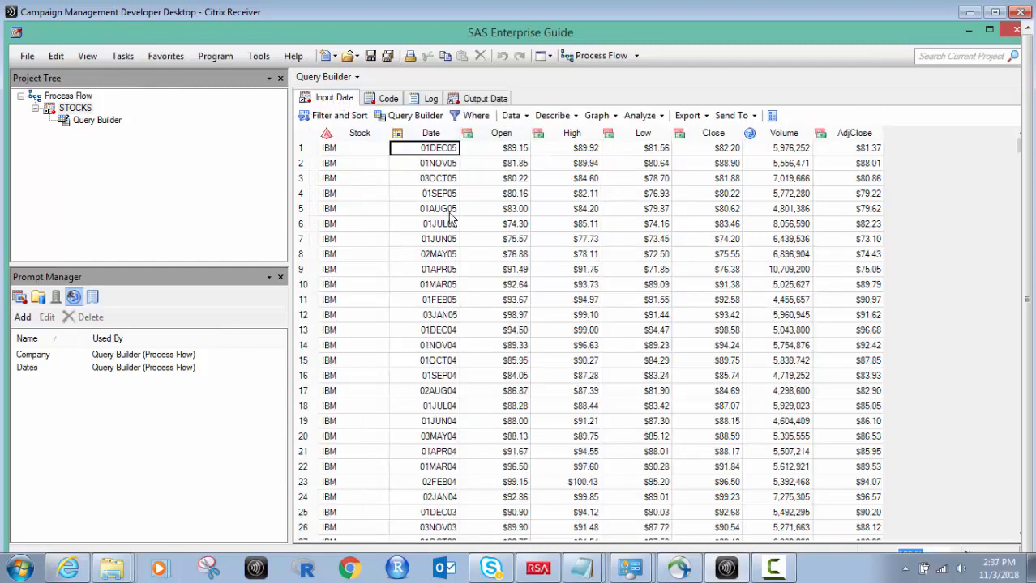
mouse_move(587, 87)
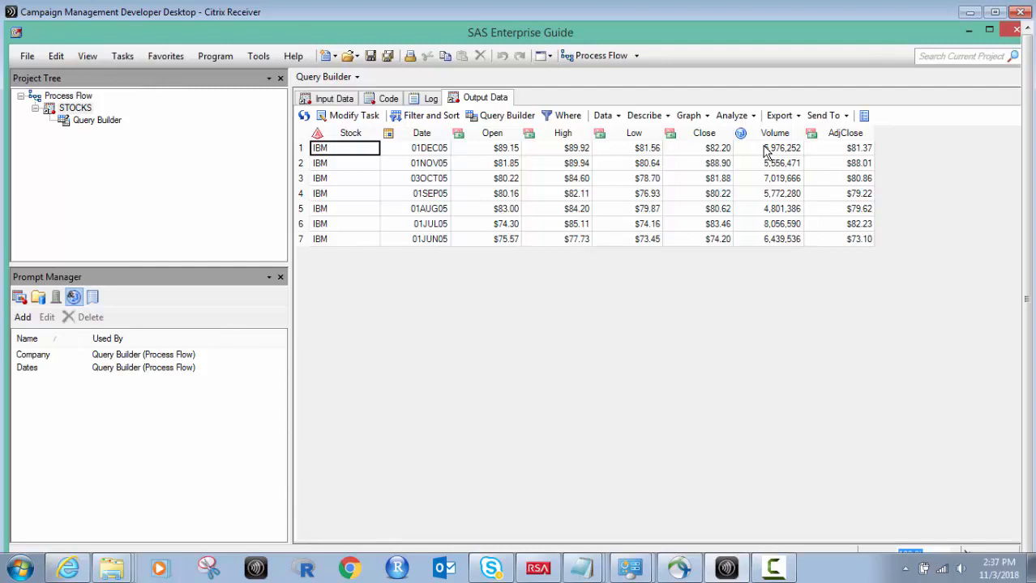
mouse_move(765, 174)
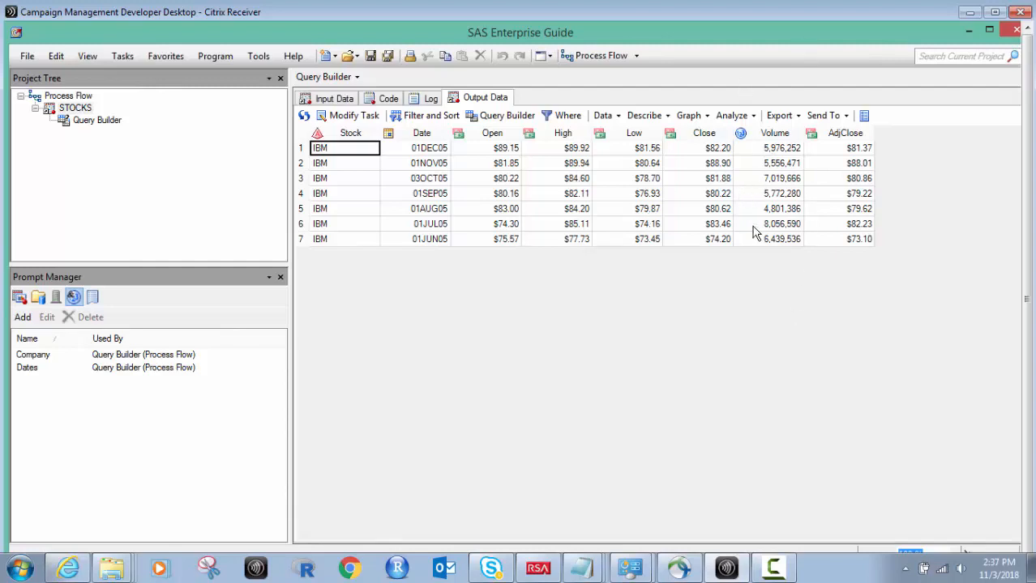
mouse_move(14, 363)
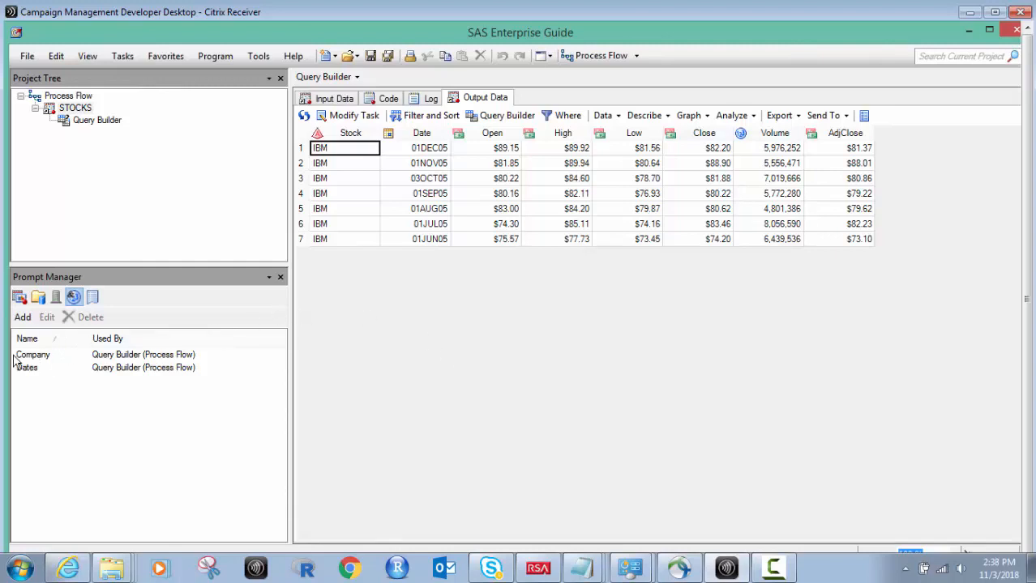
mouse_move(319, 314)
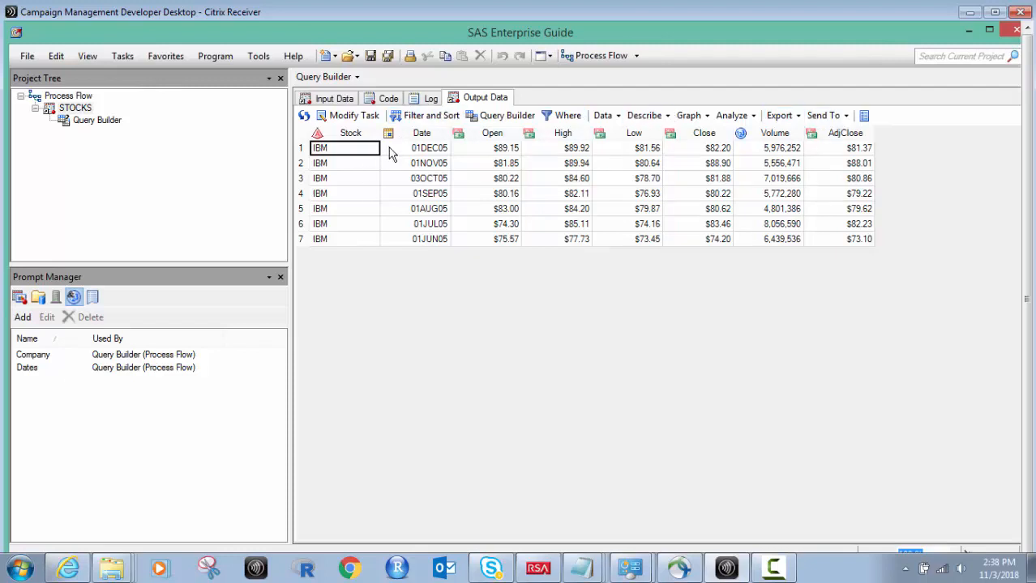
mouse_move(678, 89)
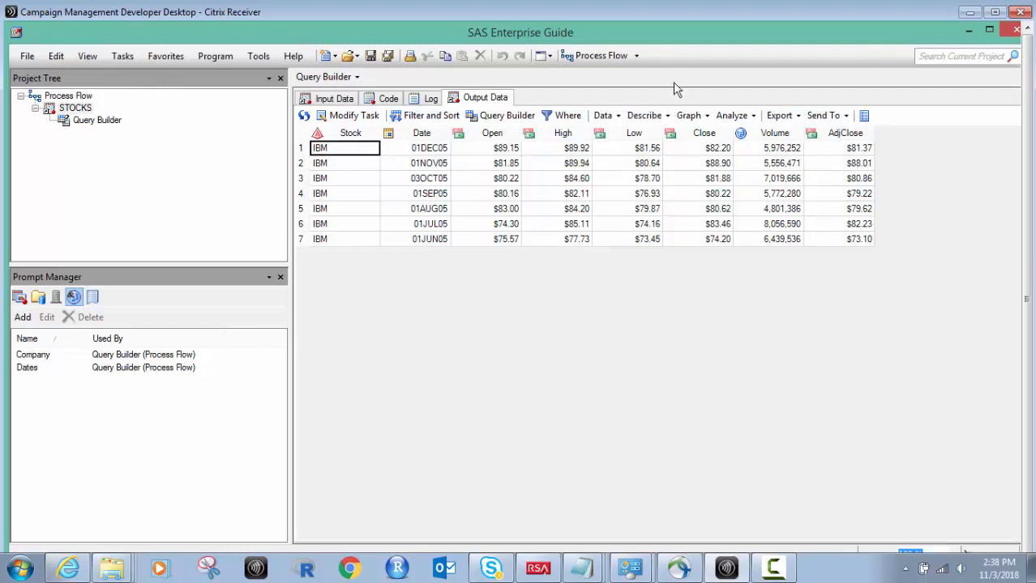
mouse_move(570, 258)
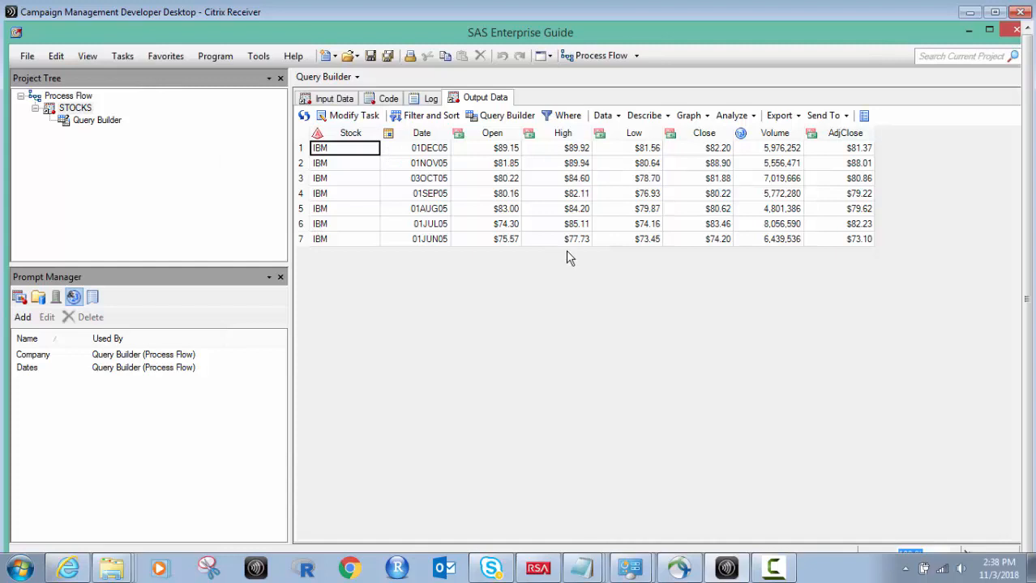
mouse_move(342, 171)
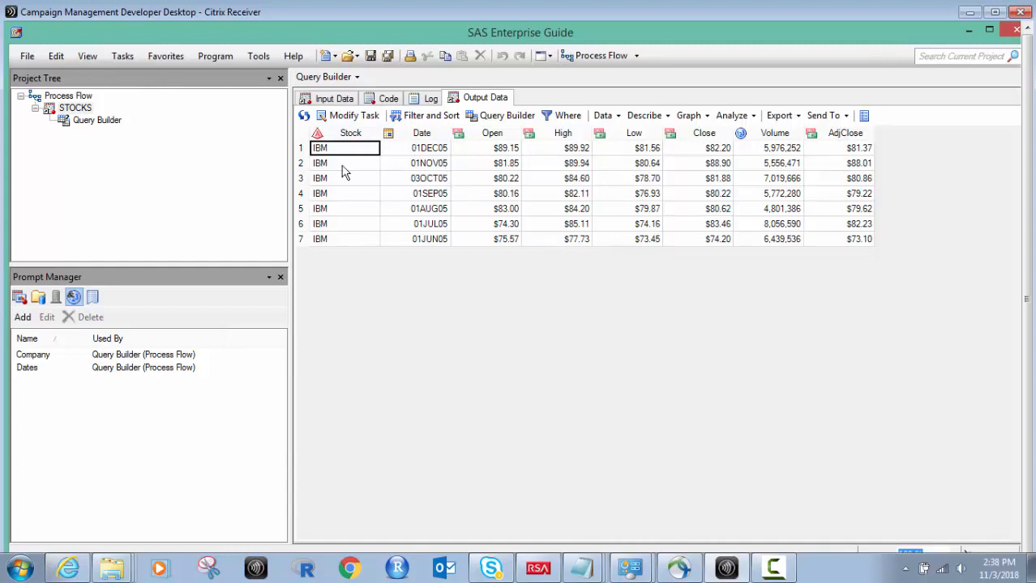
mouse_move(409, 296)
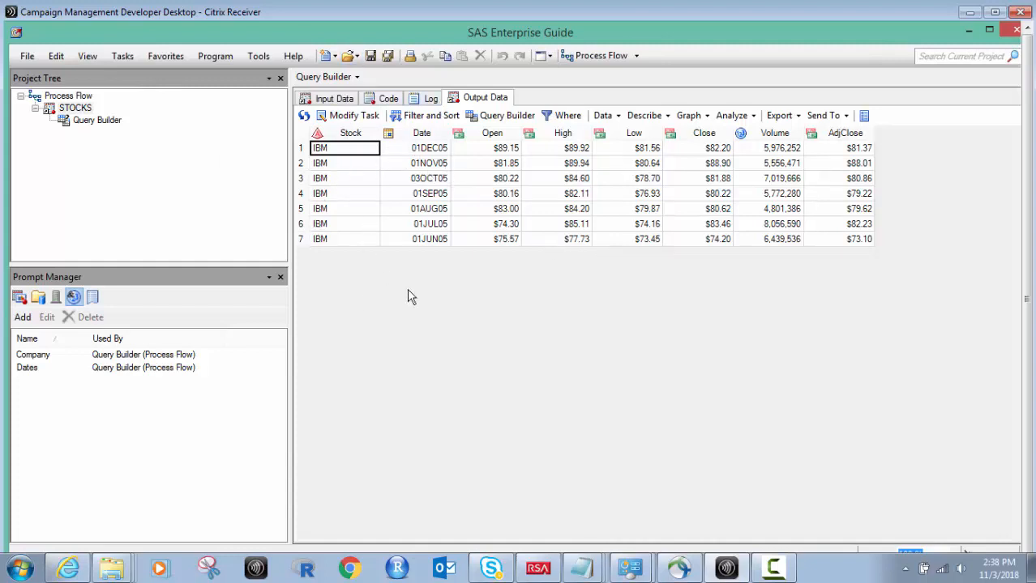
mouse_move(466, 165)
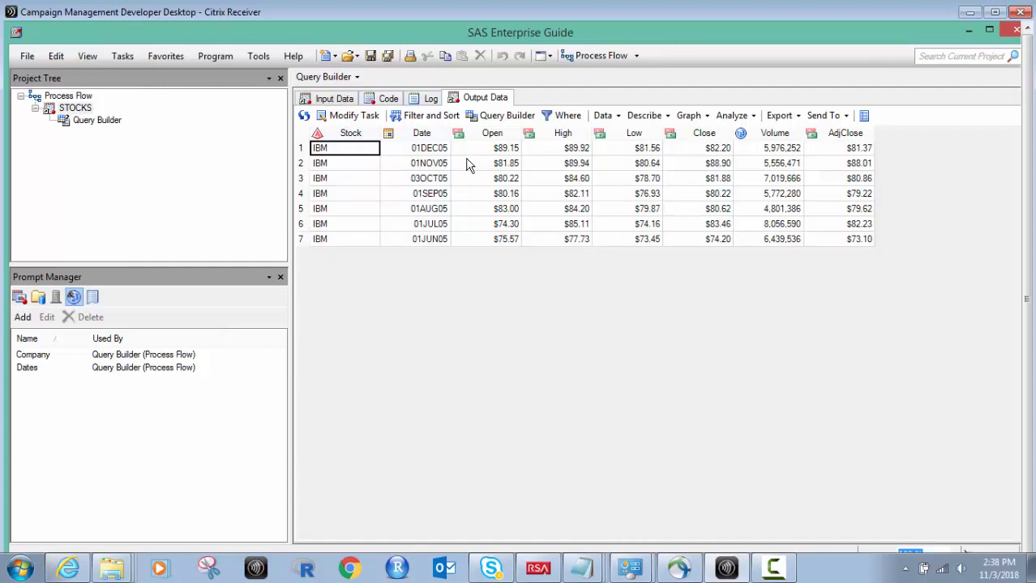
mouse_move(338, 159)
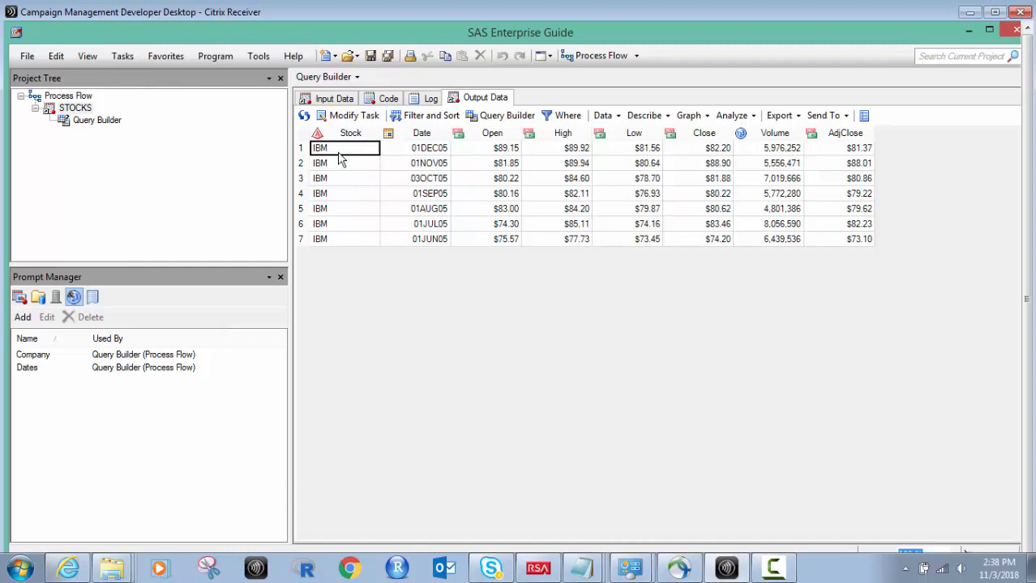
right_click(97, 120)
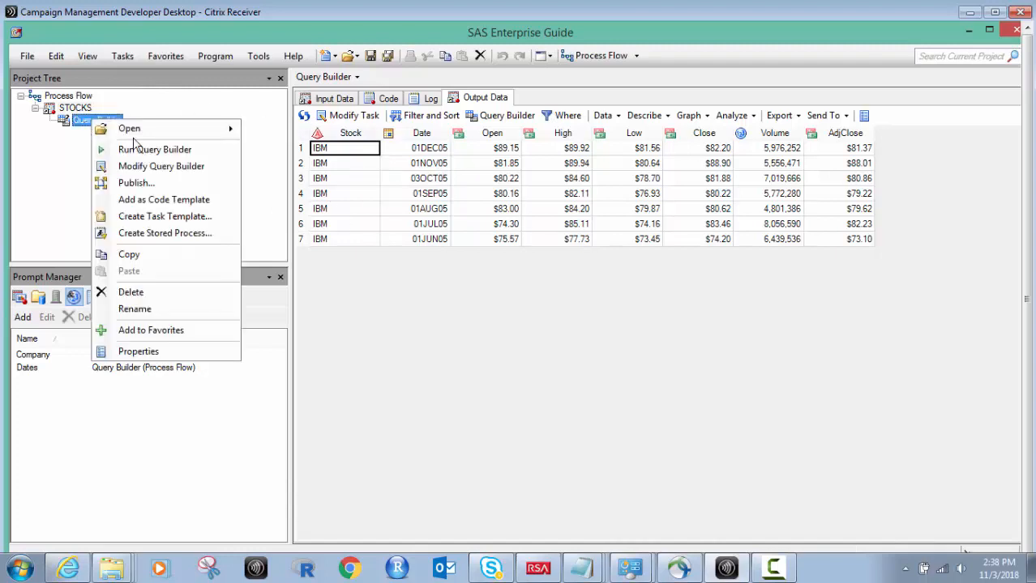
Inspect the Company stock filter's operator list in Modify Query Builder, closing it unchanged
left_click(161, 166)
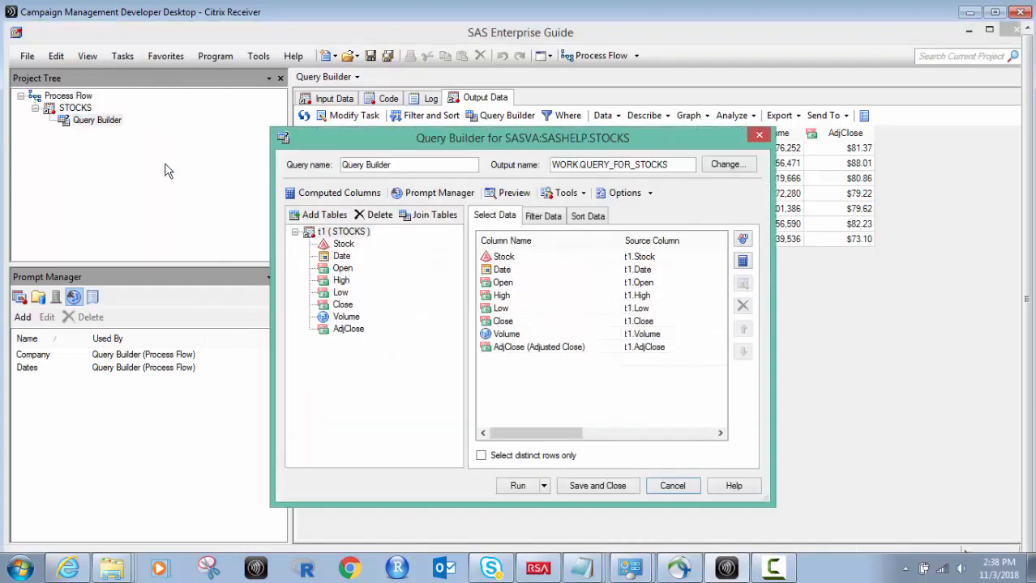
left_click(542, 215)
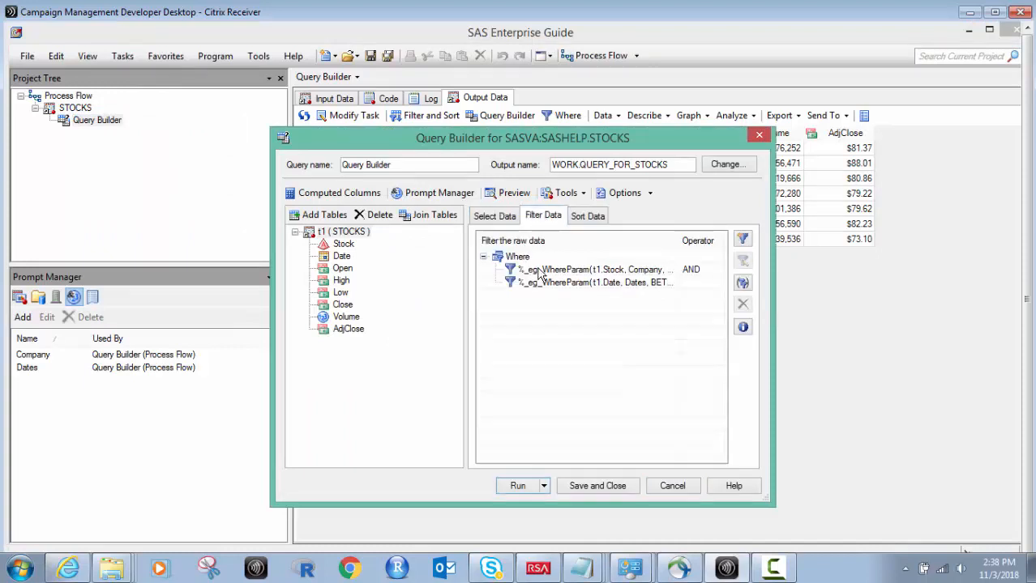
double_click(592, 269)
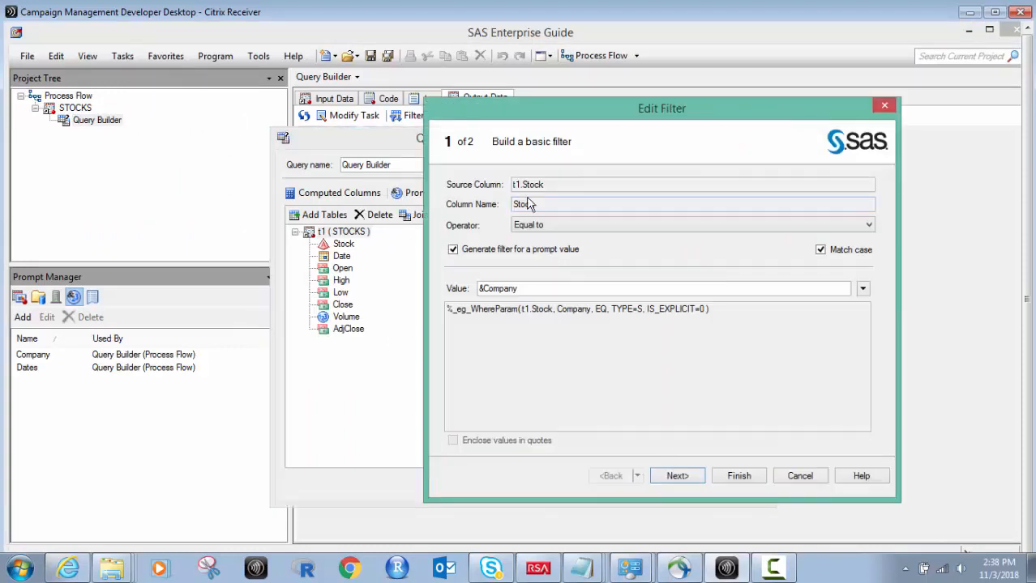
left_click(868, 225)
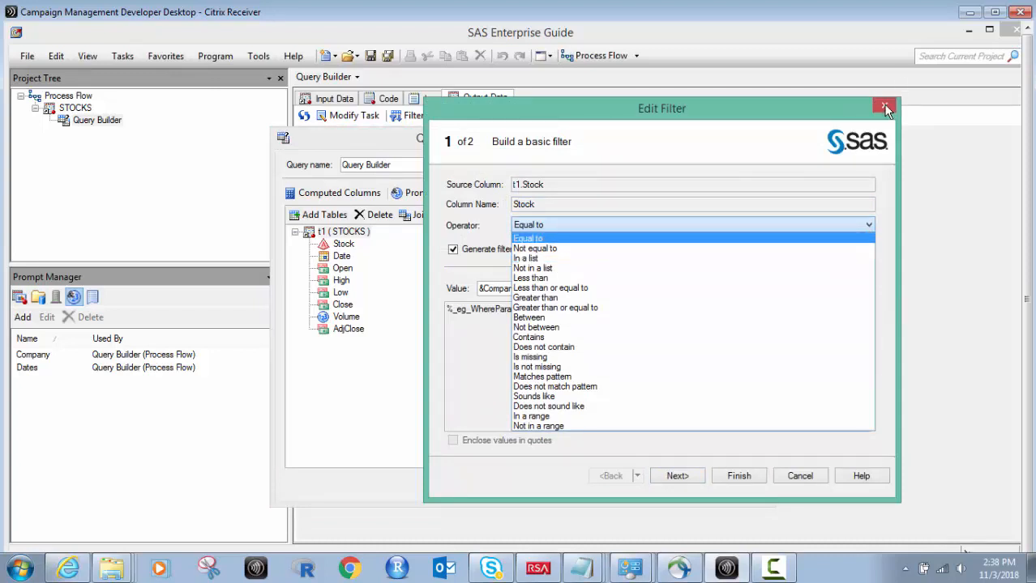
left_click(885, 107)
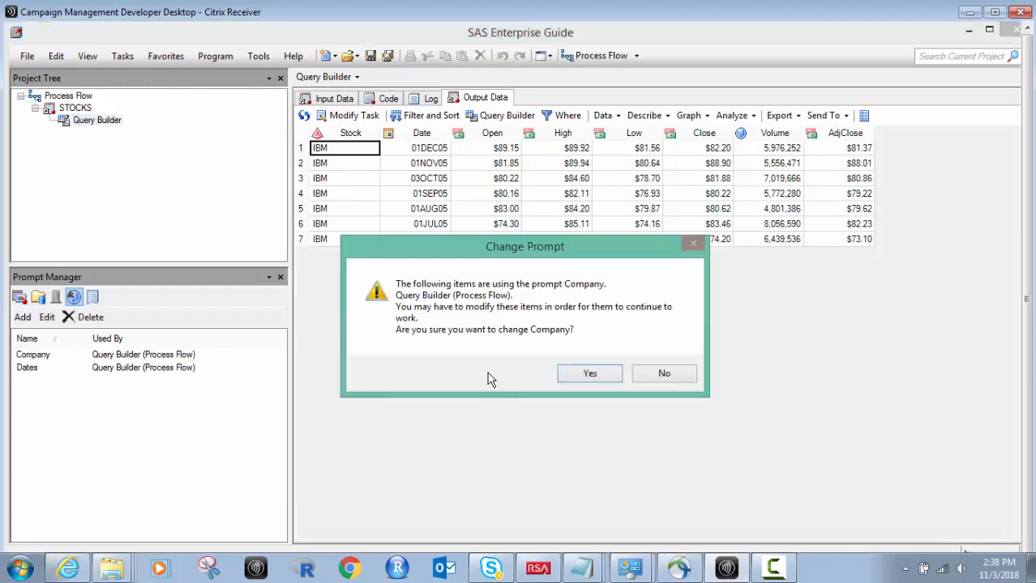
Review the Company prompt's type and number-of-values settings, closing the editor unchanged
left_click(589, 373)
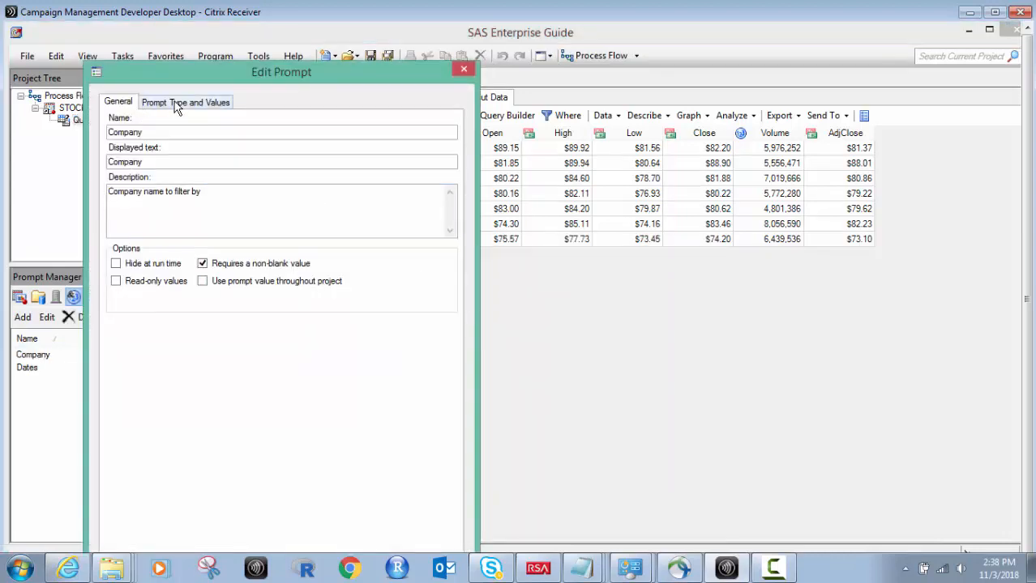
left_click(185, 101)
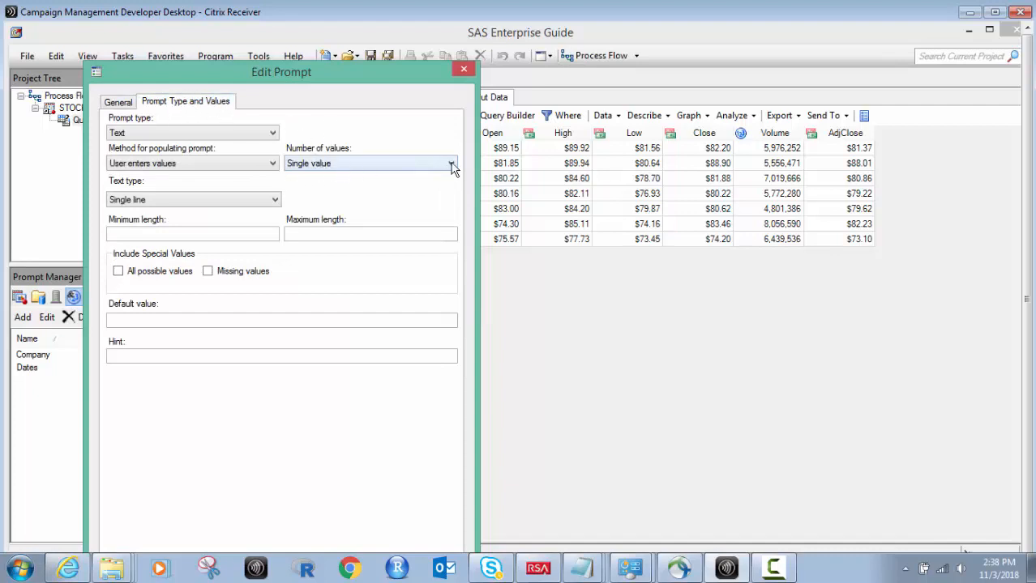
left_click(452, 163)
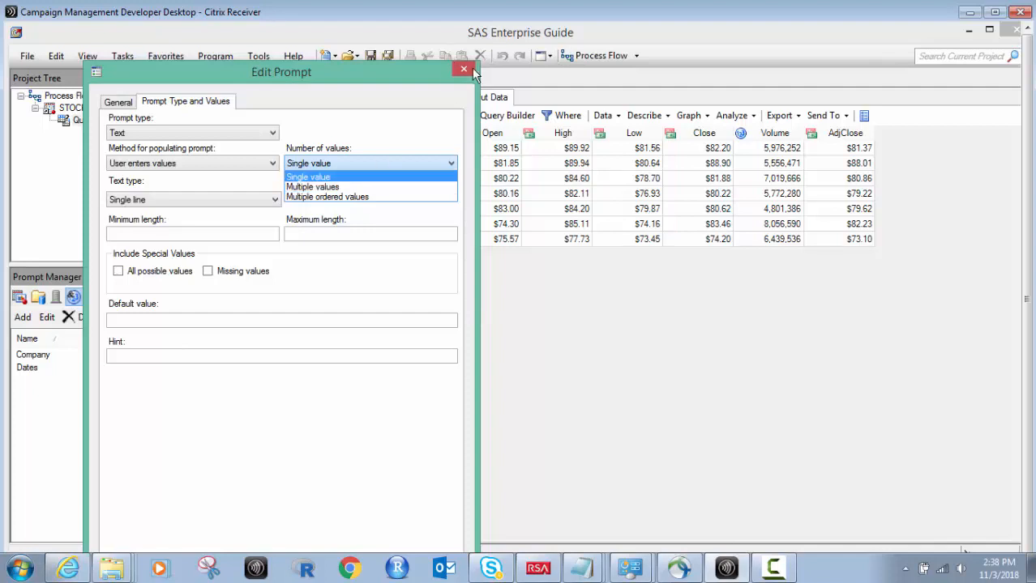
left_click(464, 68)
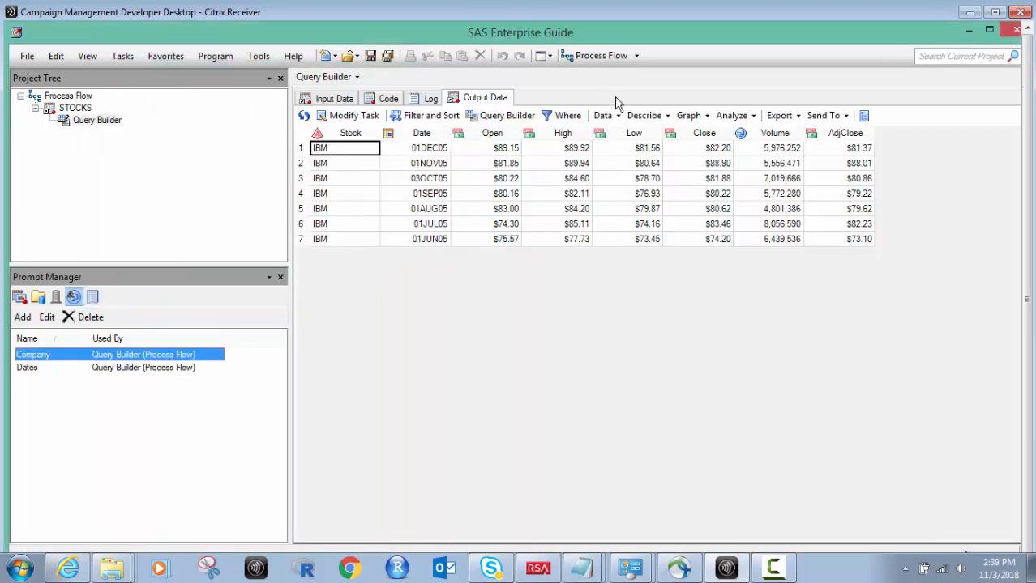
mouse_move(628, 86)
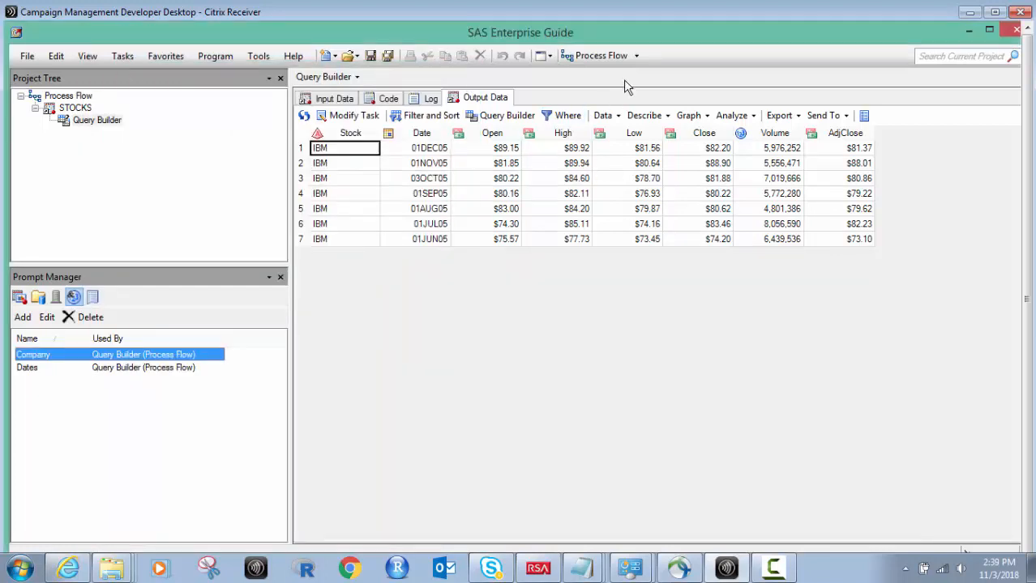